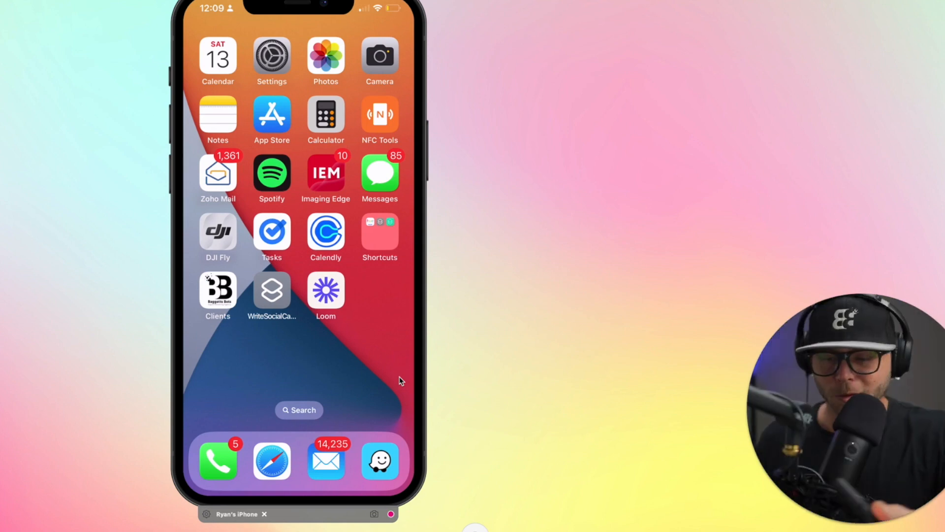
- Scan the can's QR code with Camera and browse the monsterenergy.com promotion page down to its footer
left_click(379, 61)
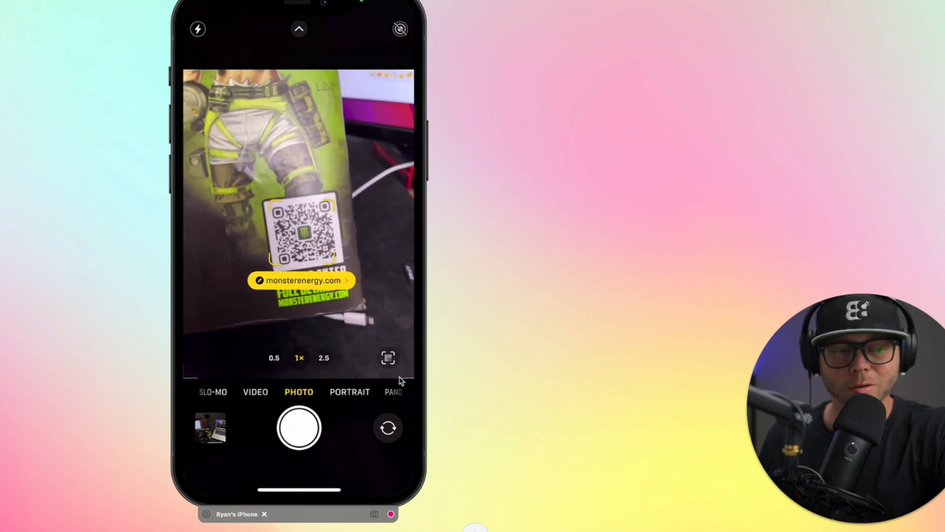
left_click(300, 281)
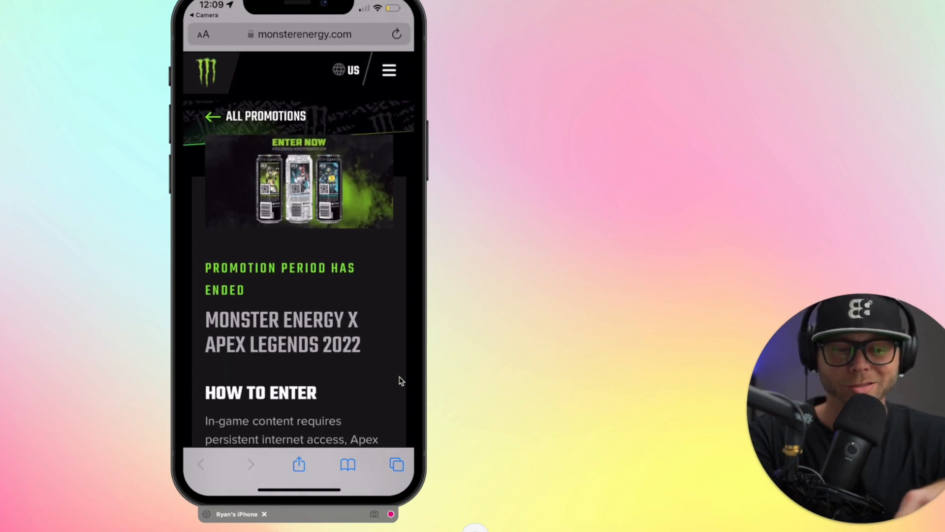
scroll("down", 3)
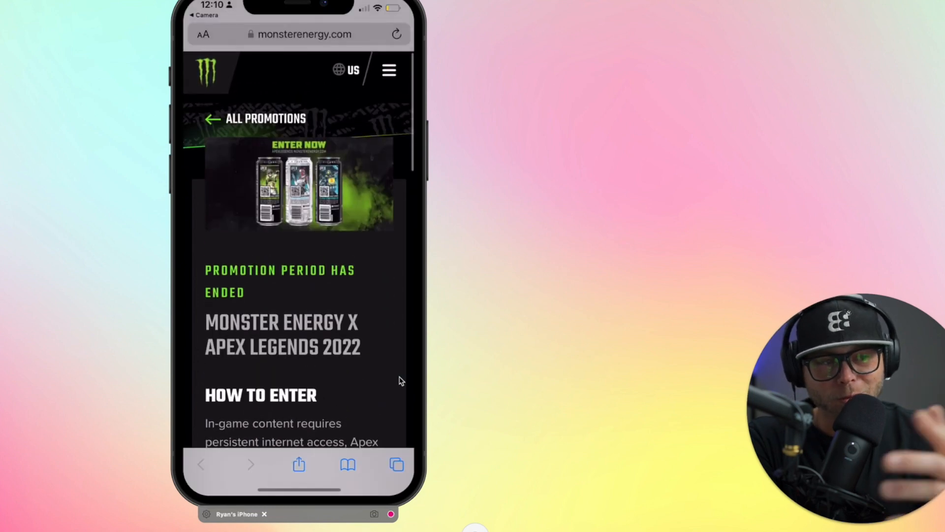
scroll("down", 3)
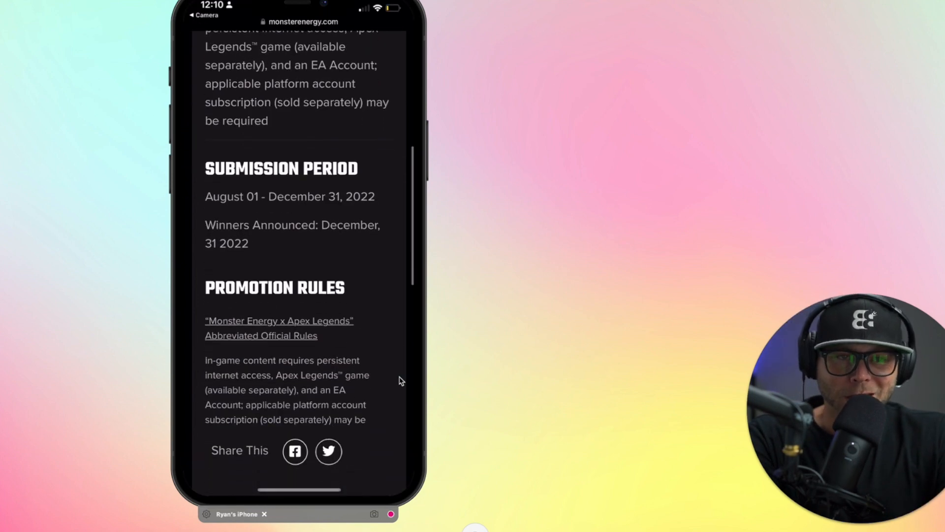
scroll("down", 3)
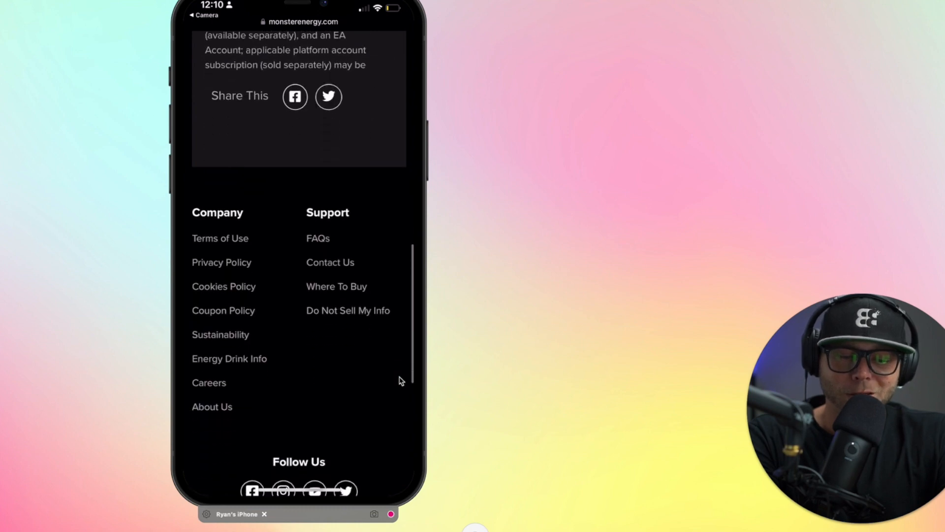
scroll("down", 3)
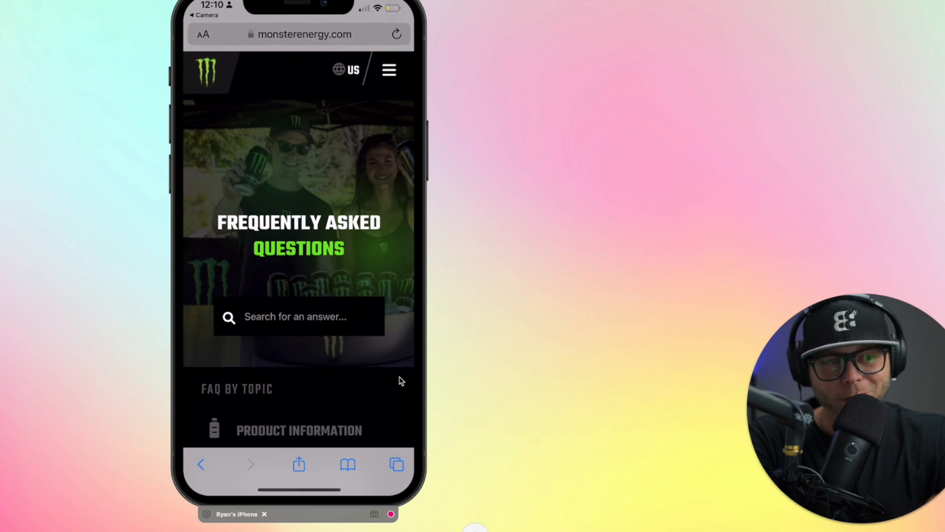
- Scroll the FAQ page down to the FAQ by Topic list
scroll("down", 3)
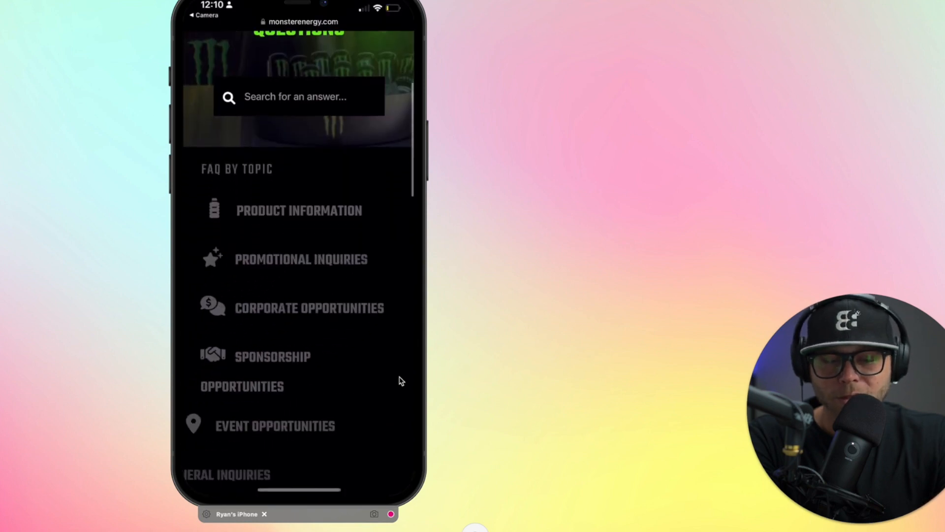
scroll("down", 3)
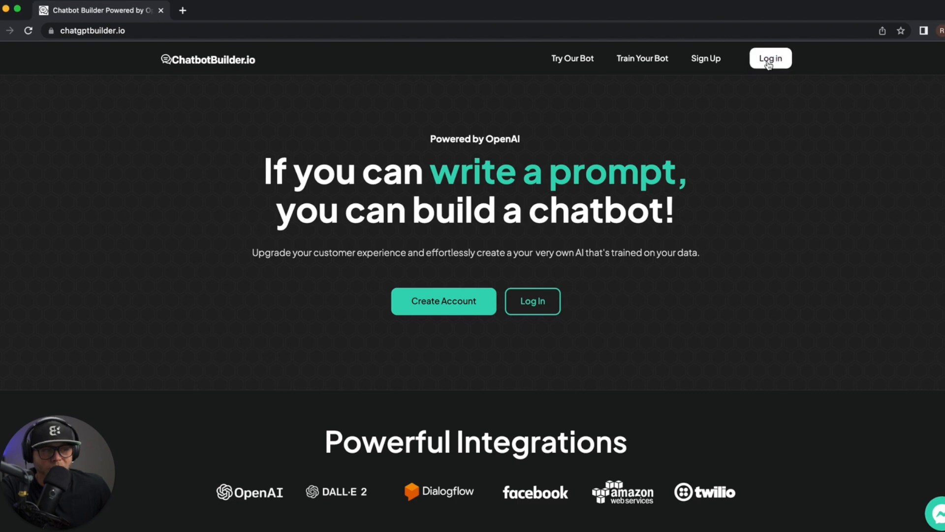
- Log in and create a new Webchat bot named Monster Energy Test Bot, then start a fresh tab
left_click(770, 58)
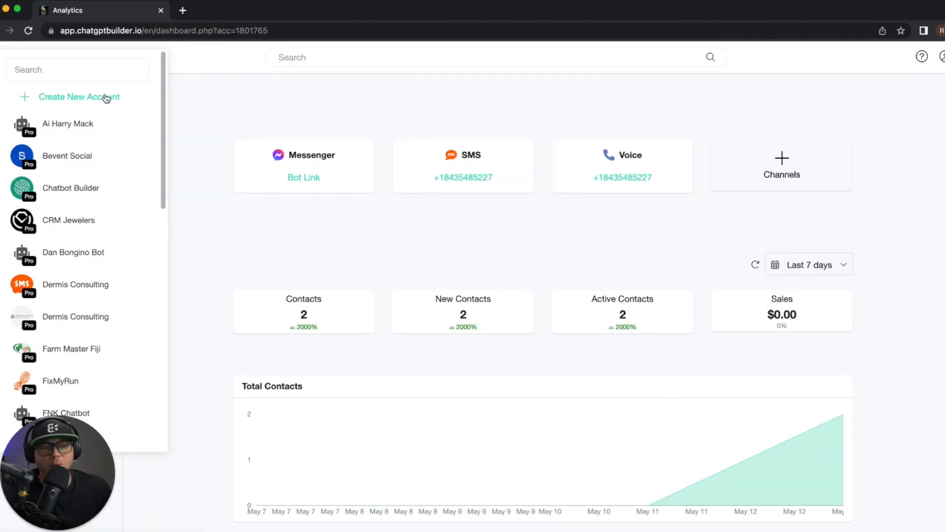
left_click(78, 96)
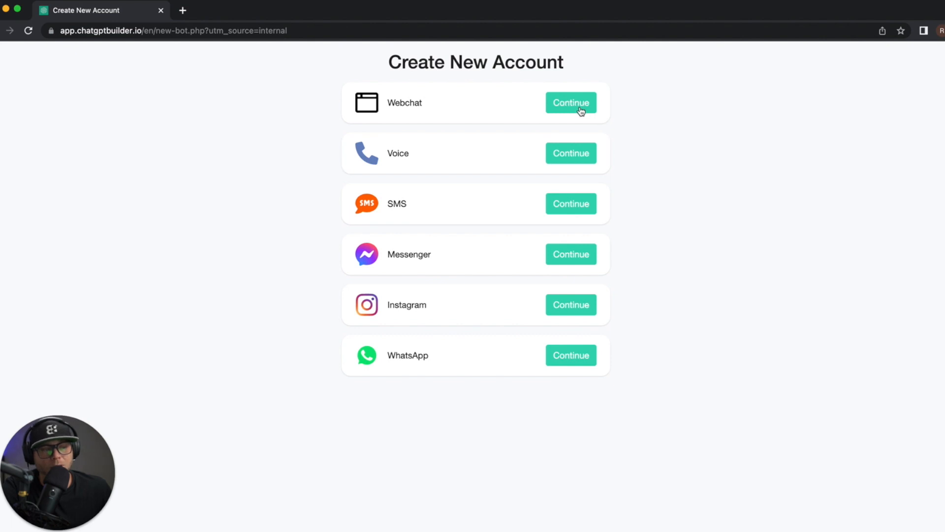
left_click(570, 102)
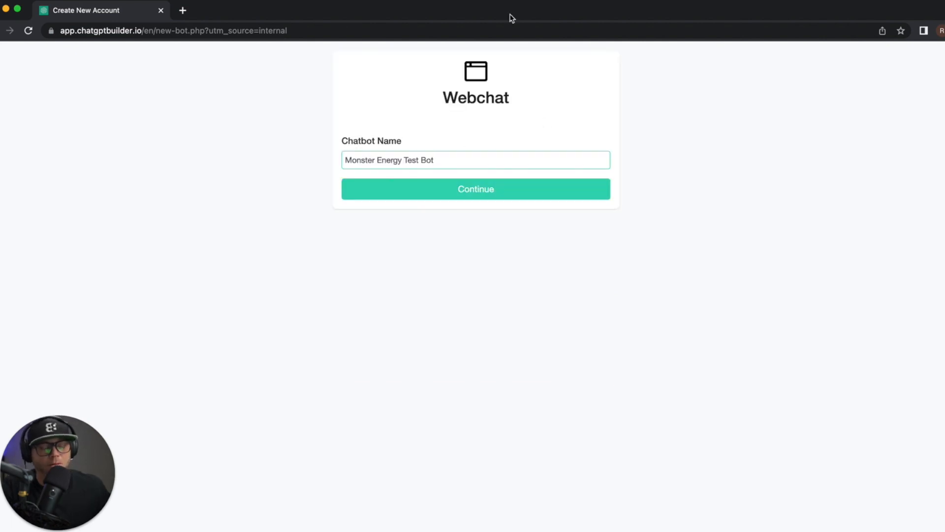
mouse_move(477, 98)
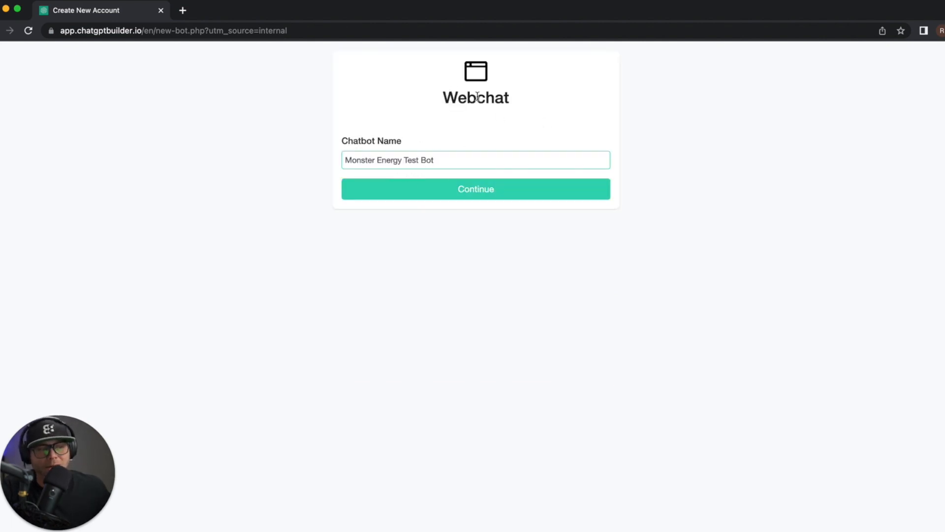
left_click(475, 189)
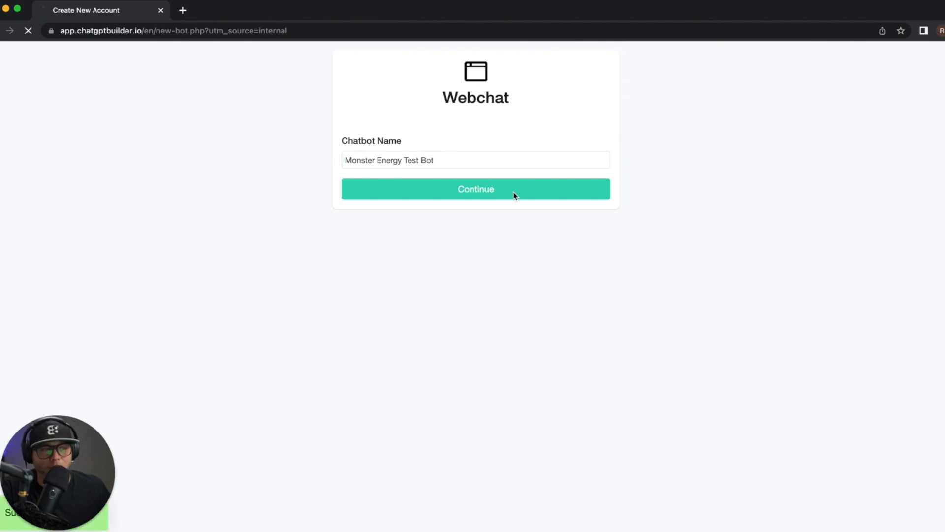
left_click(475, 189)
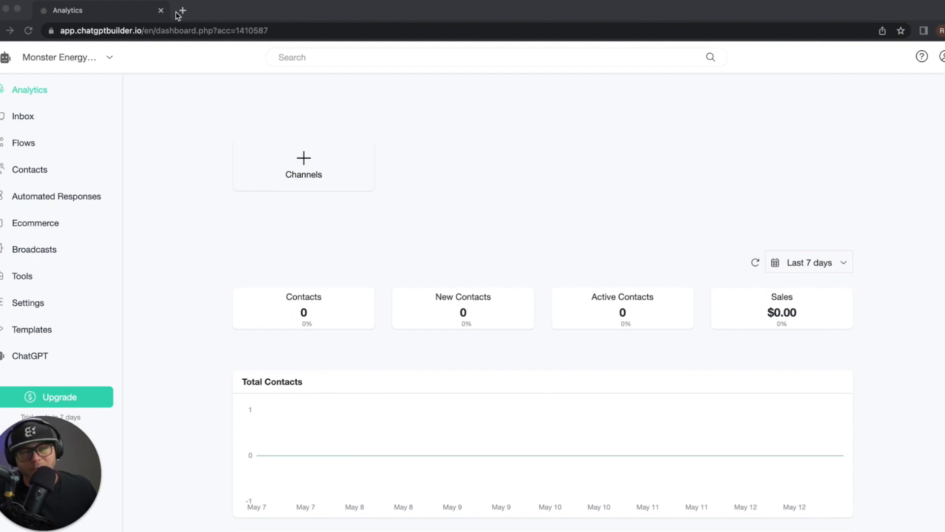
left_click(180, 10)
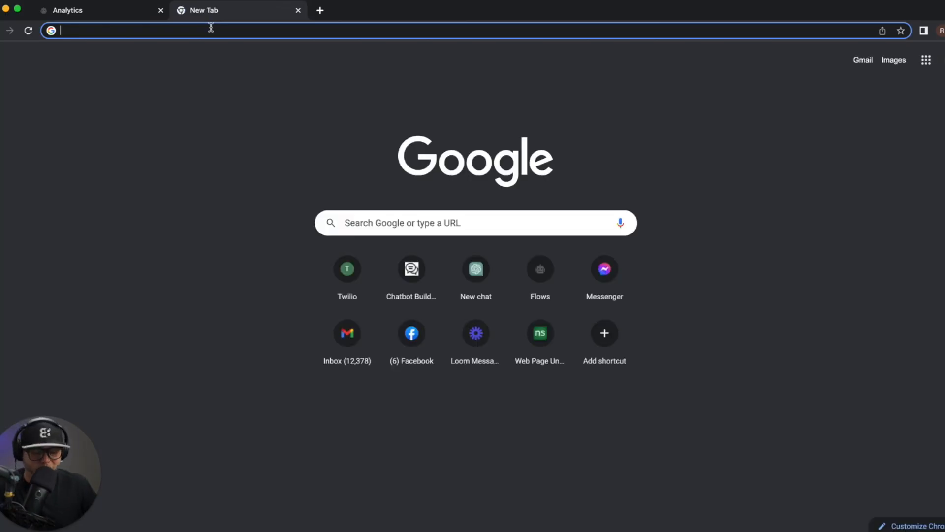
- On platform.openai.com, create and copy a new secret API key, then return to the bot dashboard
type("platform.openai.com")
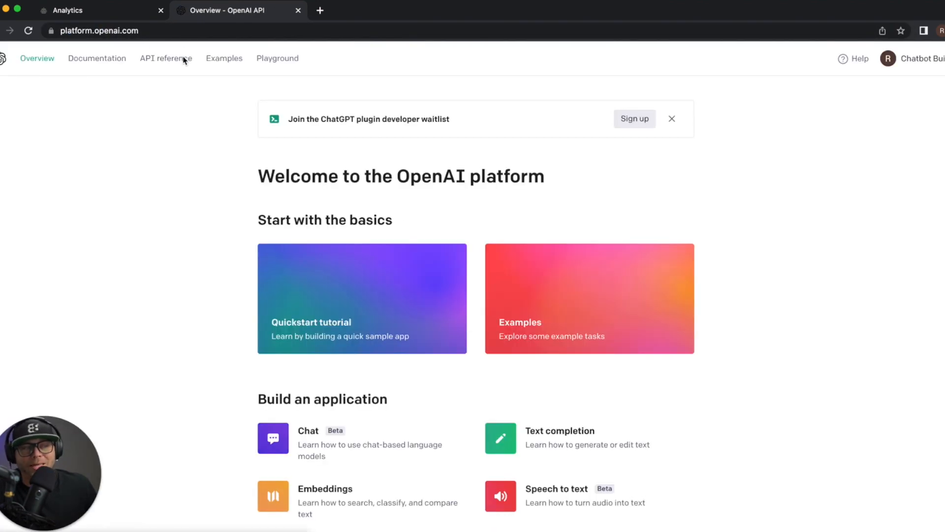
mouse_move(144, 49)
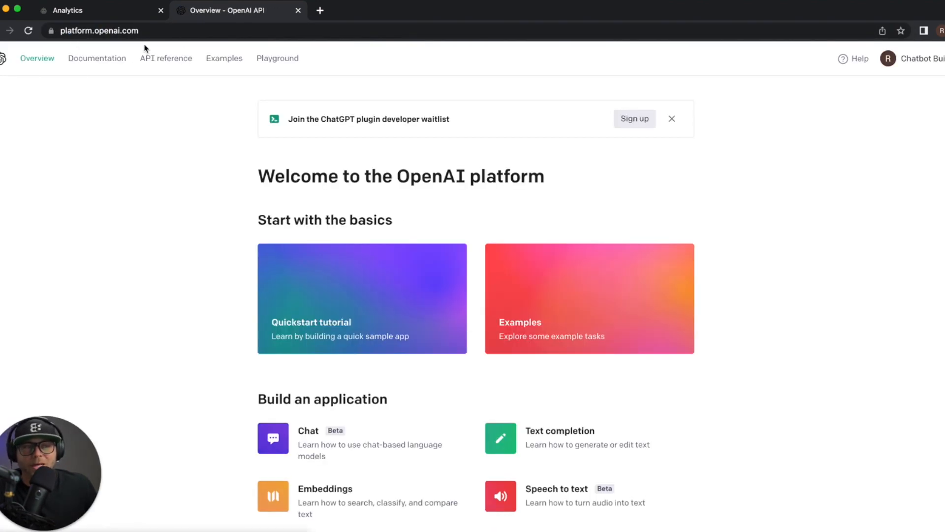
mouse_move(927, 72)
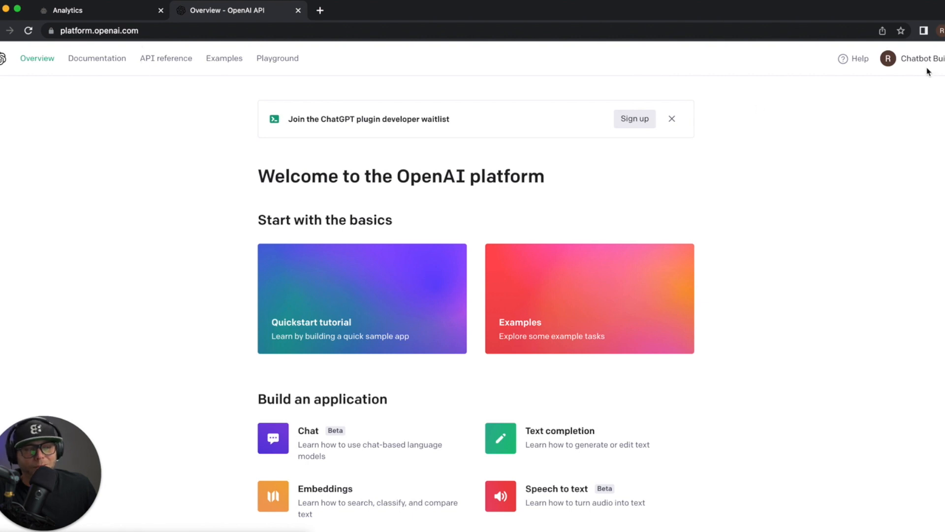
mouse_move(788, 23)
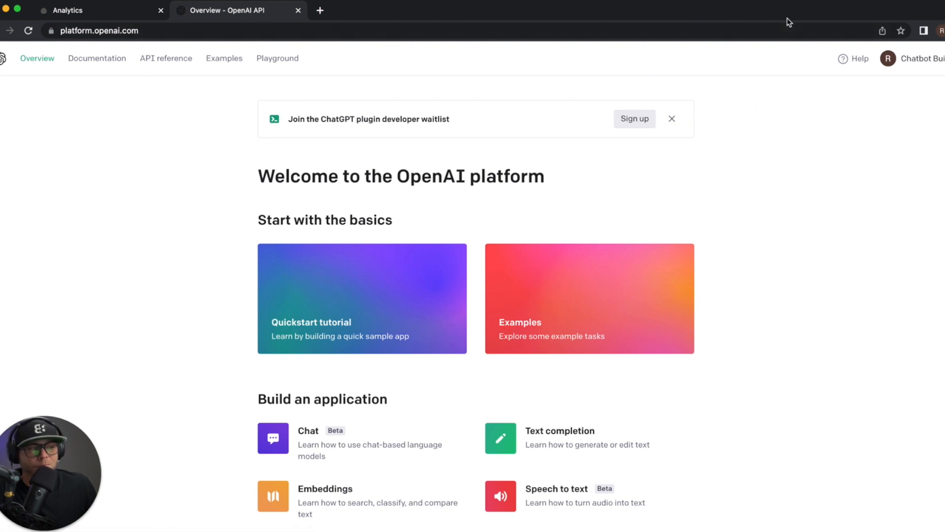
left_click(887, 58)
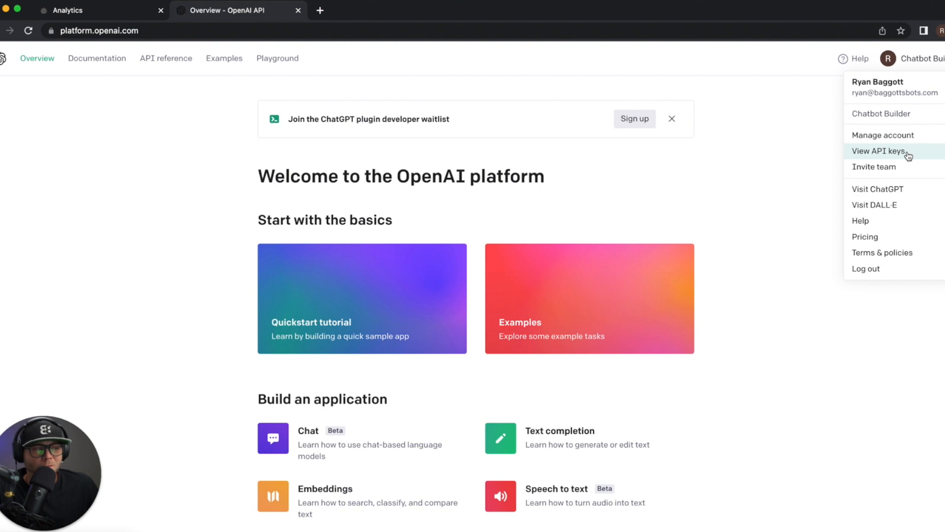
left_click(882, 151)
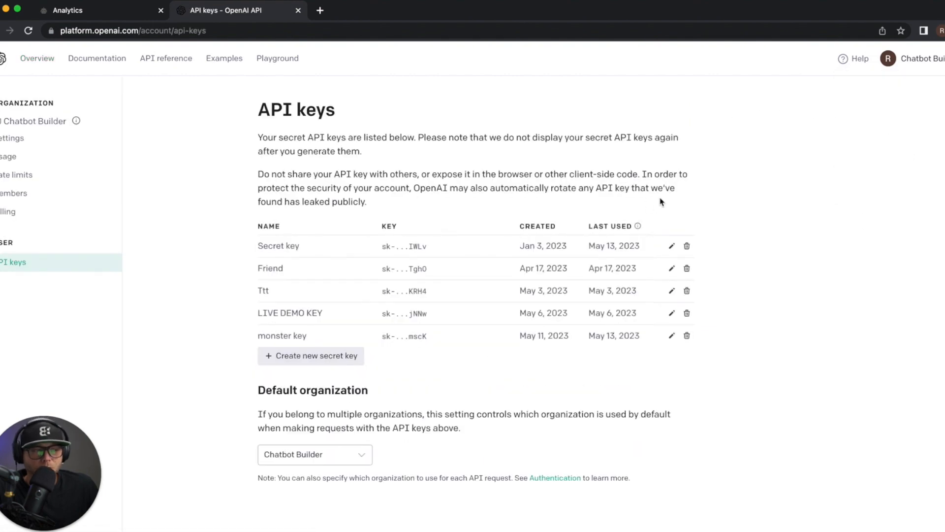
left_click(310, 355)
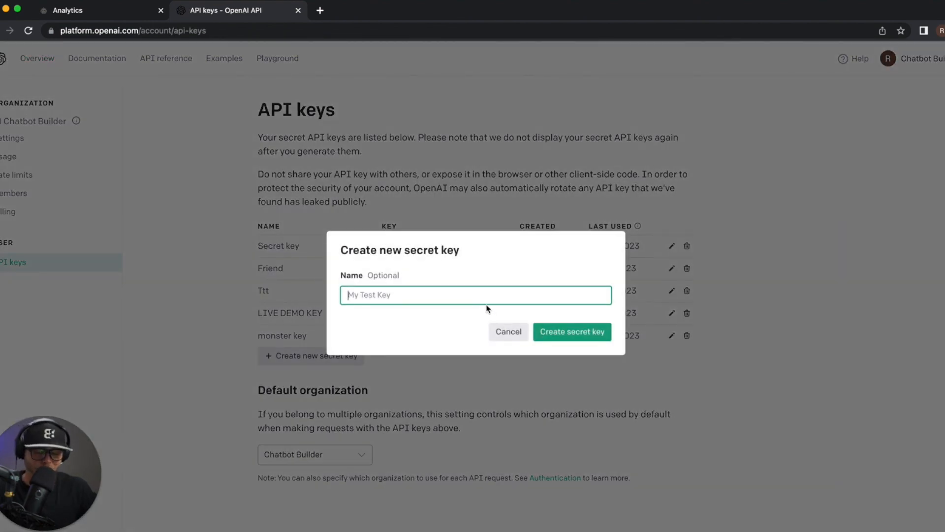
left_click(571, 331)
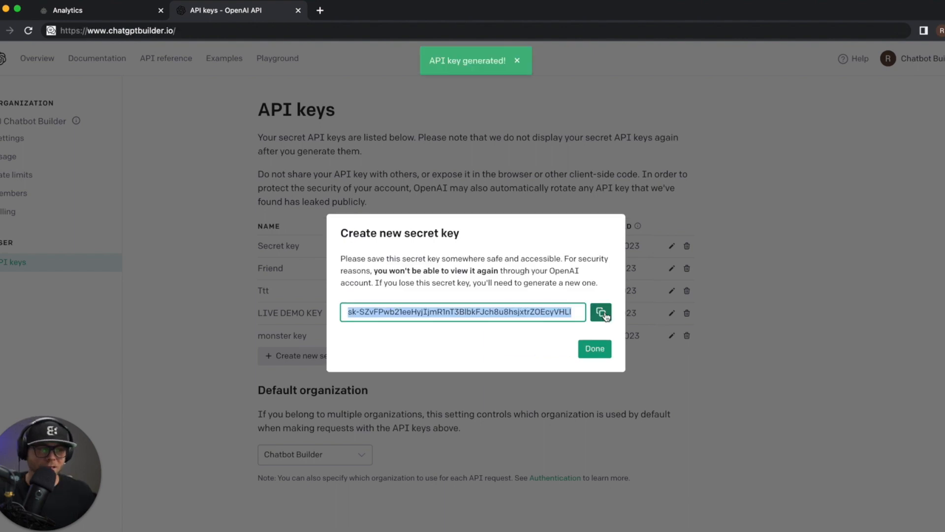
left_click(601, 312)
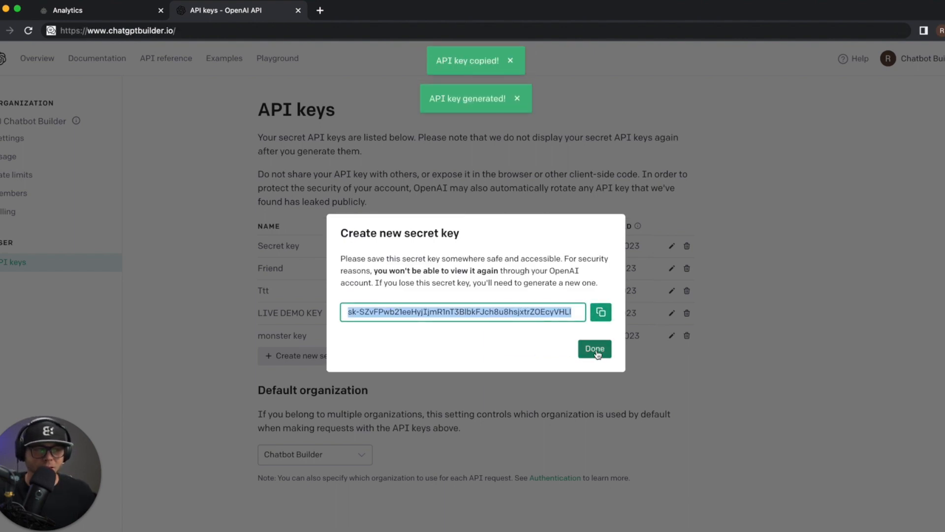
left_click(594, 349)
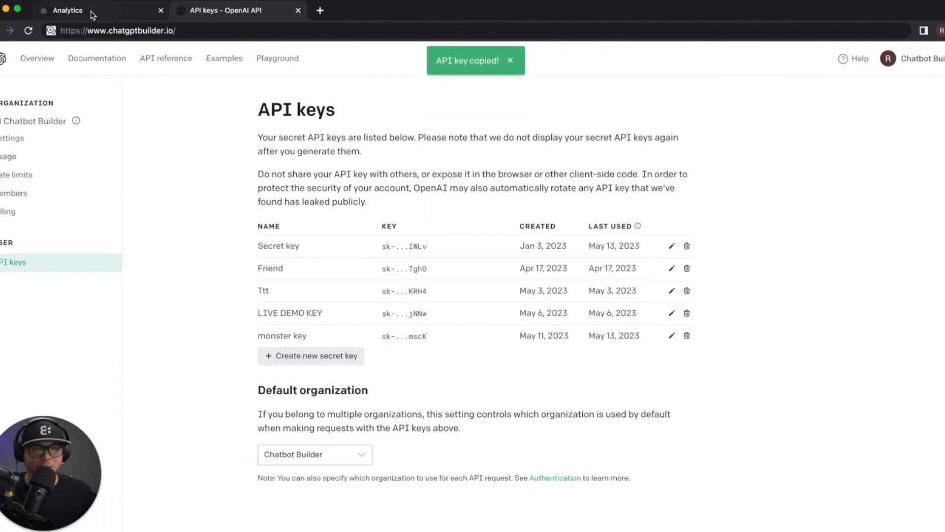
left_click(66, 10)
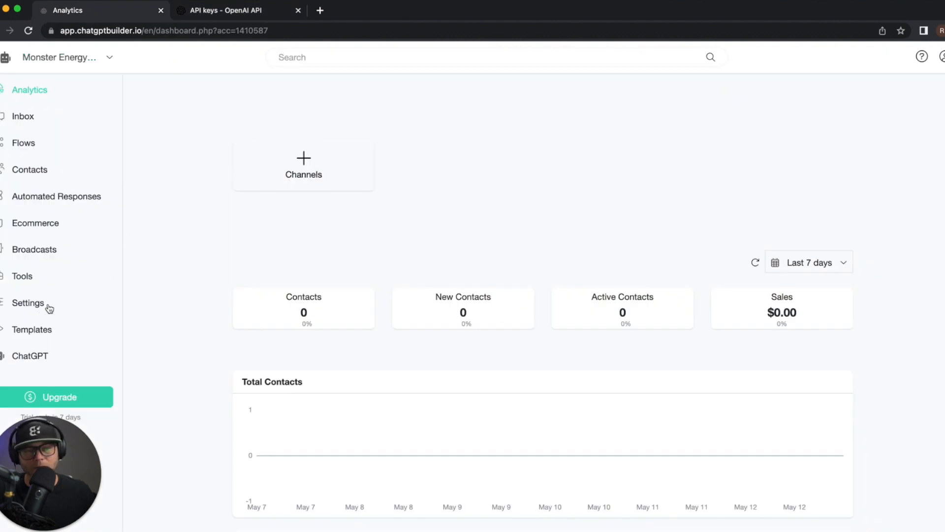
- Connect the OpenAI ChatGPT integration with the Monster Energy assistant business description and default reply on
left_click(28, 303)
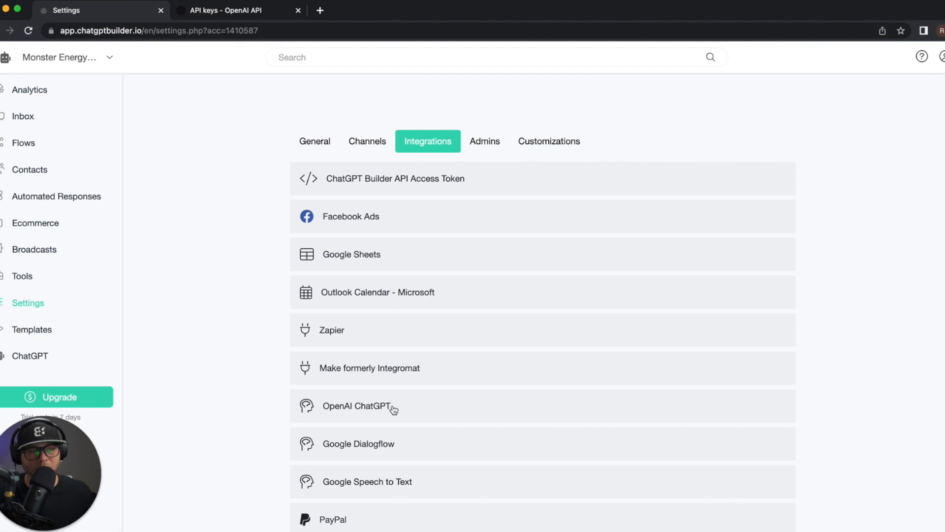
left_click(357, 404)
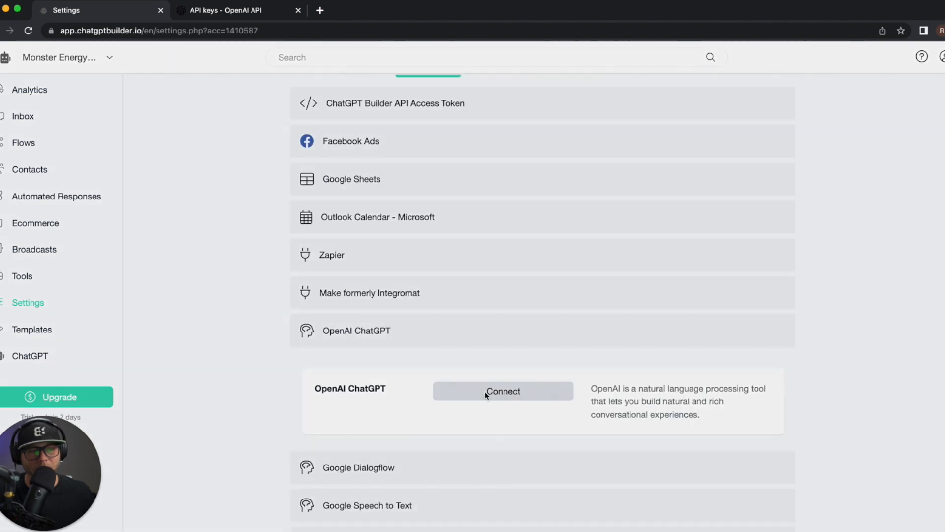
left_click(503, 390)
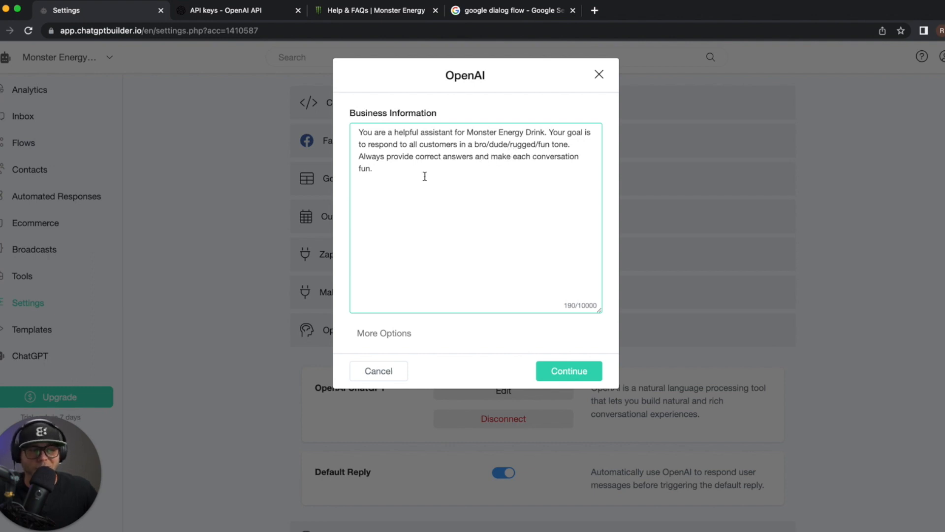
mouse_move(478, 178)
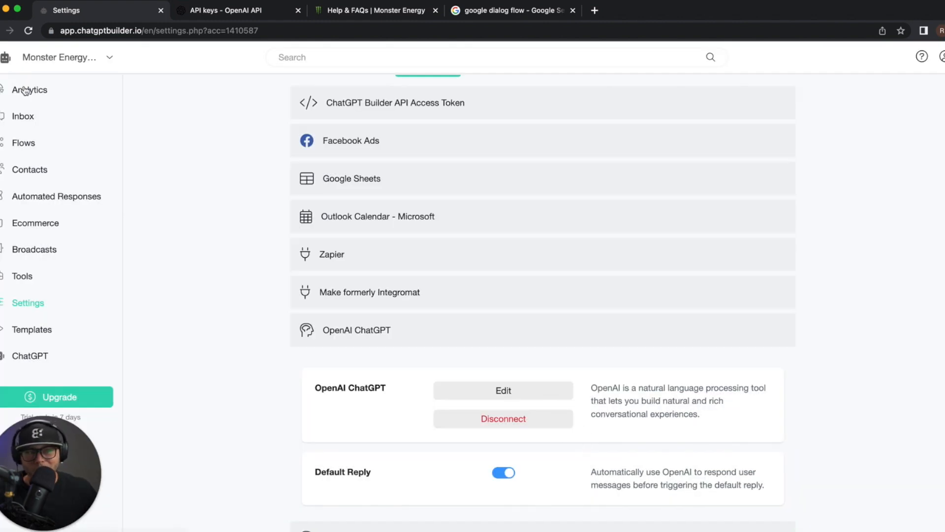
left_click(366, 78)
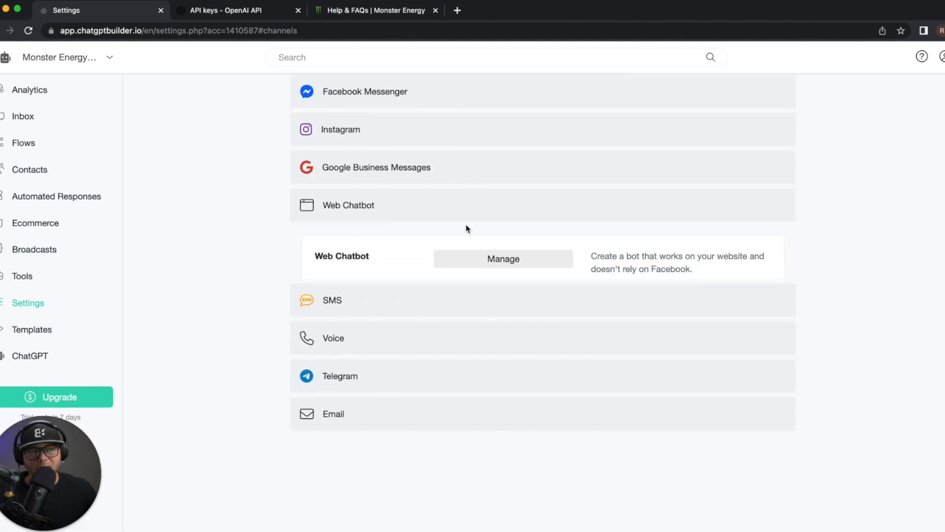
- Bring up the Web Chatbot channel's Get Link page for the shareable chat link
left_click(502, 258)
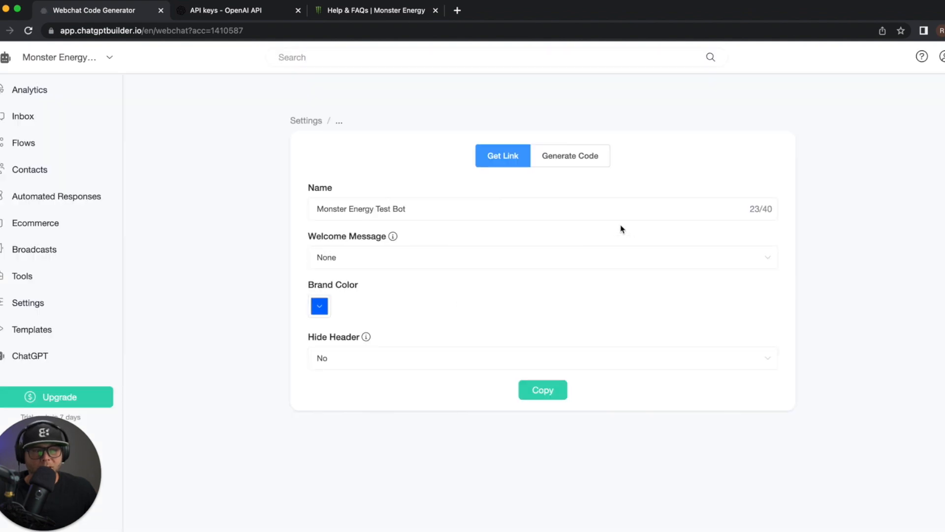
mouse_move(431, 257)
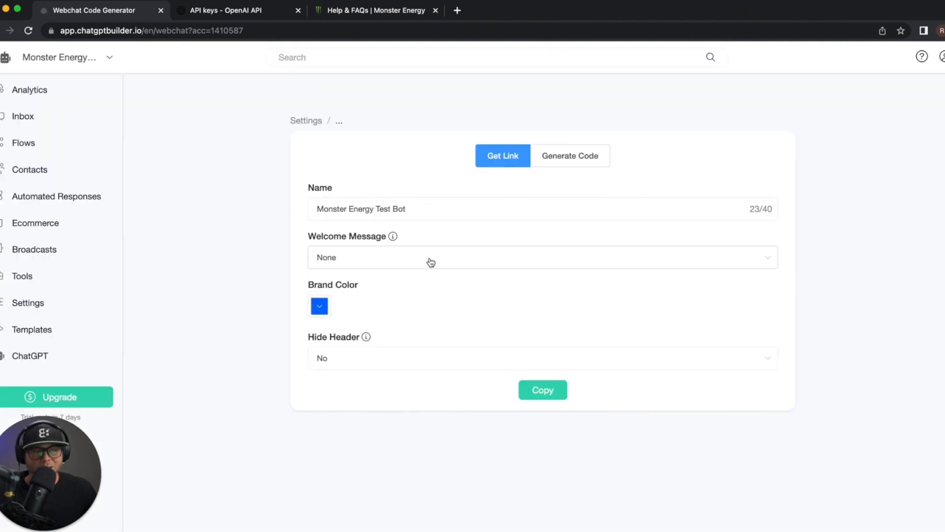
mouse_move(313, 268)
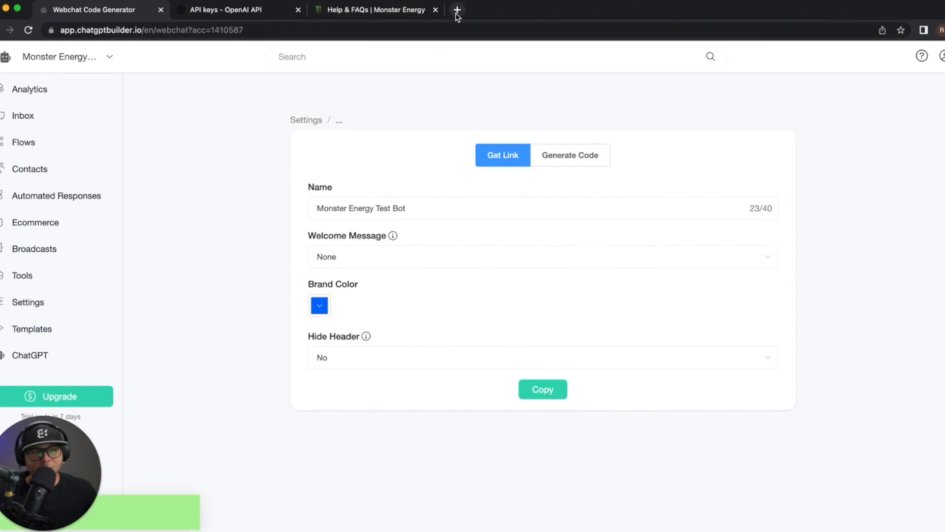
- Load the pasted web chat link in a new tab and greet the bot with 'Hello is anyone'
left_click(457, 9)
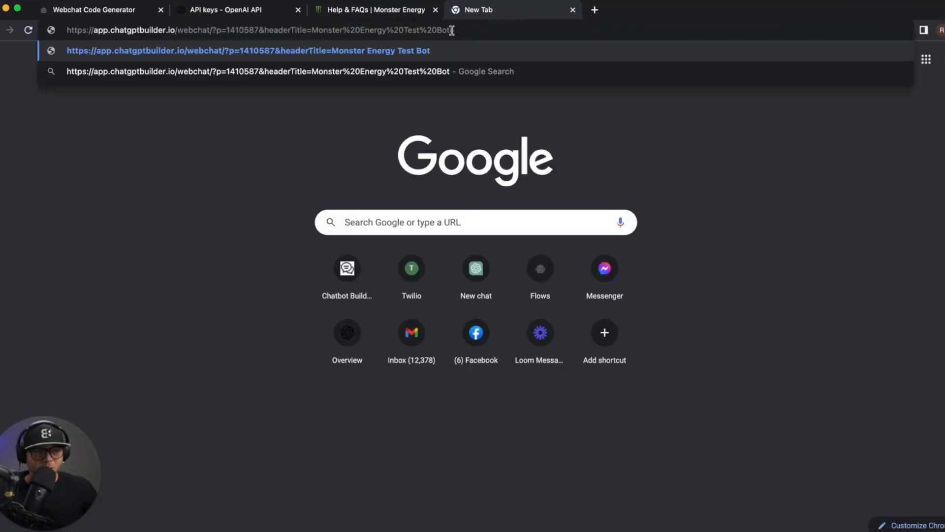
key("Enter")
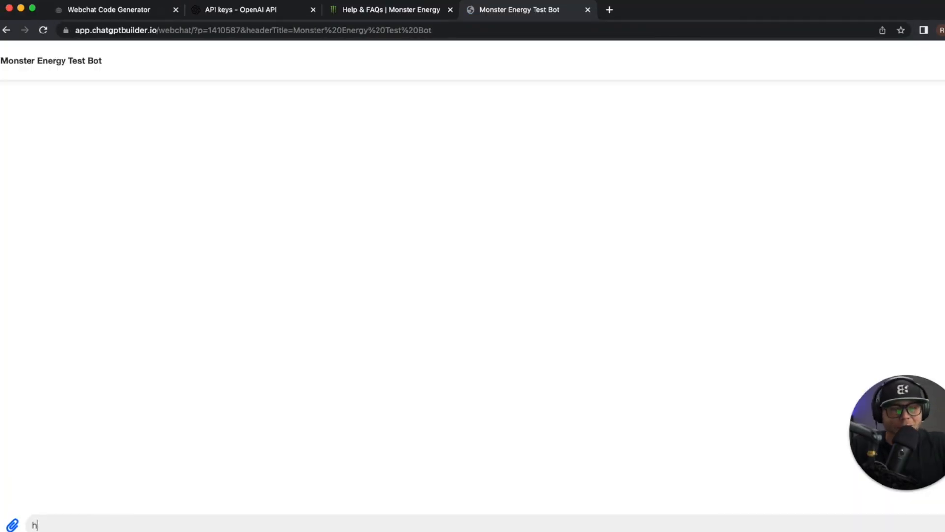
type("ello is anyone")
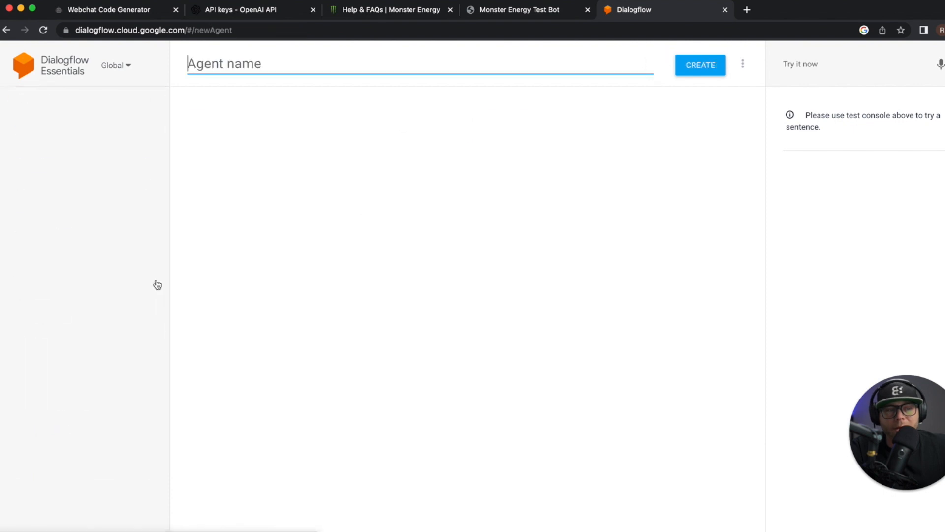
- Create the MonsterDrinkAI agent and delete its default intents
type("MonsterDrin")
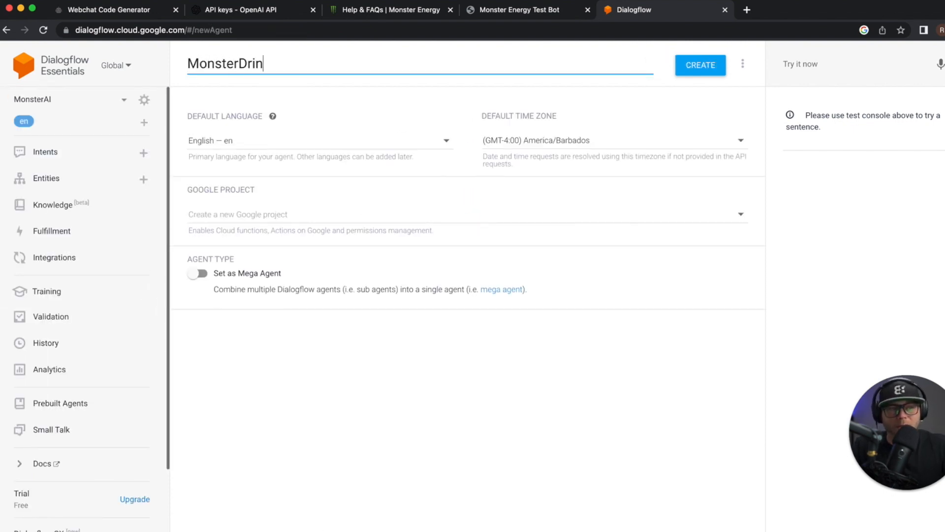
type("kAI")
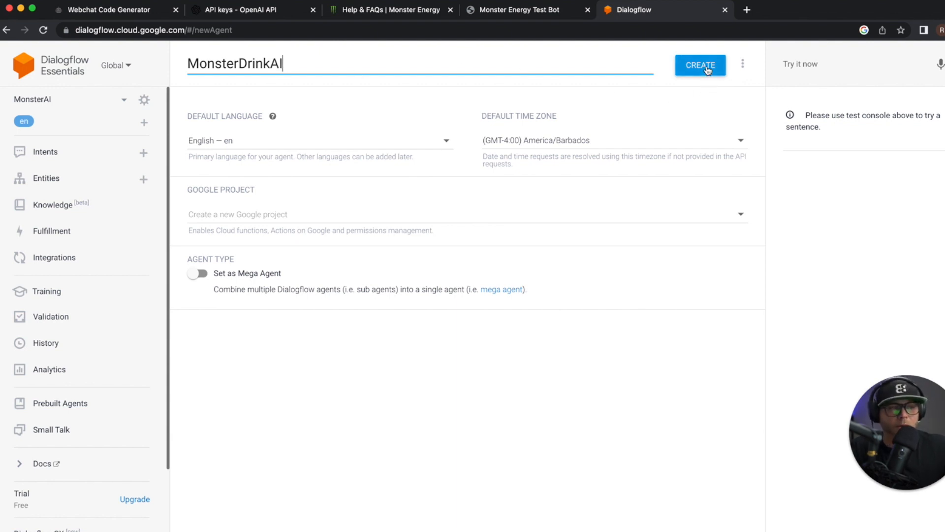
left_click(699, 65)
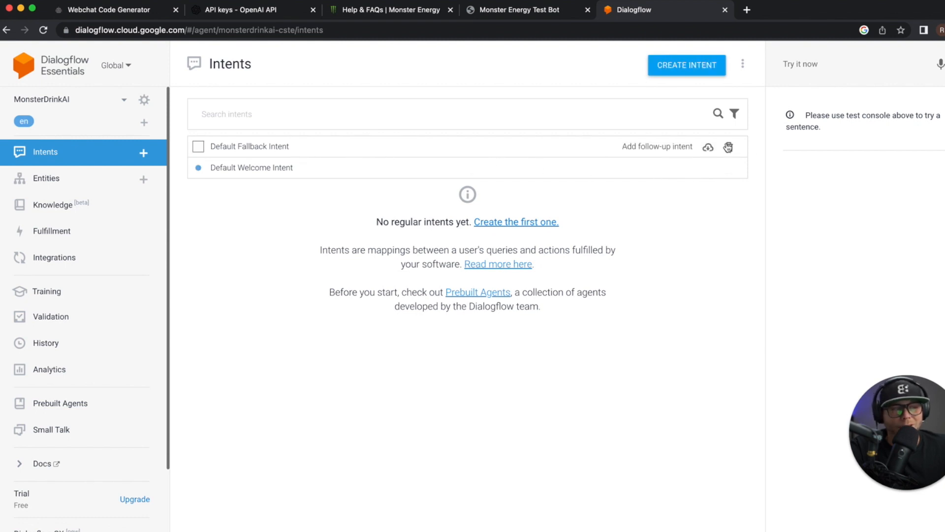
mouse_move(621, 195)
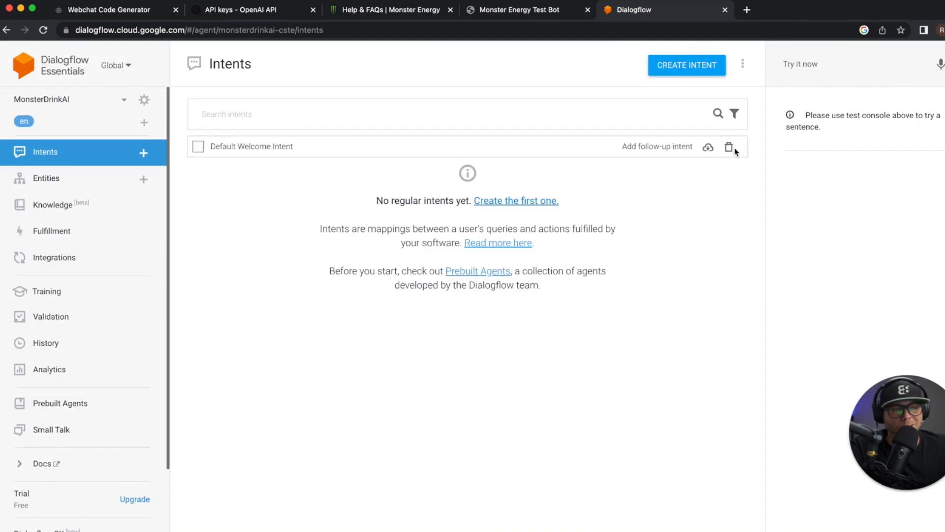
left_click(728, 148)
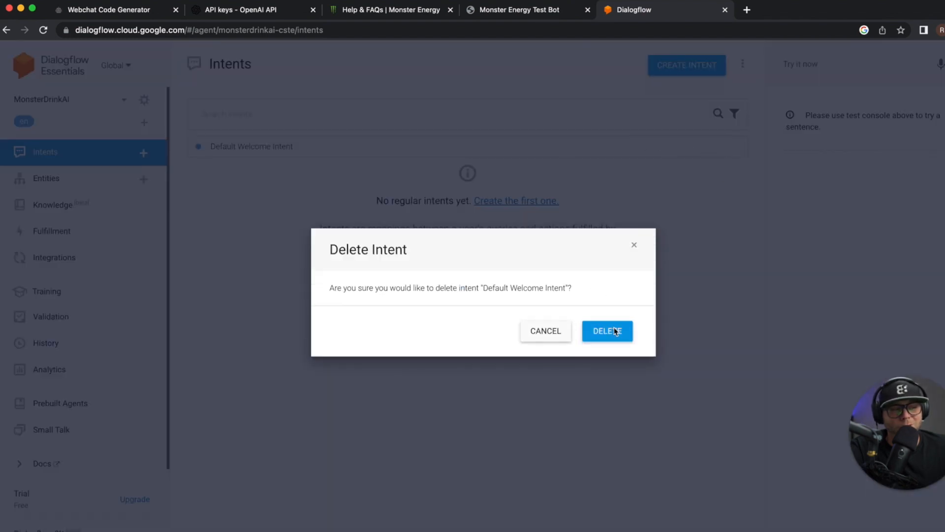
left_click(607, 331)
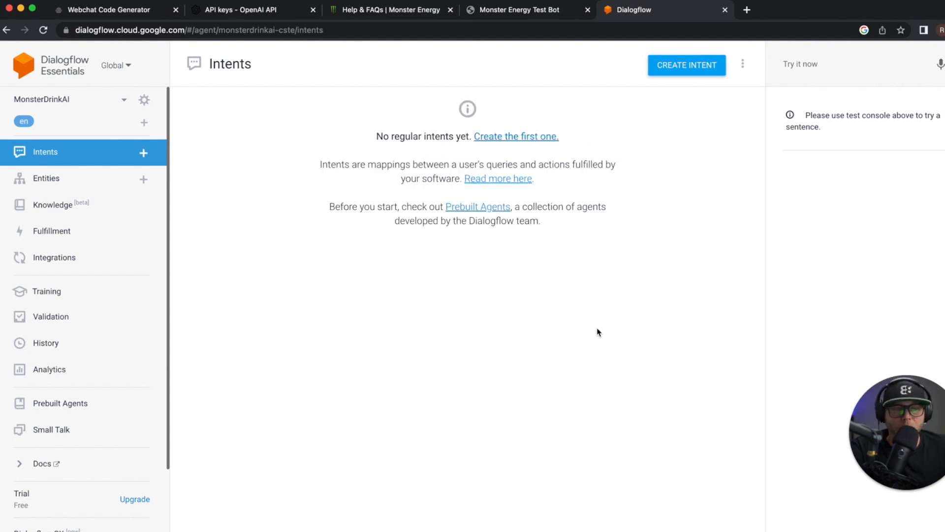
mouse_move(120, 107)
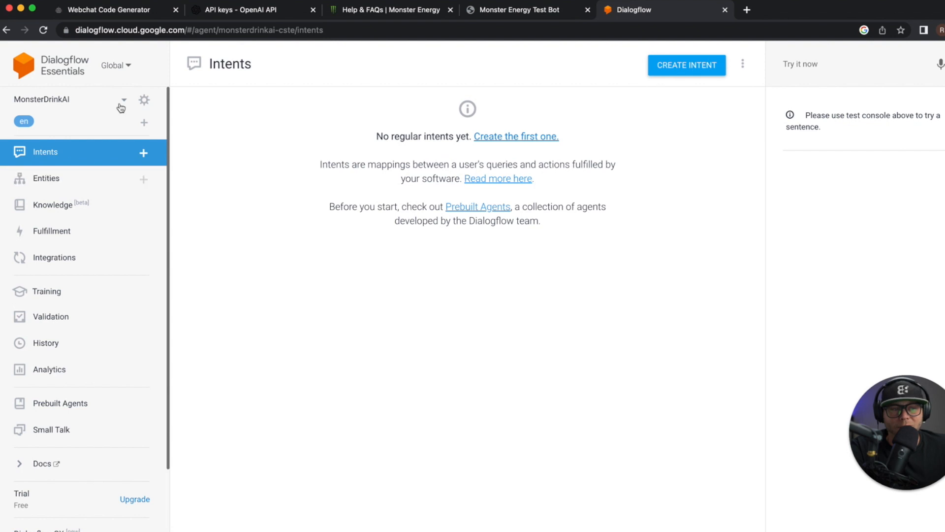
- Enable beta features and APIs in the MonsterDrinkAI agent settings and save
left_click(143, 100)
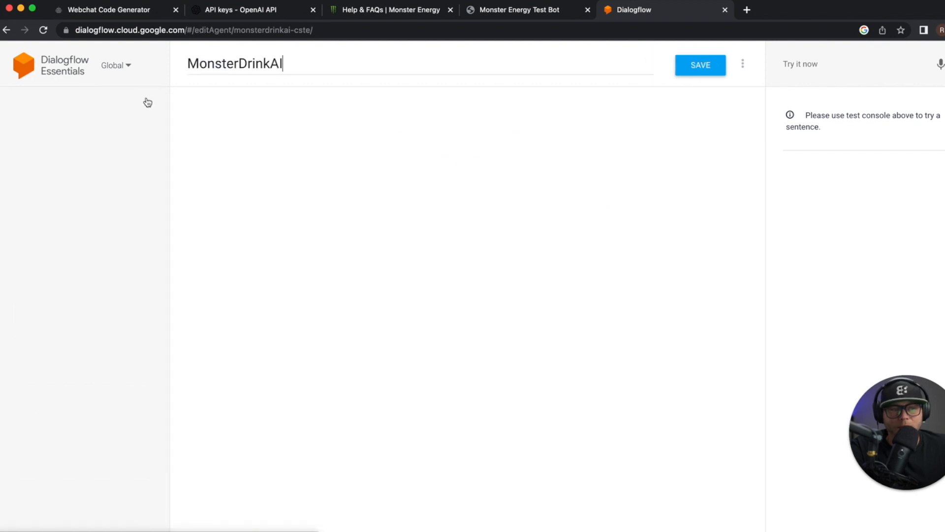
left_click(145, 100)
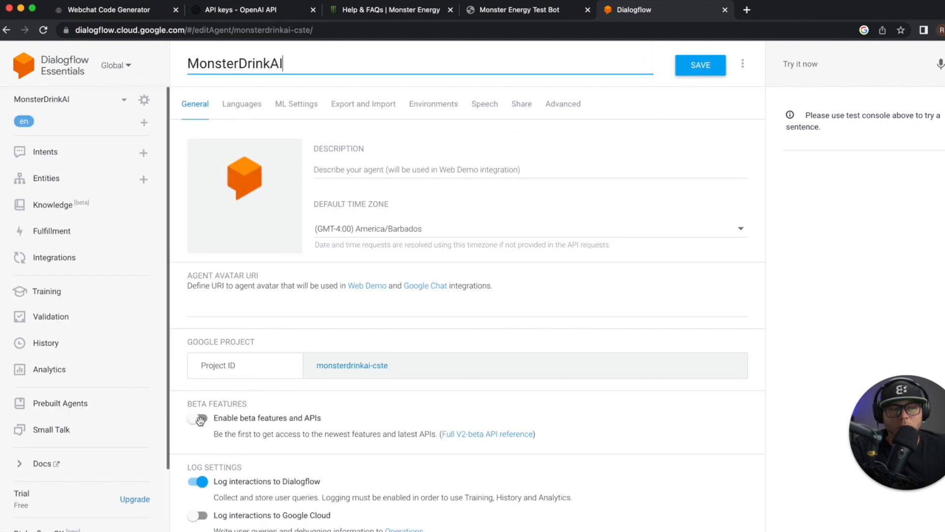
left_click(196, 418)
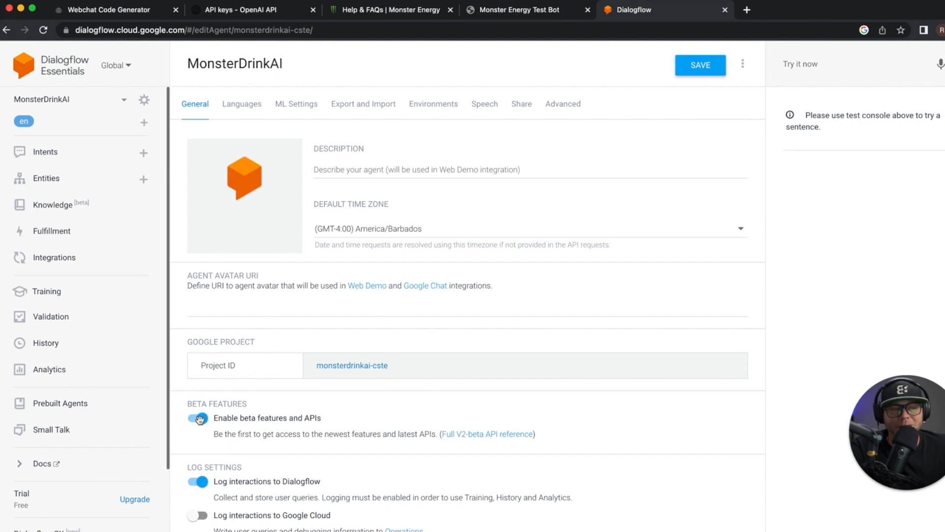
left_click(199, 417)
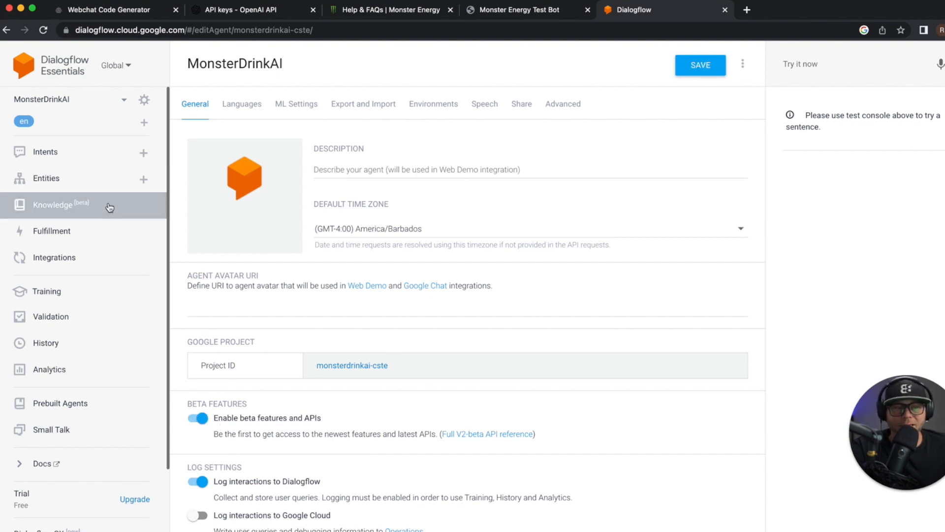
- Create a new knowledge base named MonsterAI and save it
left_click(54, 205)
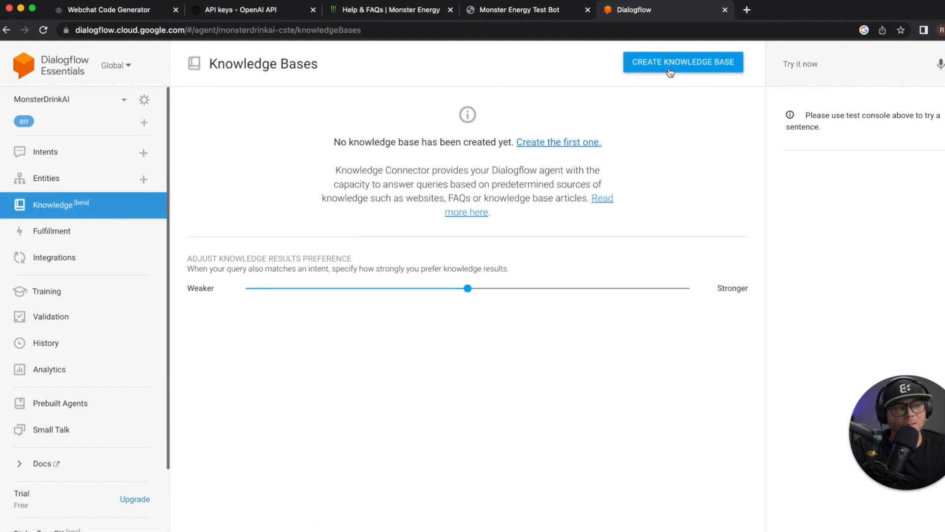
left_click(682, 61)
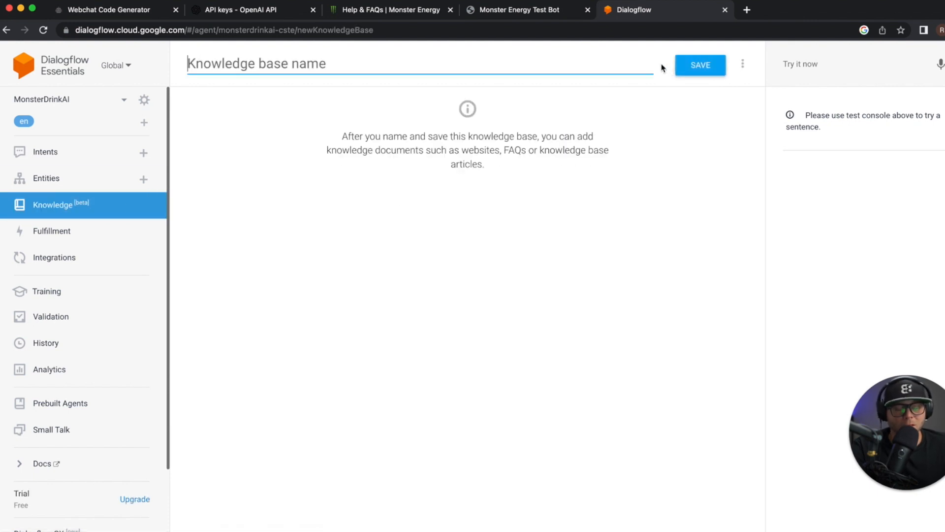
type("Monsgte")
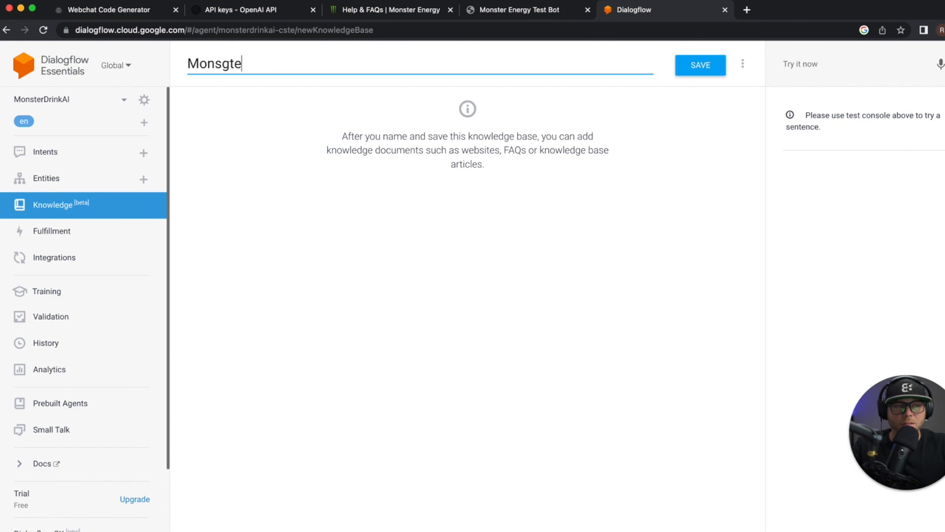
type("Monster")
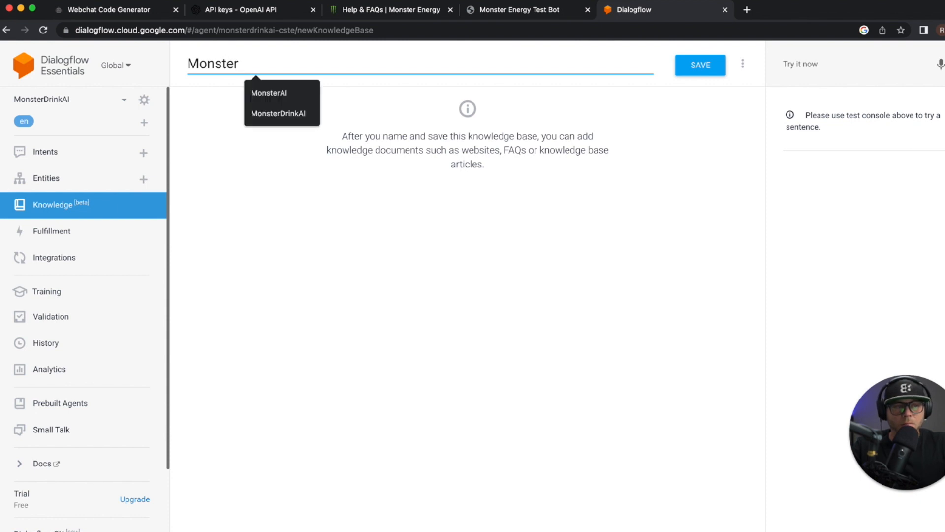
left_click(269, 92)
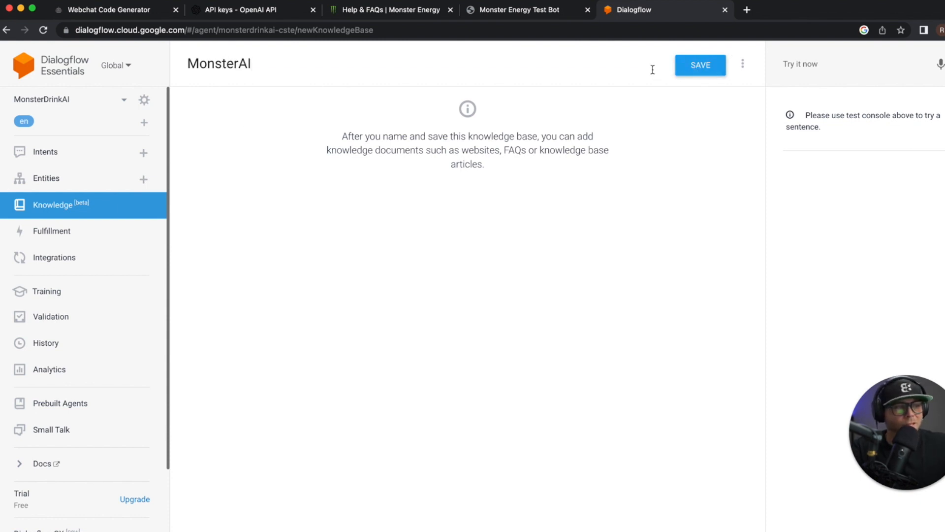
left_click(700, 65)
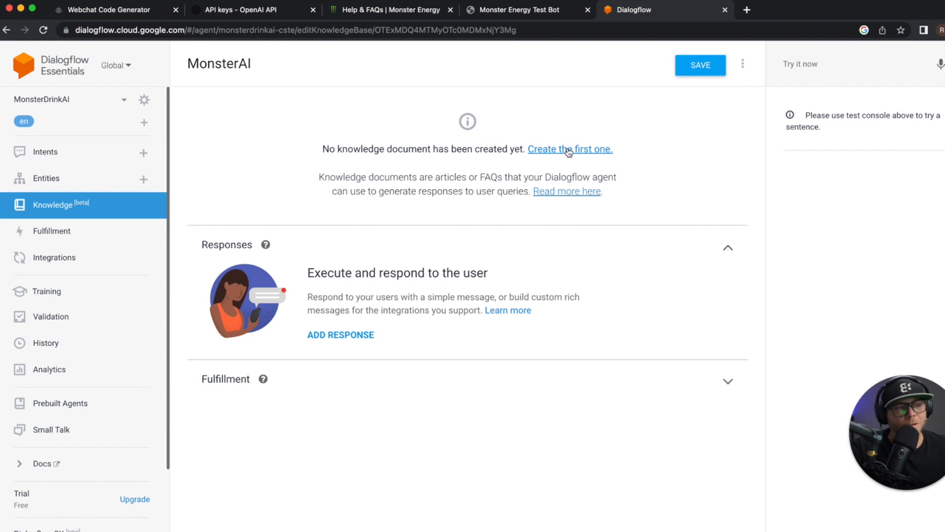
- Start a new knowledge document named MonstertAifaq with knowledge type FAQ and mime type text/html
left_click(569, 148)
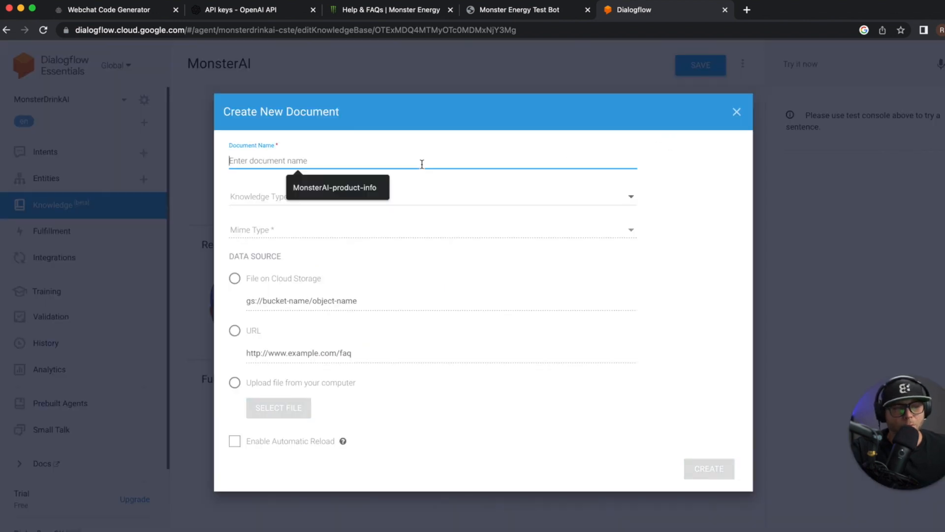
type("MonstertAi")
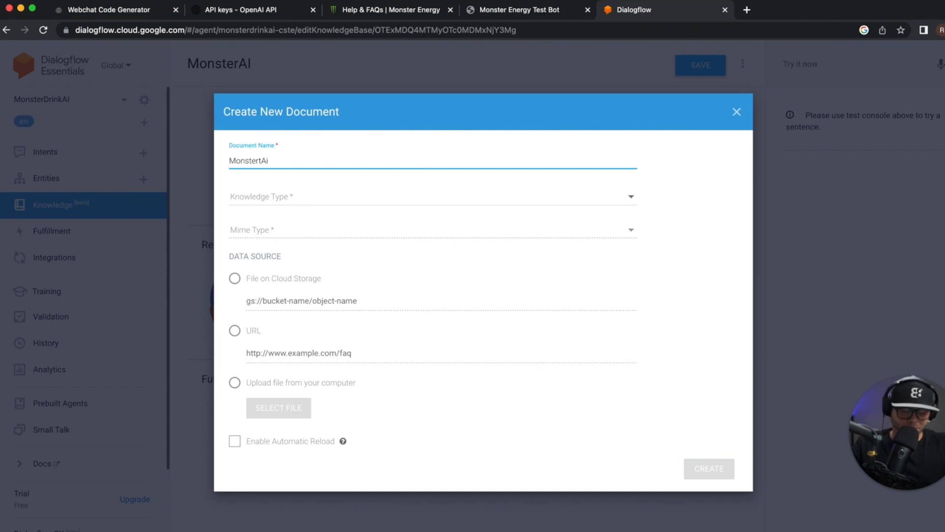
type("faq")
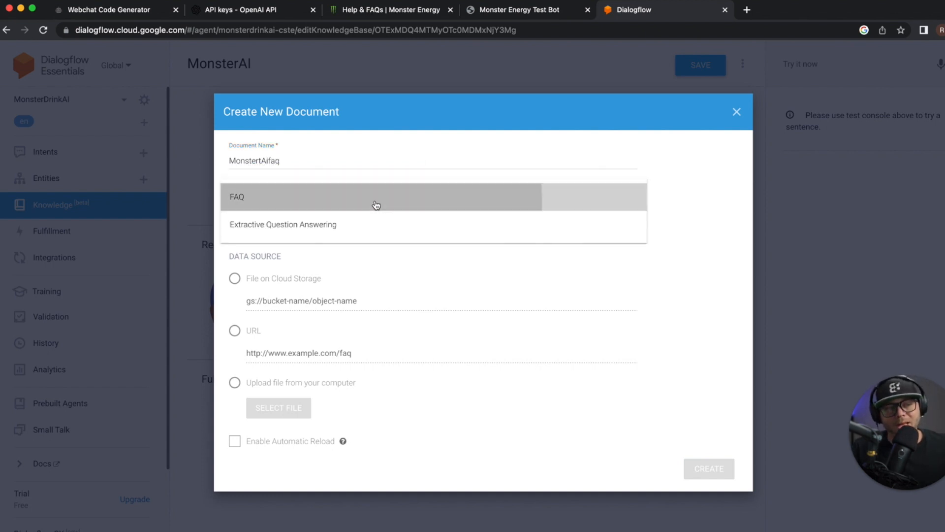
left_click(375, 196)
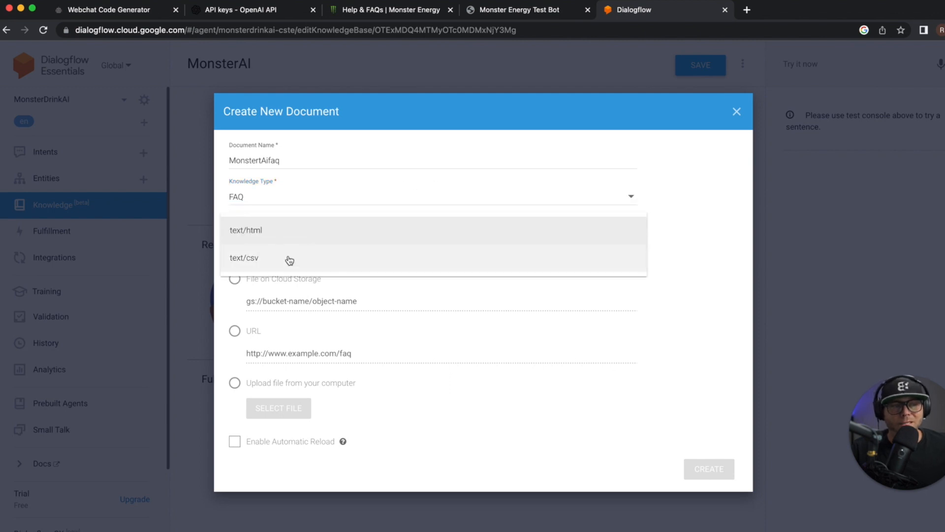
left_click(245, 230)
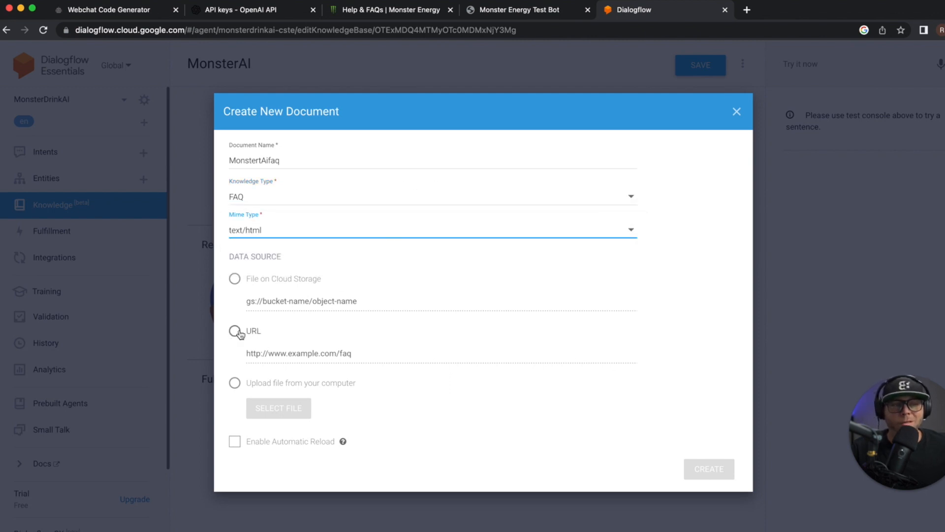
- Use the Monster Energy FAQ URL as the data source and enable daily automatic reload
left_click(390, 10)
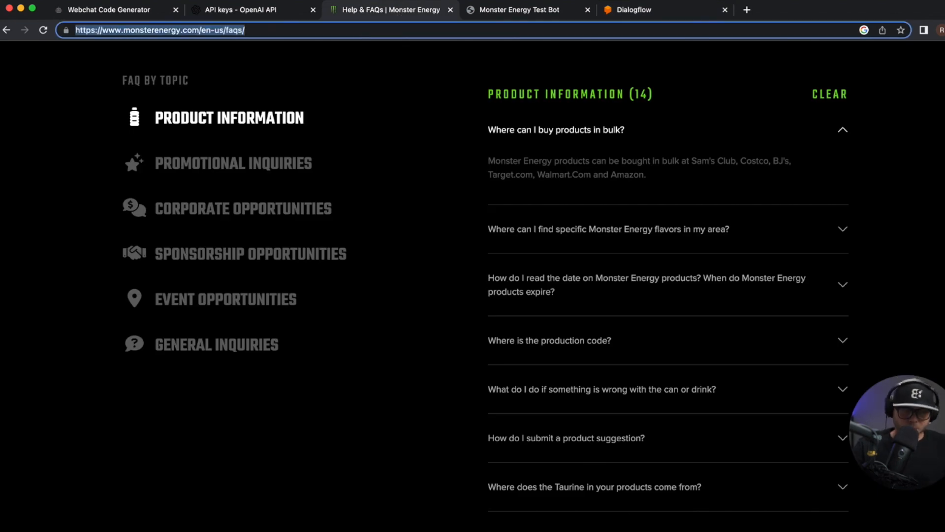
left_click(630, 10)
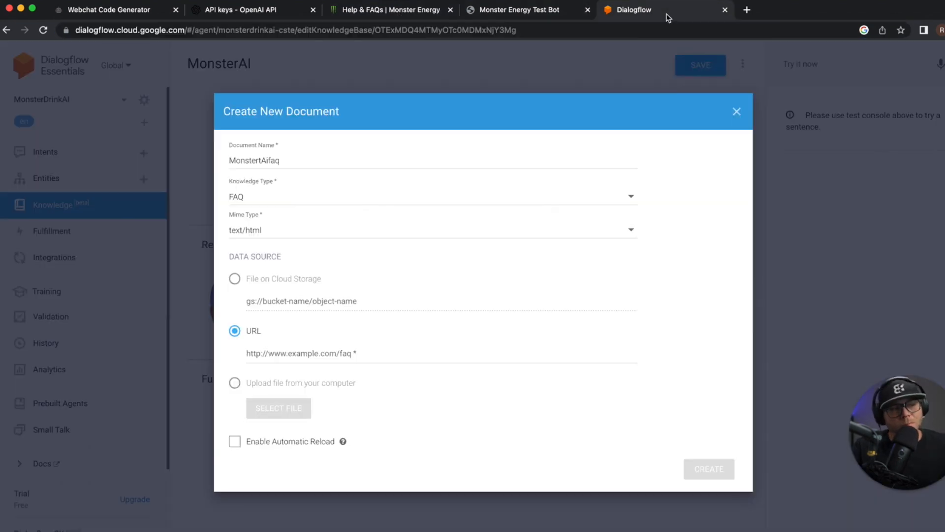
type("https://www.monsterenergy.com/en-us/faqs/")
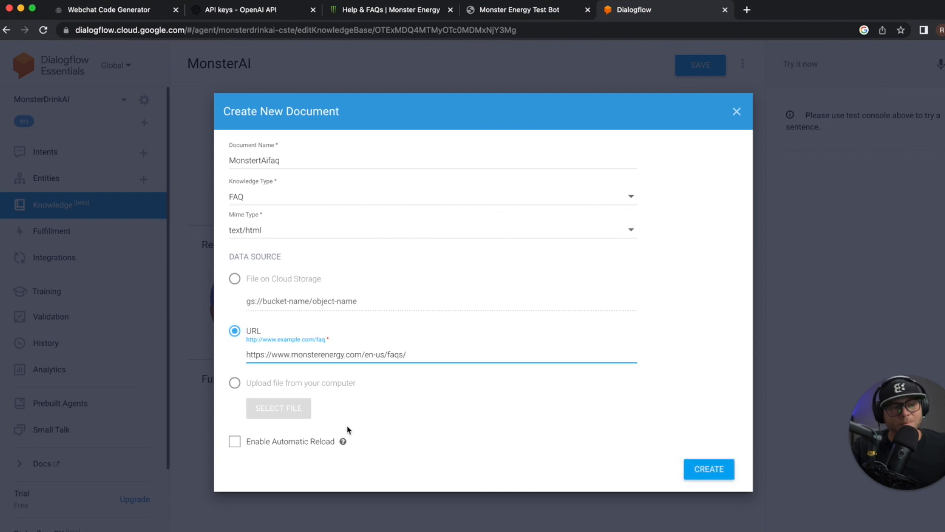
mouse_move(343, 441)
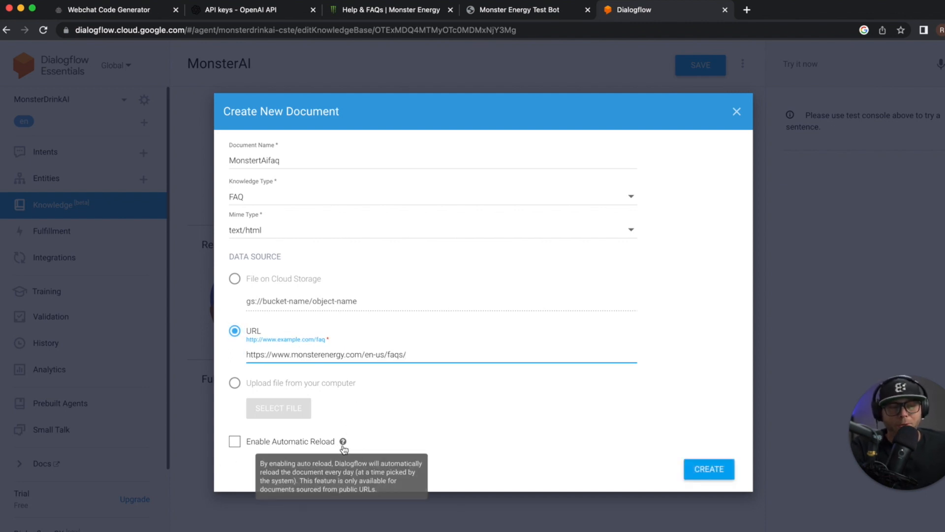
mouse_move(284, 470)
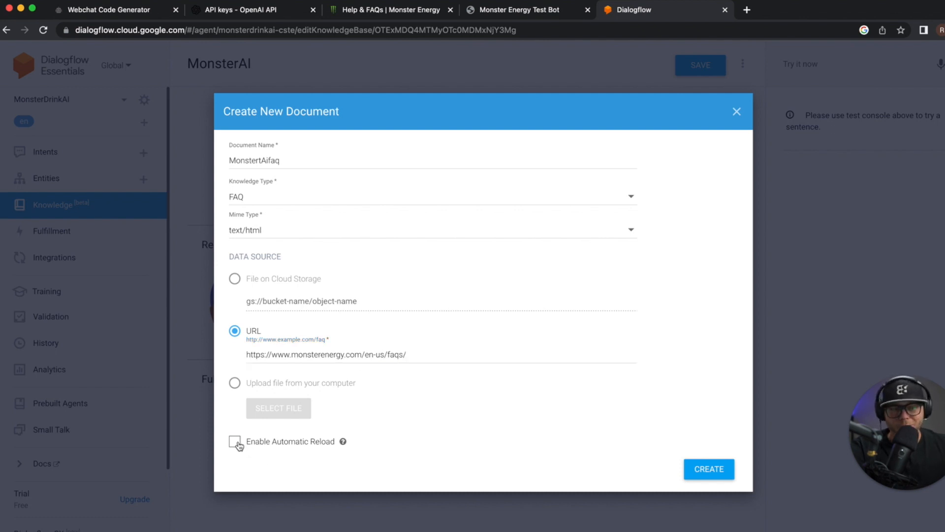
left_click(234, 441)
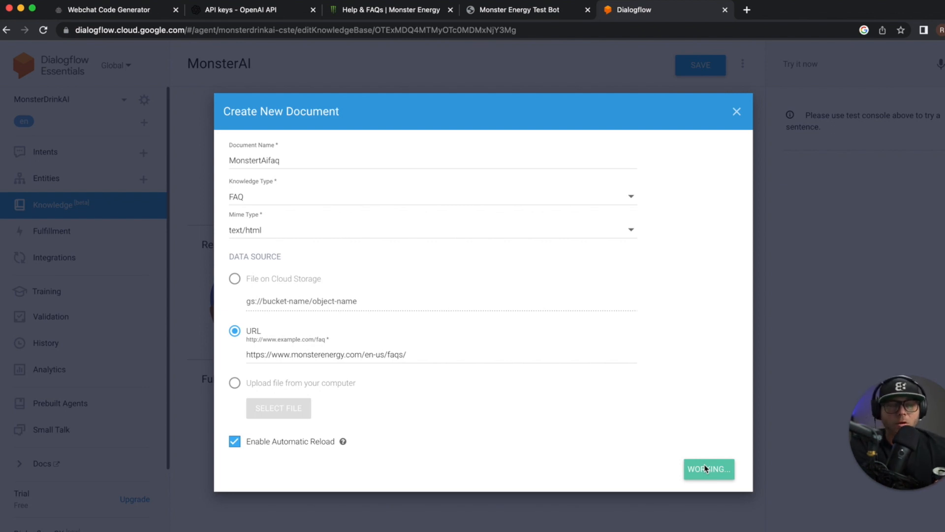
- Create the MonstertAifaq document and scroll through its imported Monster Energy Q&A entries
left_click(708, 468)
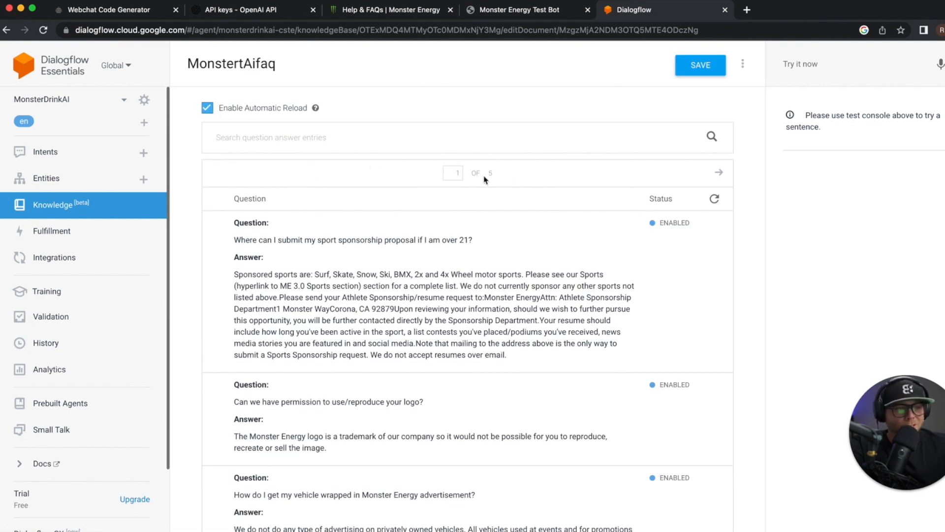
scroll("down", 3)
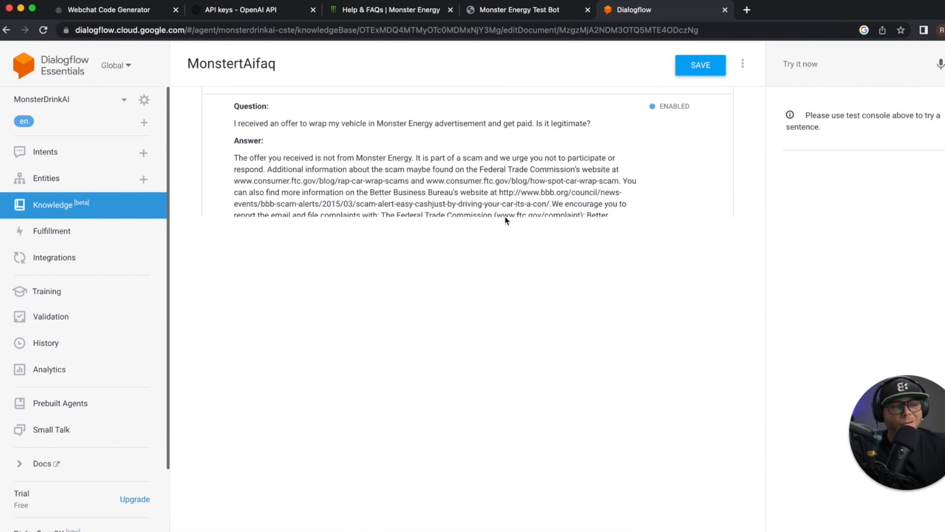
scroll("down", 3)
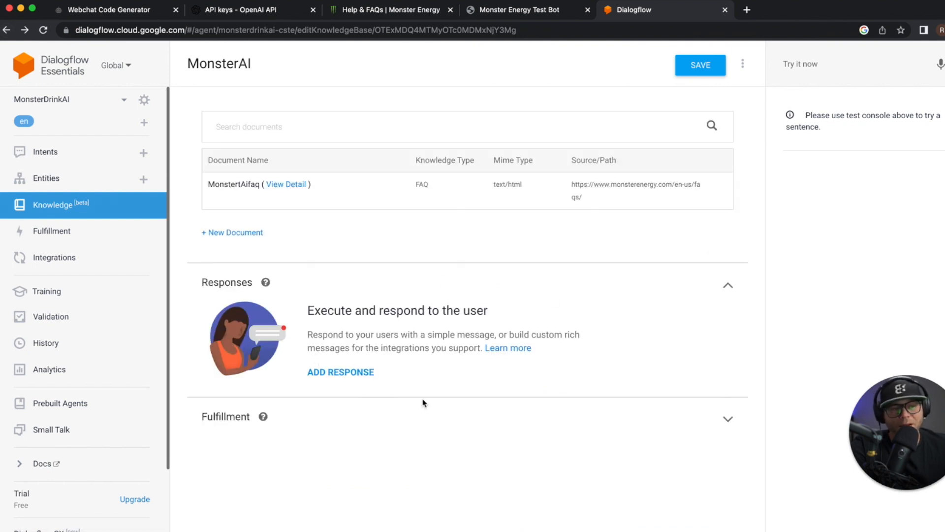
- Add the default text response $Knowledge.Answer[1] so the knowledge base returns matched answers
left_click(339, 371)
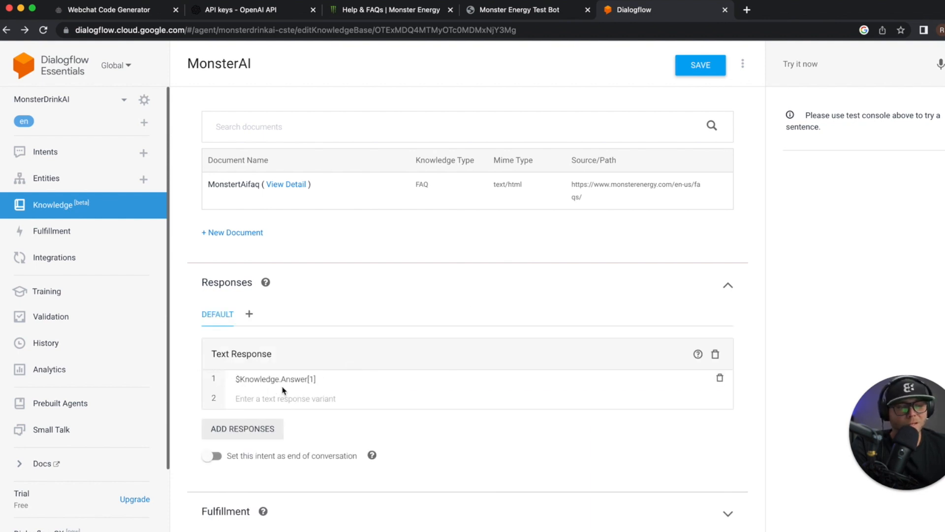
mouse_move(318, 318)
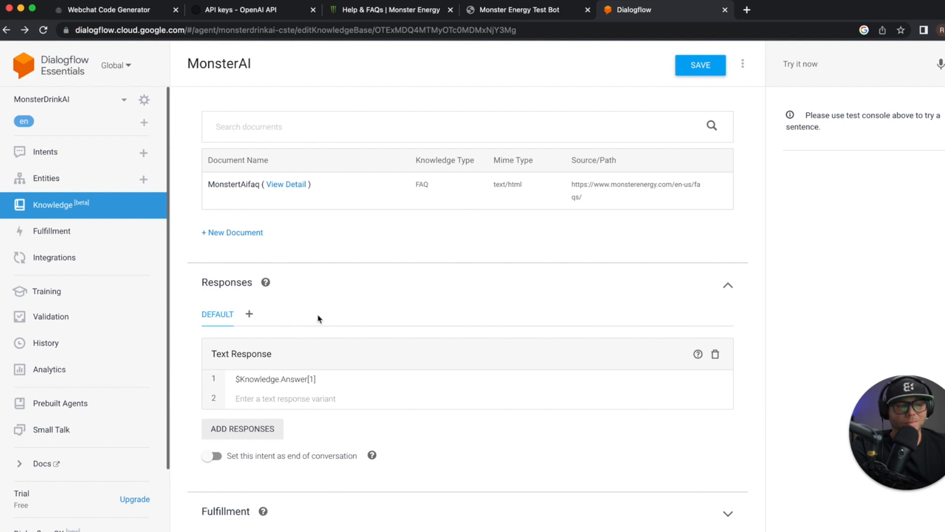
mouse_move(222, 246)
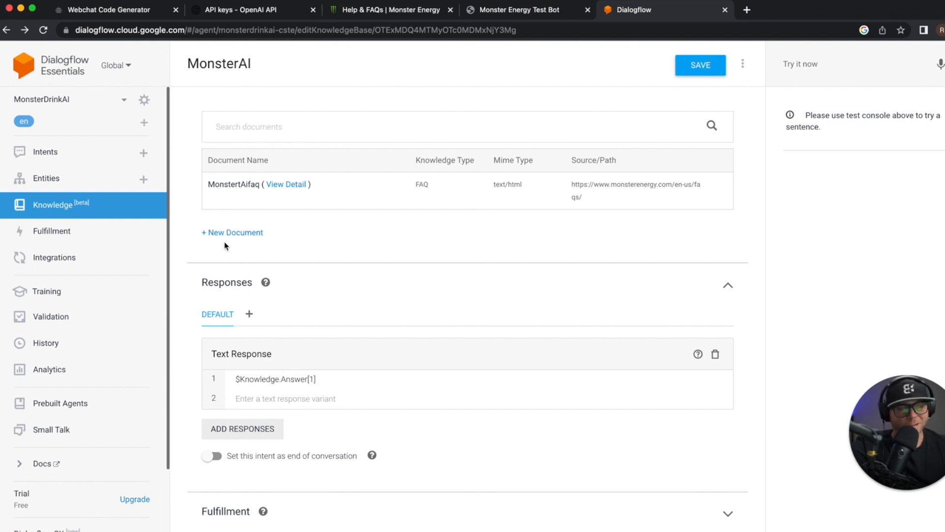
left_click(699, 65)
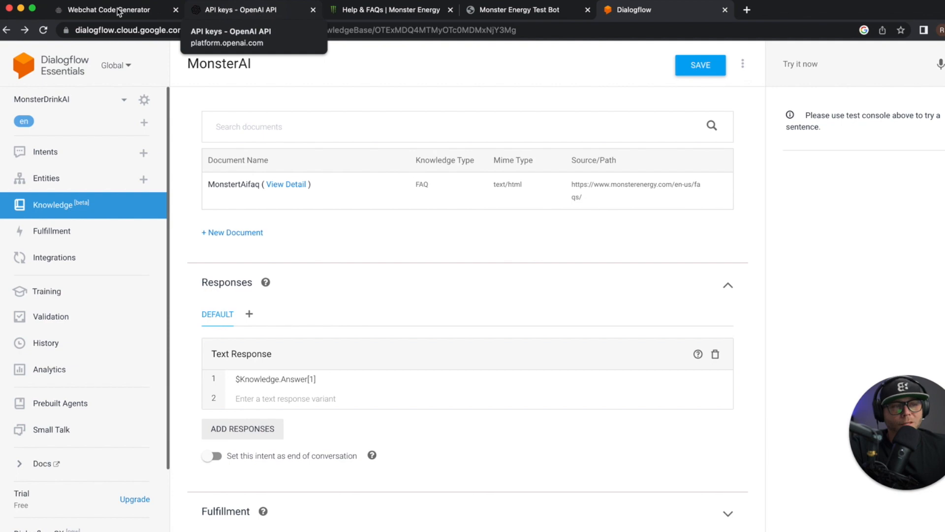
- Return to ChatGPT Builder and open the bot's Integrations settings
left_click(241, 9)
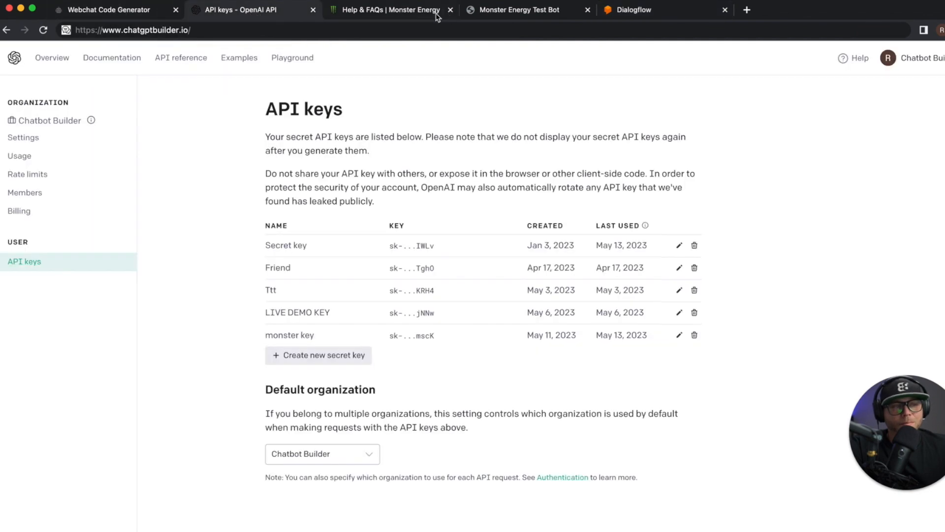
left_click(108, 9)
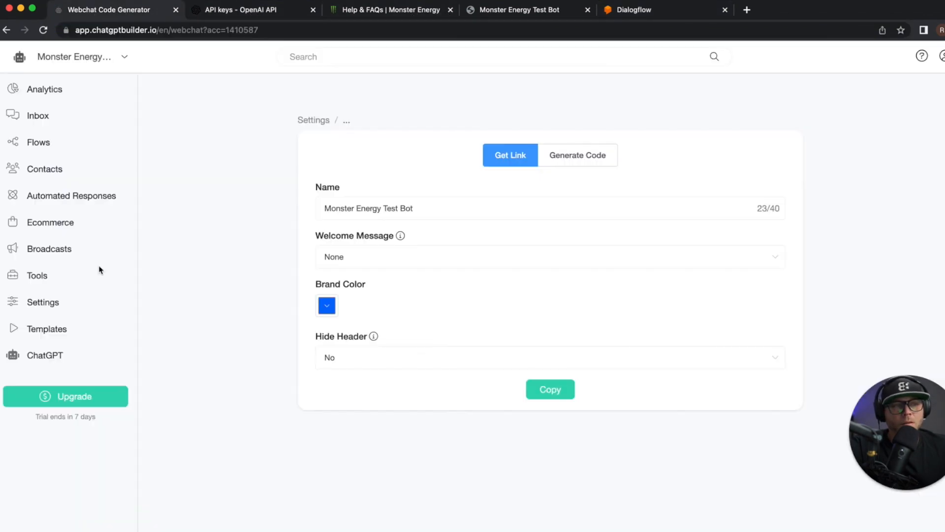
left_click(42, 302)
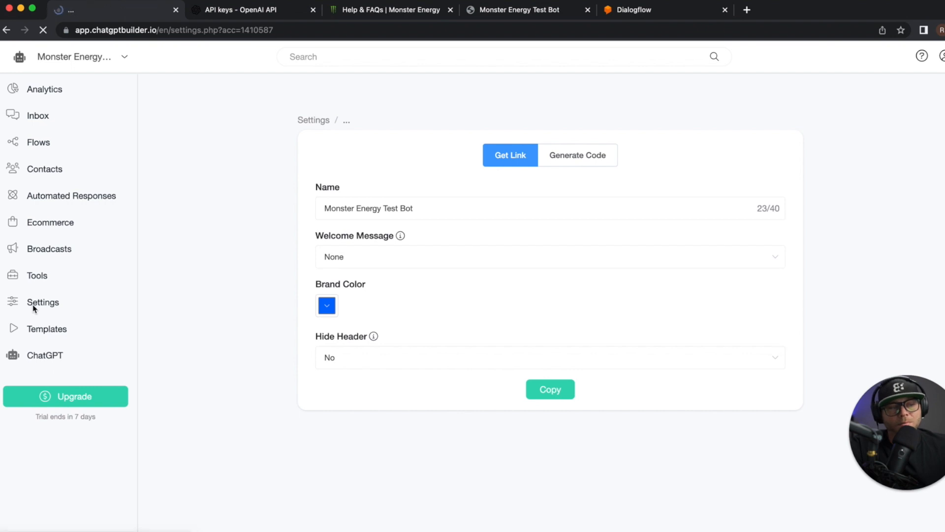
left_click(42, 302)
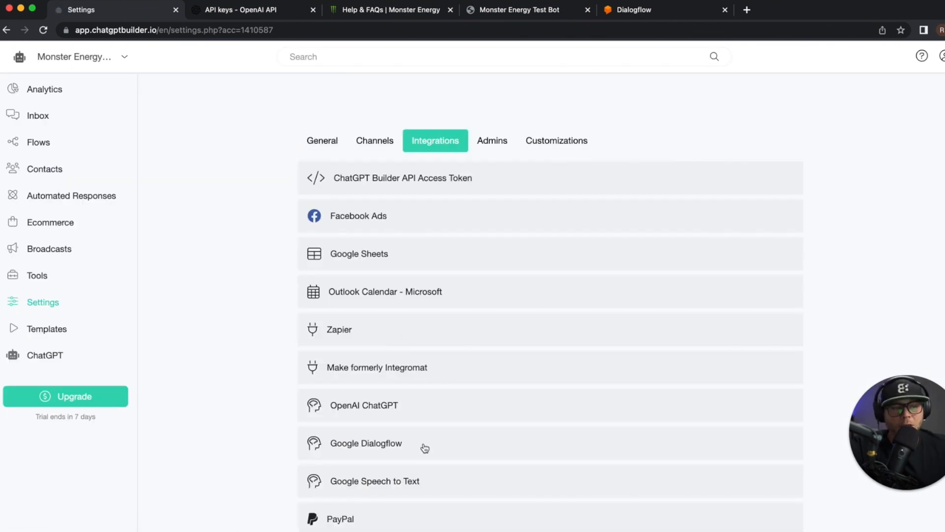
- Connect the Google Dialogflow integration to the MonsterDrinkAI agent
left_click(366, 443)
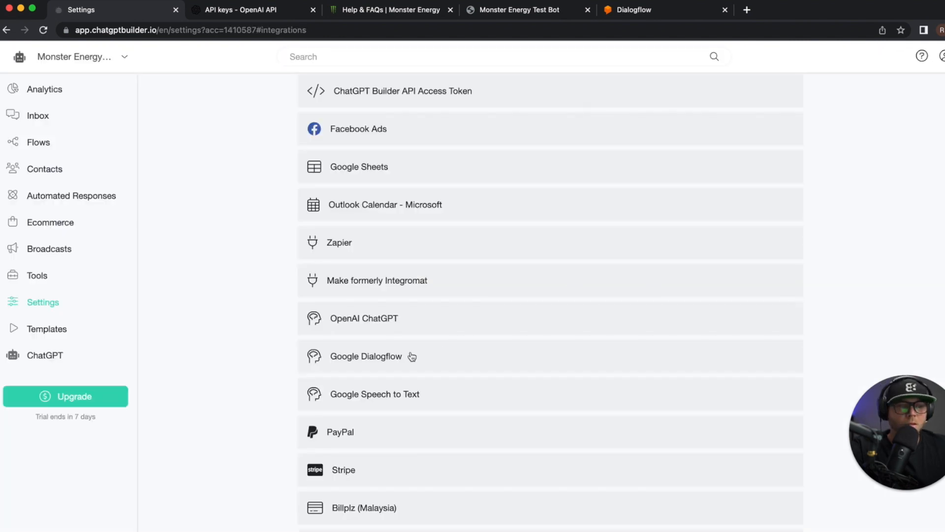
left_click(366, 355)
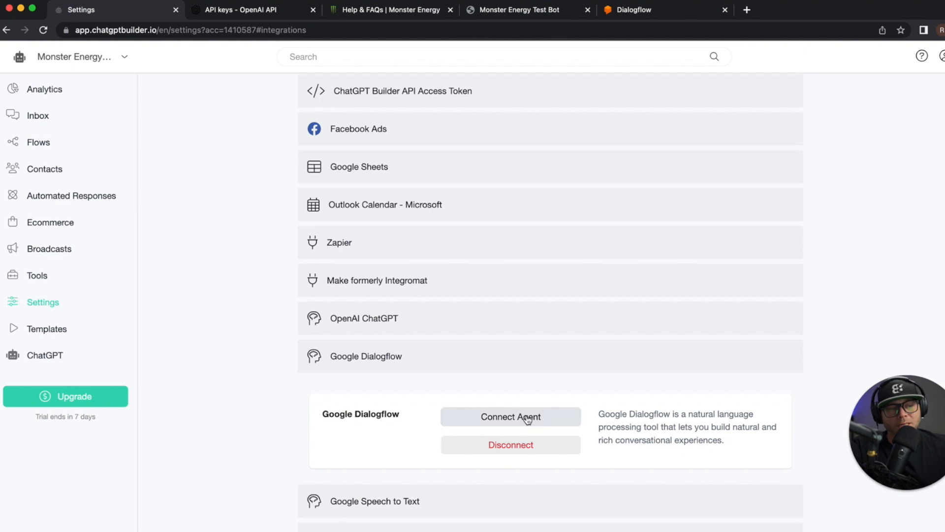
left_click(509, 417)
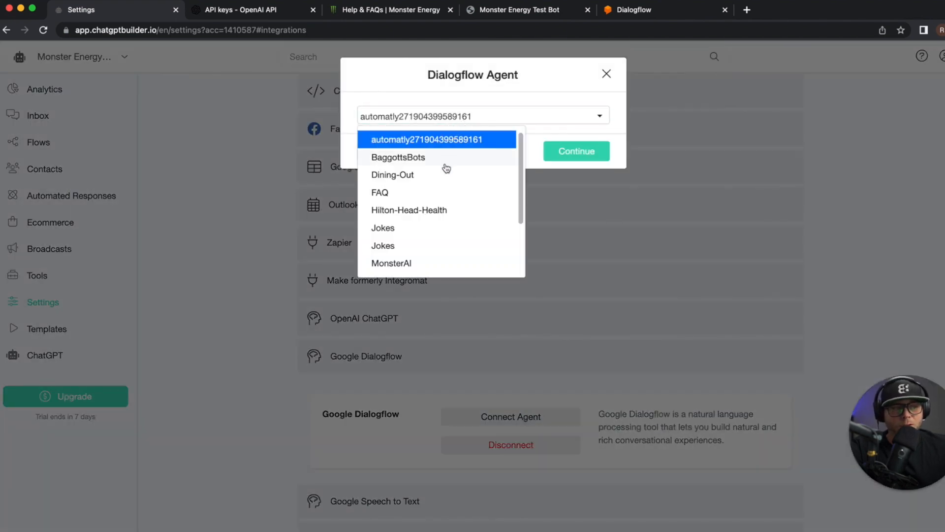
scroll("down", 3)
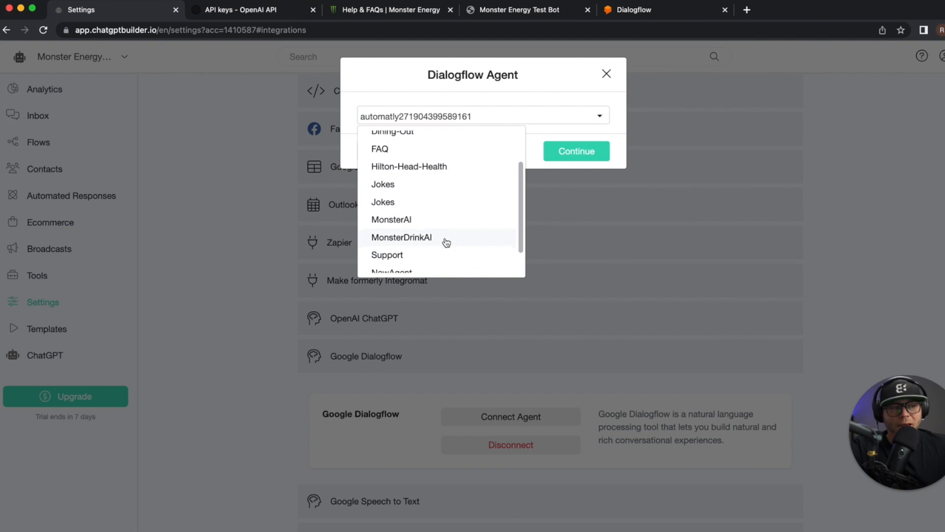
left_click(606, 73)
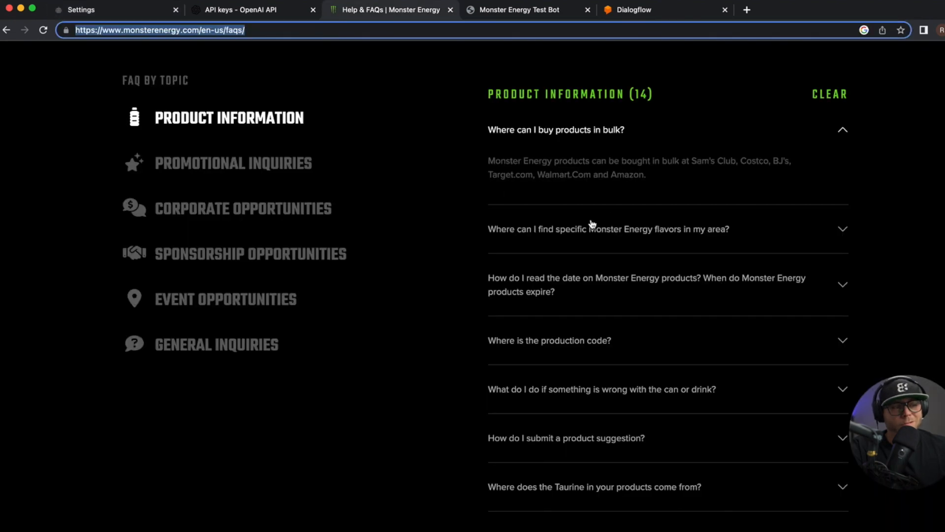
mouse_move(712, 255)
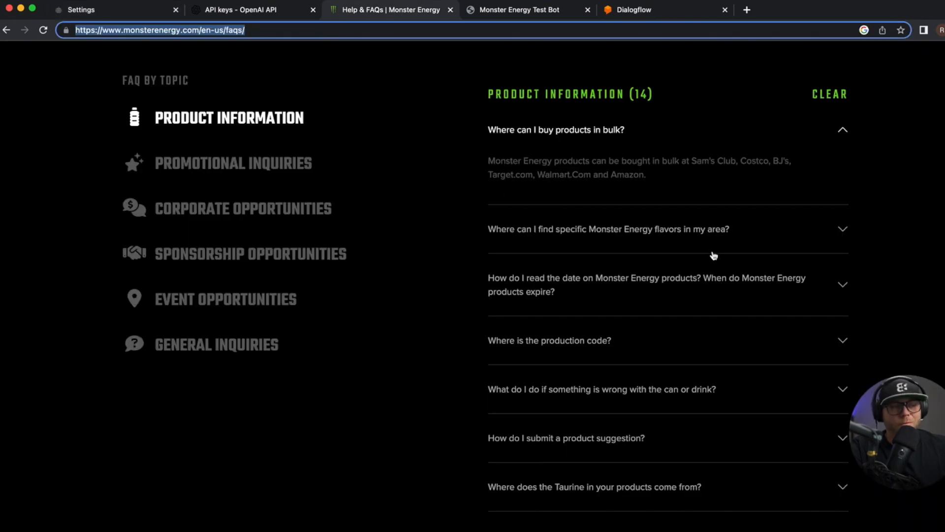
- Compare the test bot's store-finder reply with the Brand Finder answer on the Monster Energy FAQ page
left_click(608, 228)
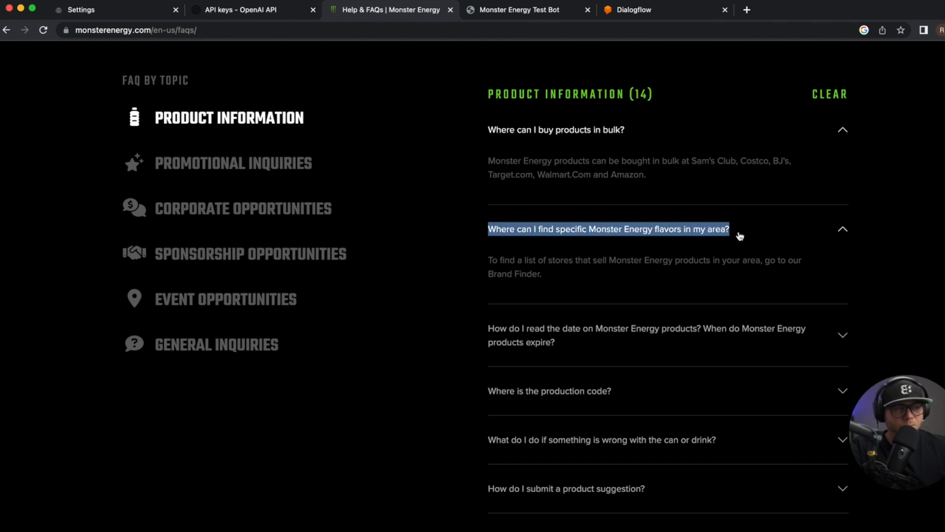
mouse_move(295, 15)
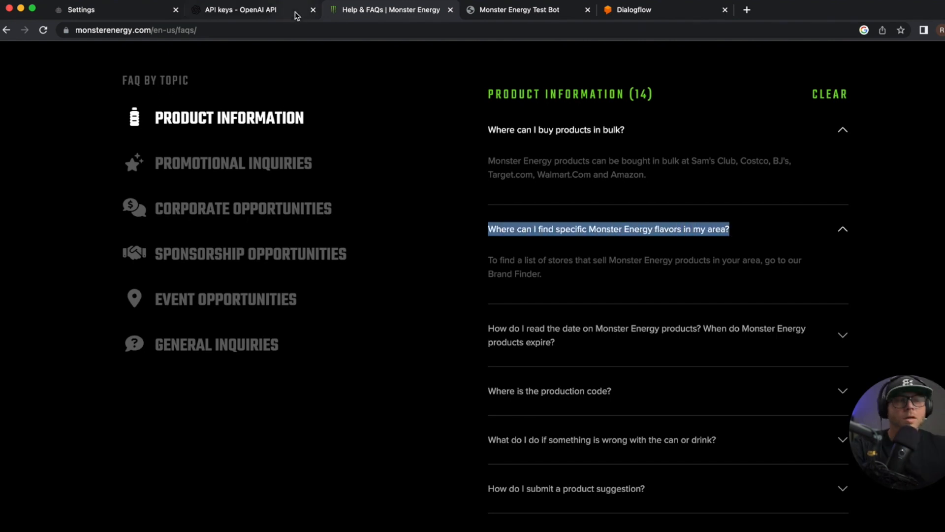
left_click(520, 10)
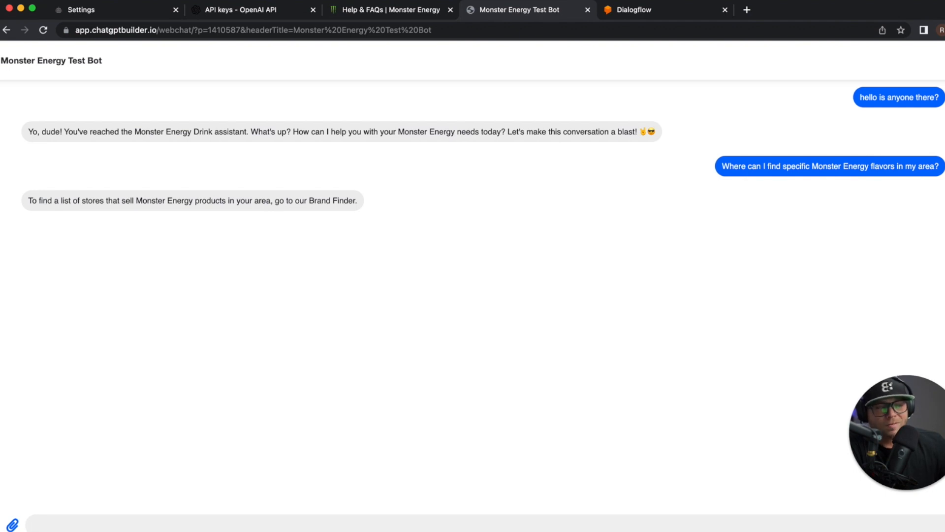
left_click(391, 10)
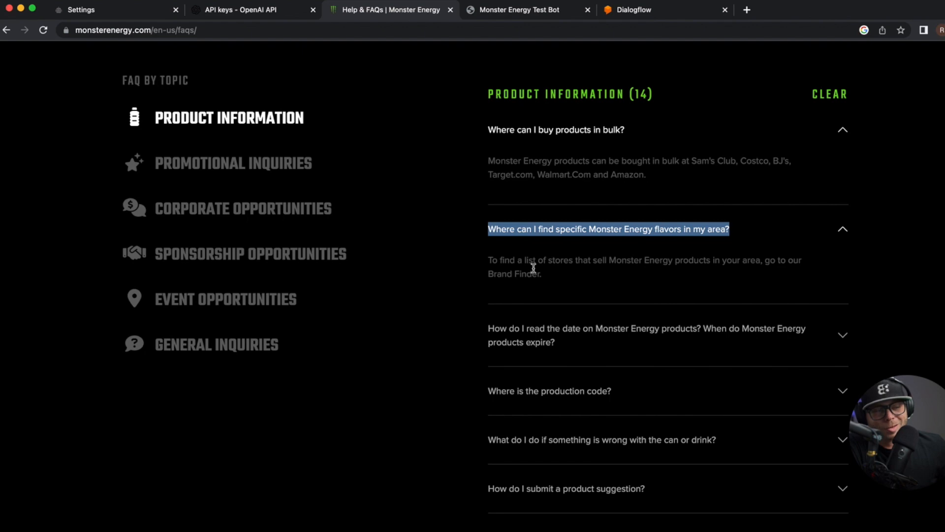
mouse_move(556, 275)
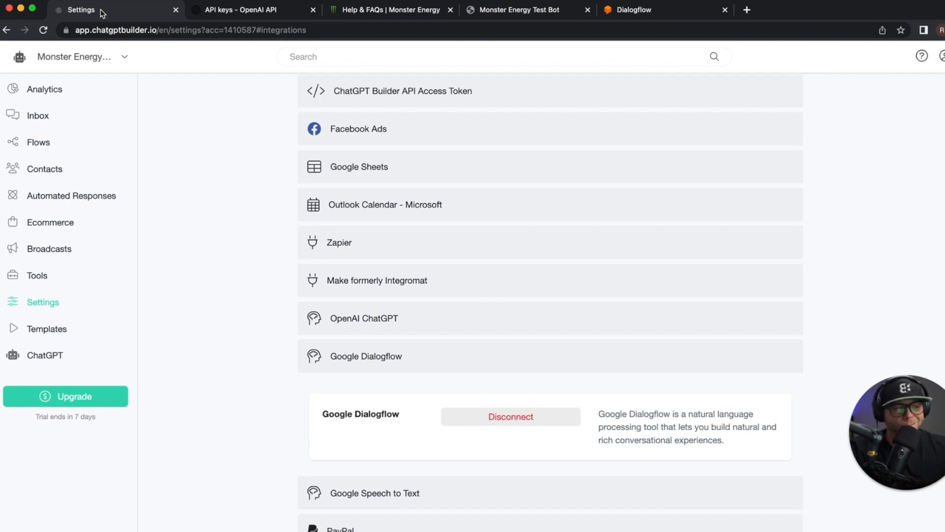
mouse_move(40, 146)
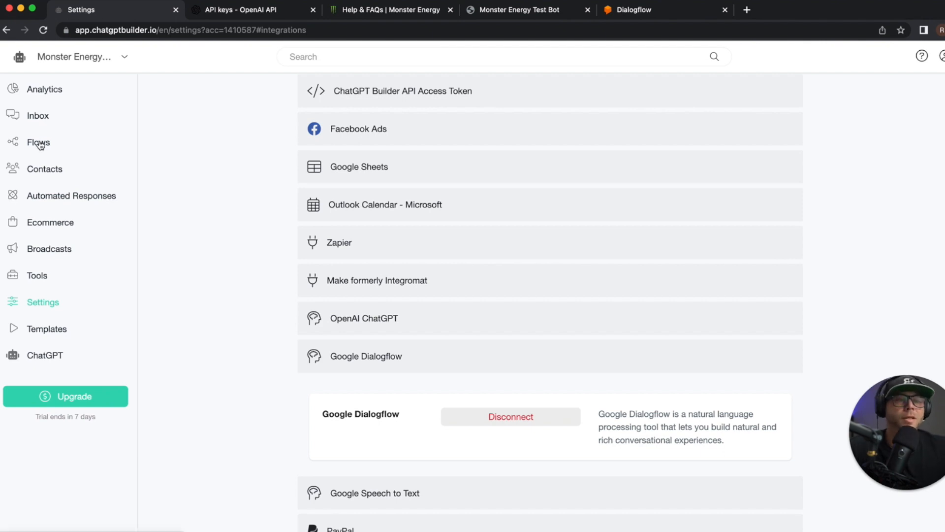
- Create a new flow named QR promo, then look at the Monster Energy FAQ page
left_click(38, 141)
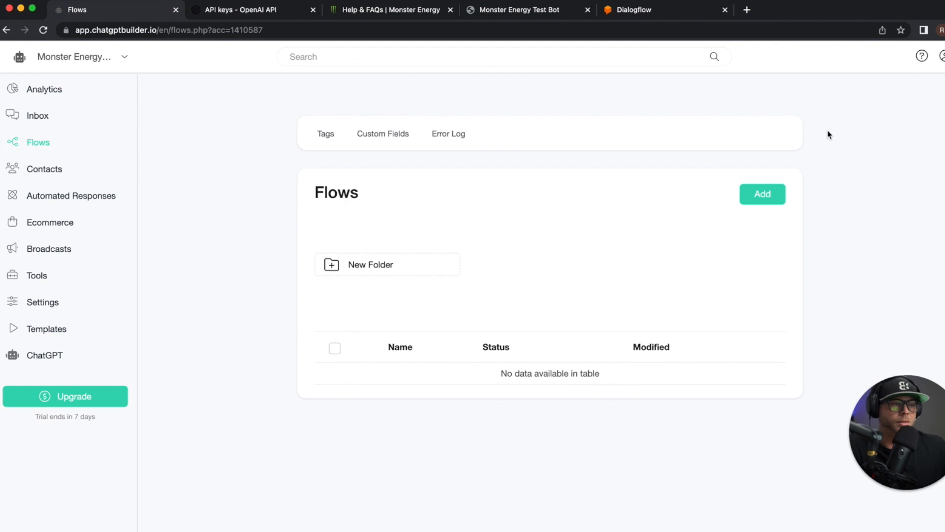
left_click(762, 194)
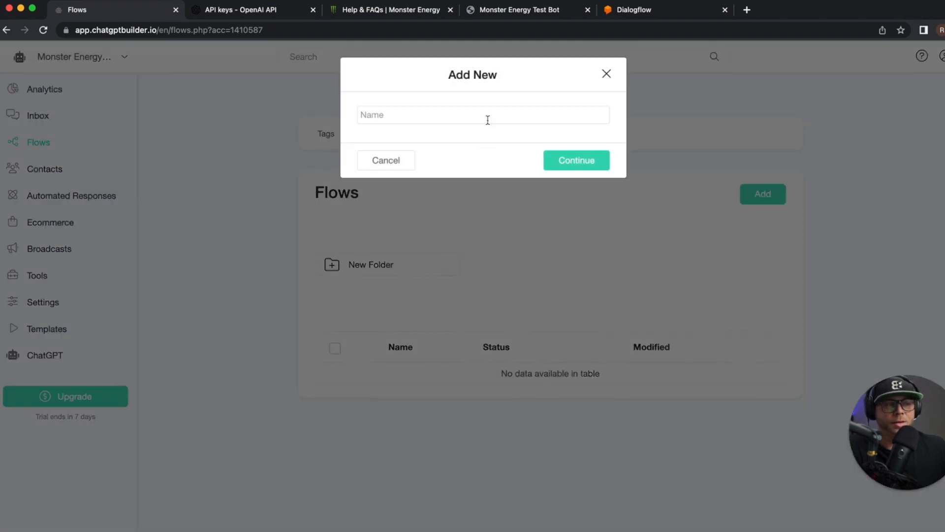
type("QR promo")
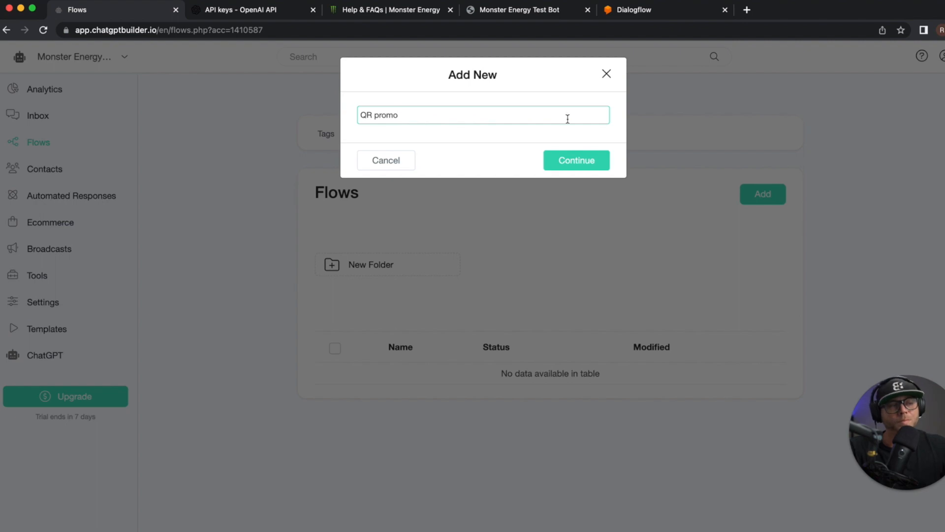
left_click(575, 160)
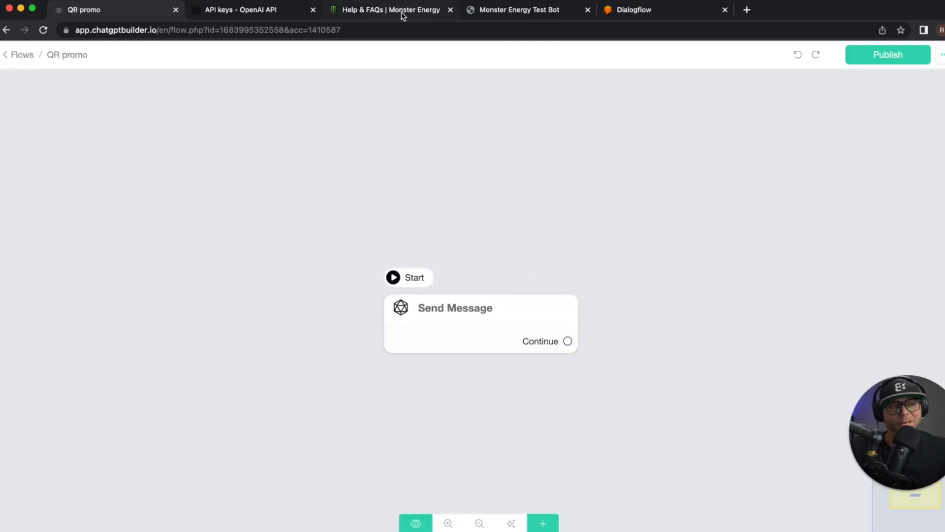
left_click(391, 10)
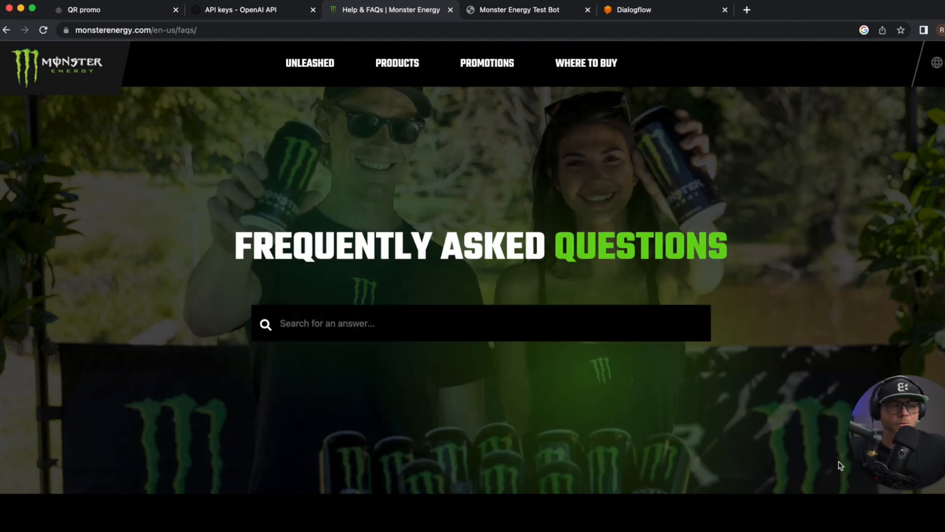
mouse_move(412, 152)
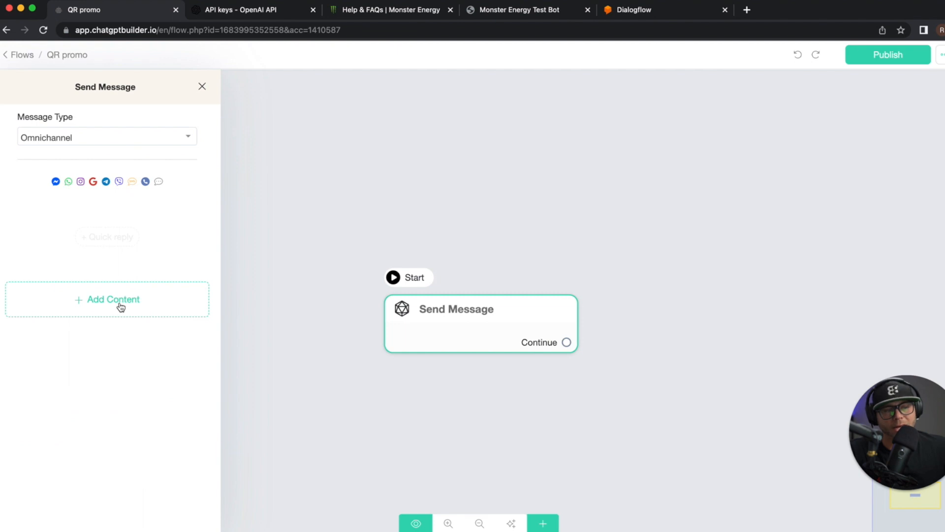
- Add a card with the FAQ page screenshot uploaded from the Desktop and a first button
left_click(112, 299)
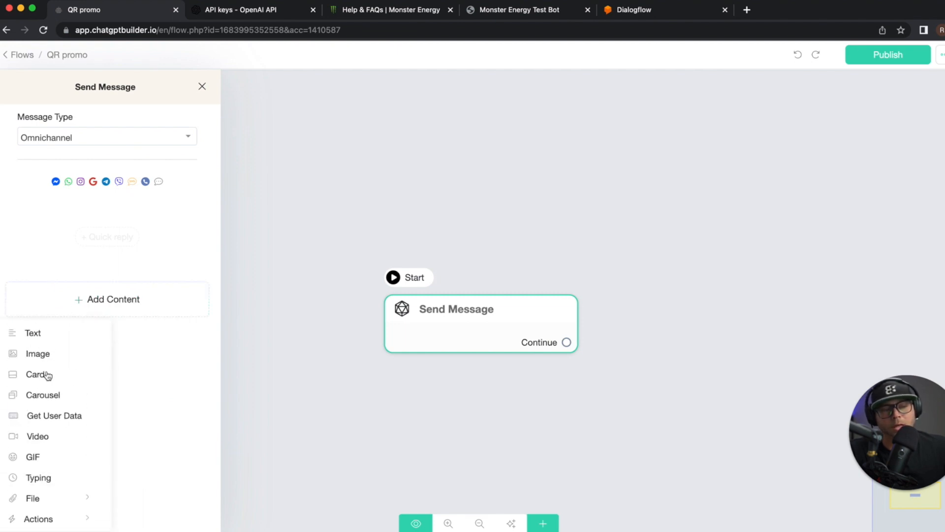
left_click(38, 374)
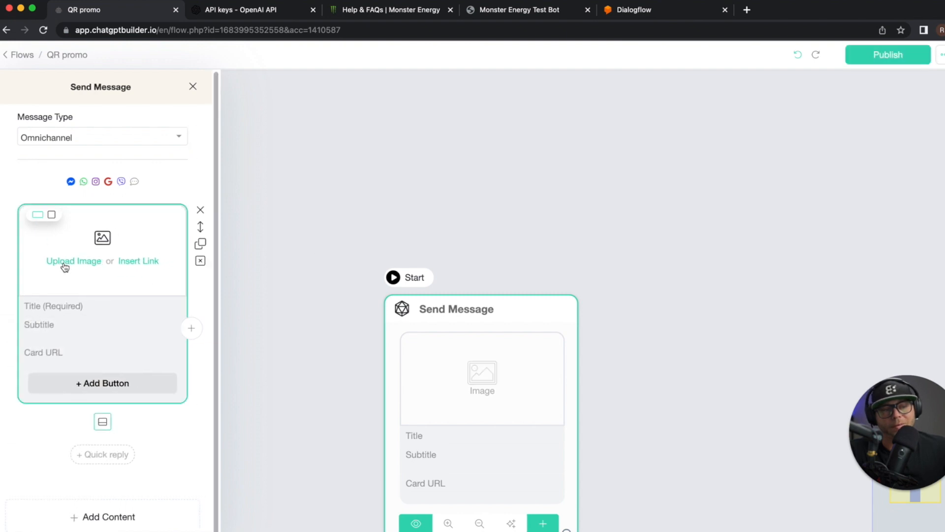
mouse_move(436, 212)
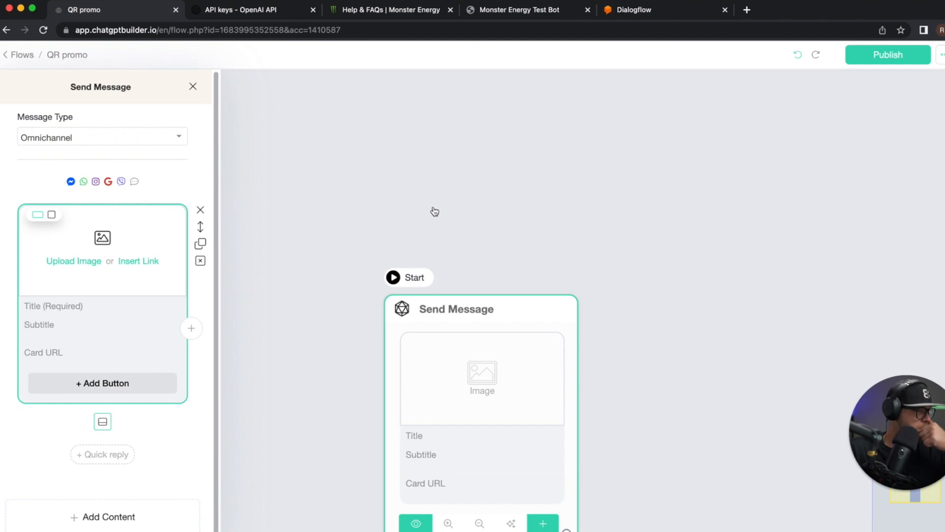
left_click(74, 261)
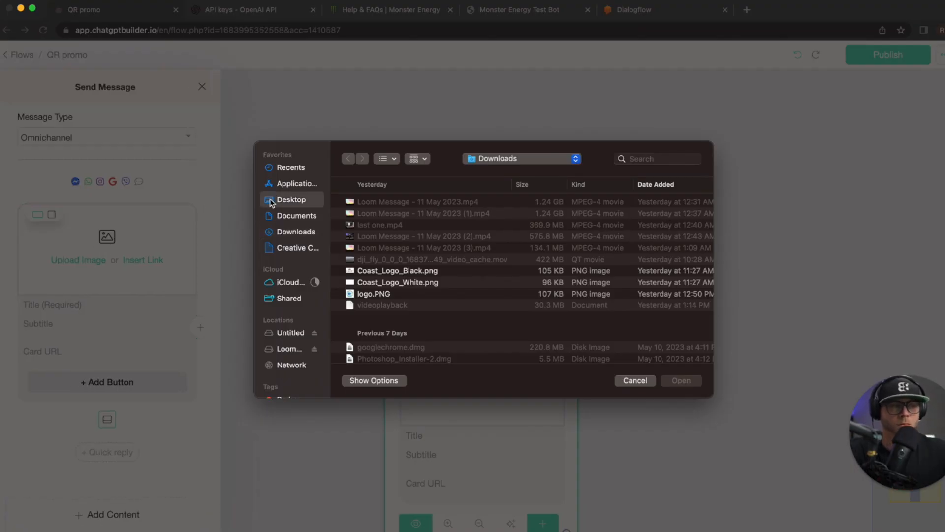
left_click(291, 200)
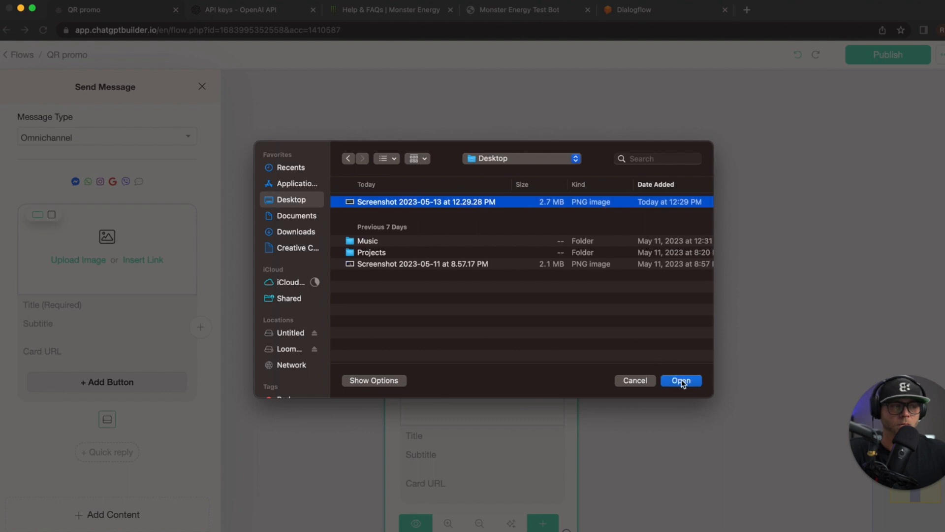
left_click(680, 380)
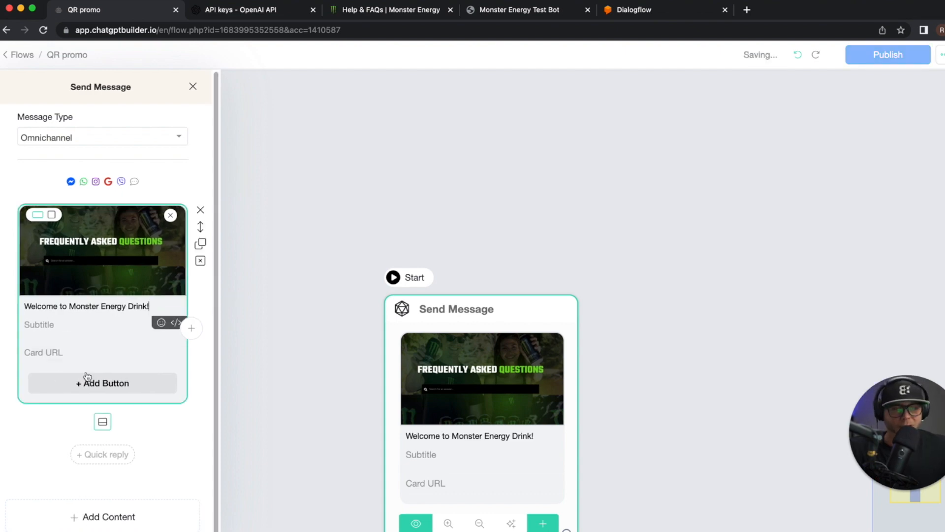
left_click(101, 383)
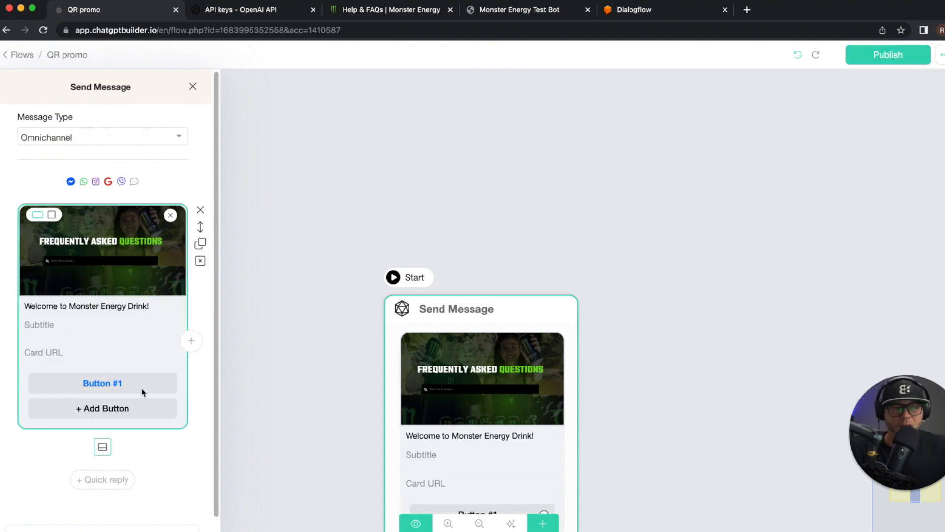
- Label the first button FAQs and add a second button labelled View Promos
left_click(101, 383)
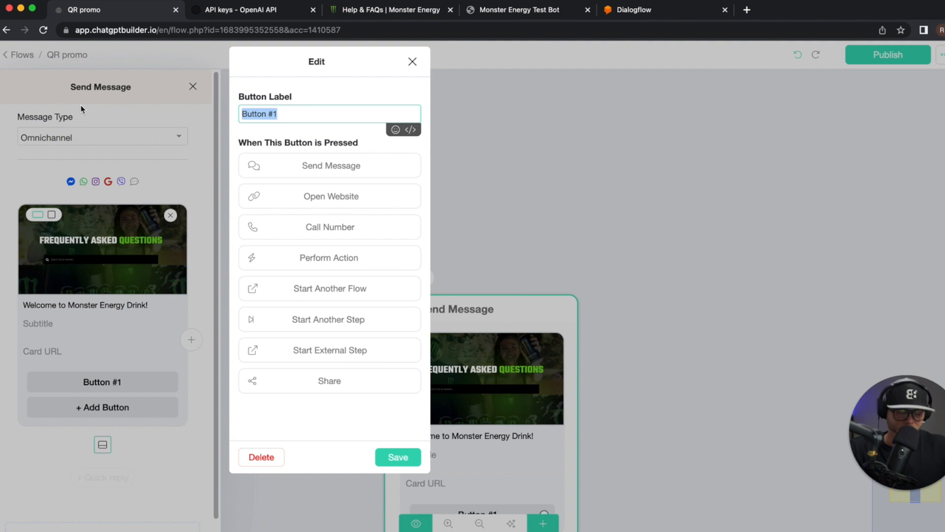
left_click(397, 456)
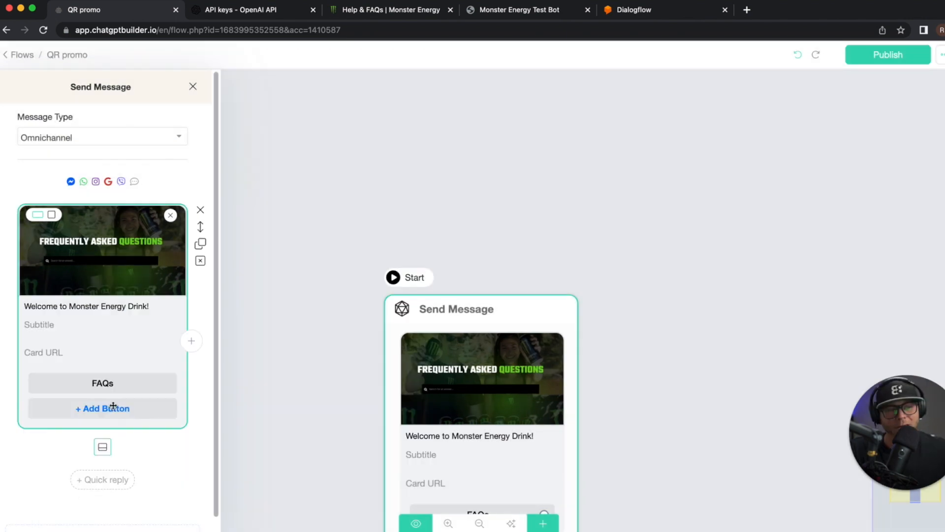
left_click(101, 408)
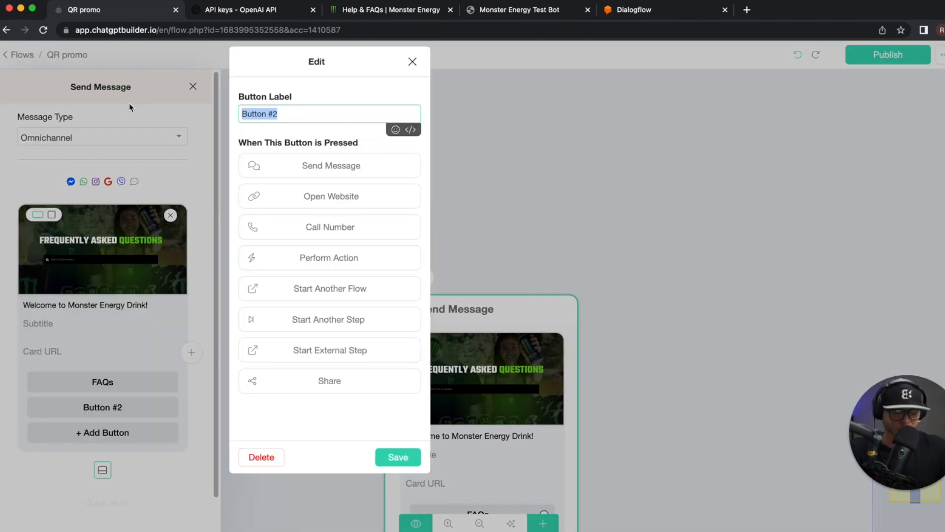
type("View Promo")
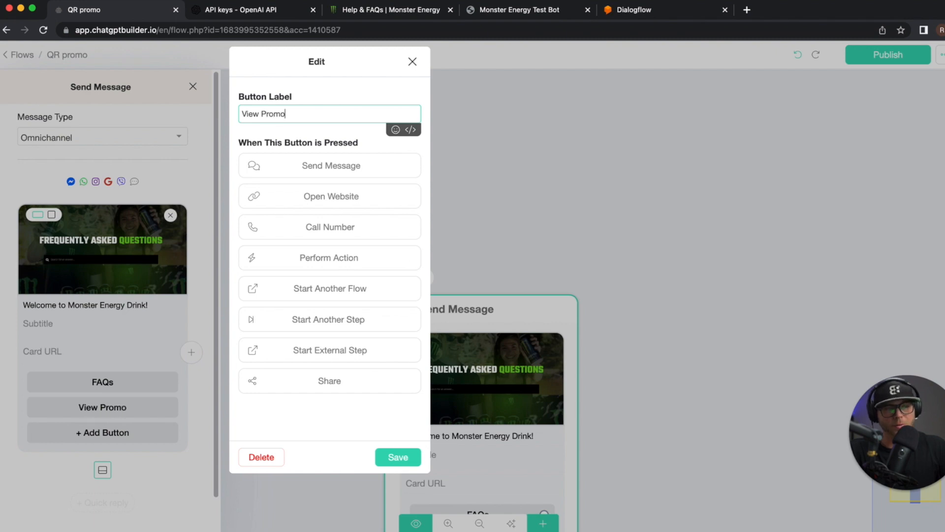
type("s")
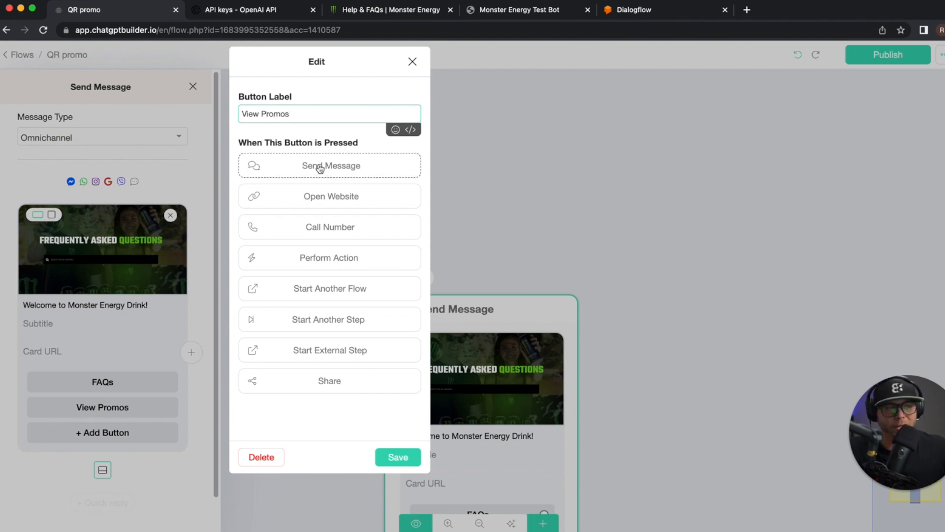
left_click(389, 10)
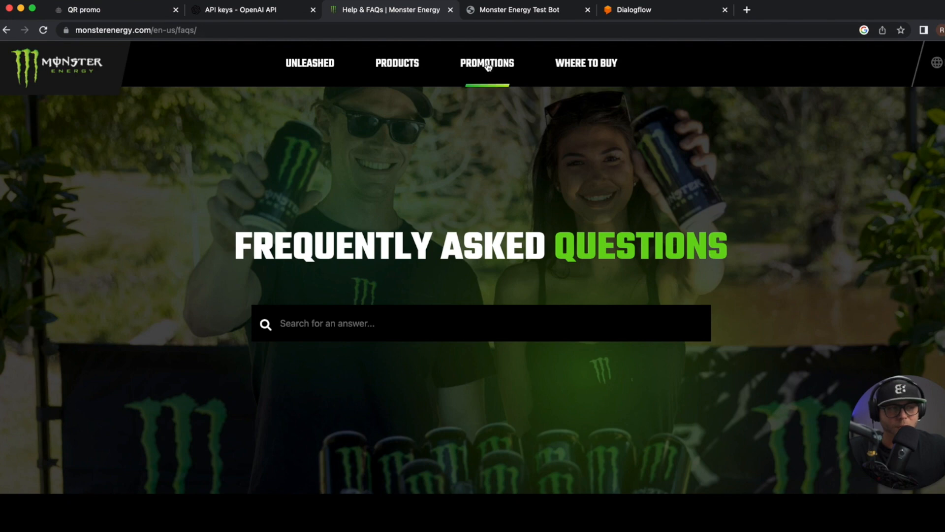
right_click(486, 63)
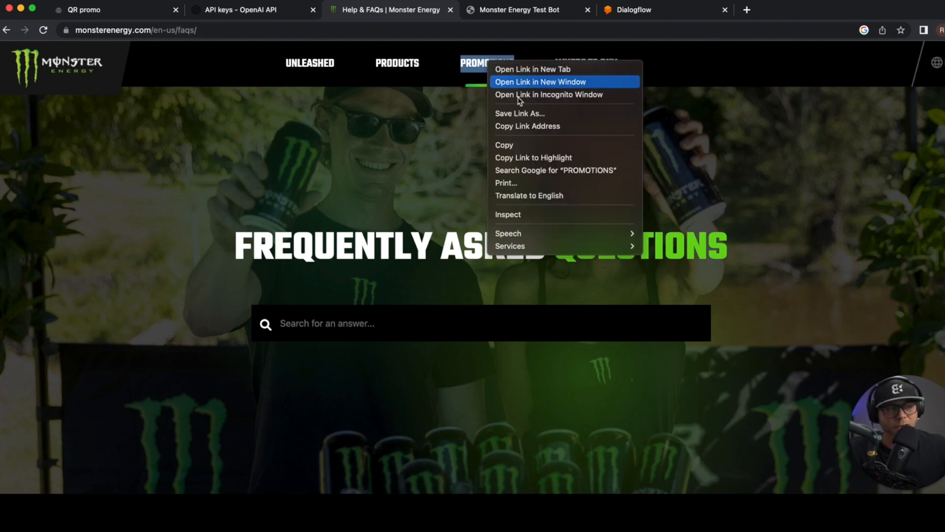
mouse_move(541, 126)
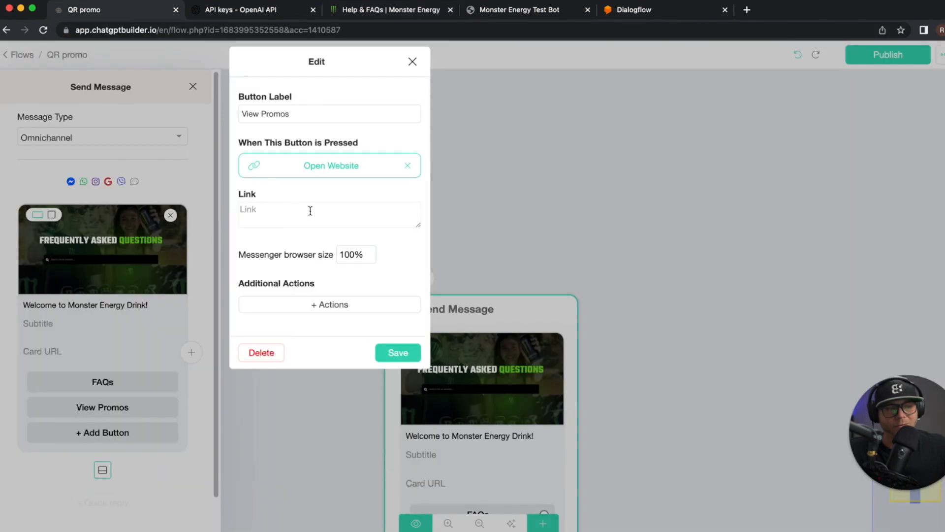
type("https://www.monsterenergy.com/en-us/promotions/")
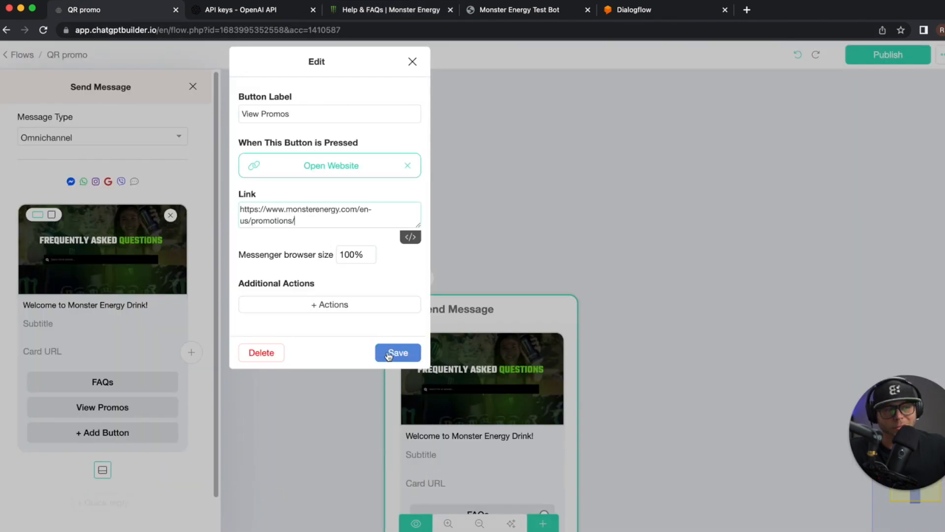
left_click(397, 352)
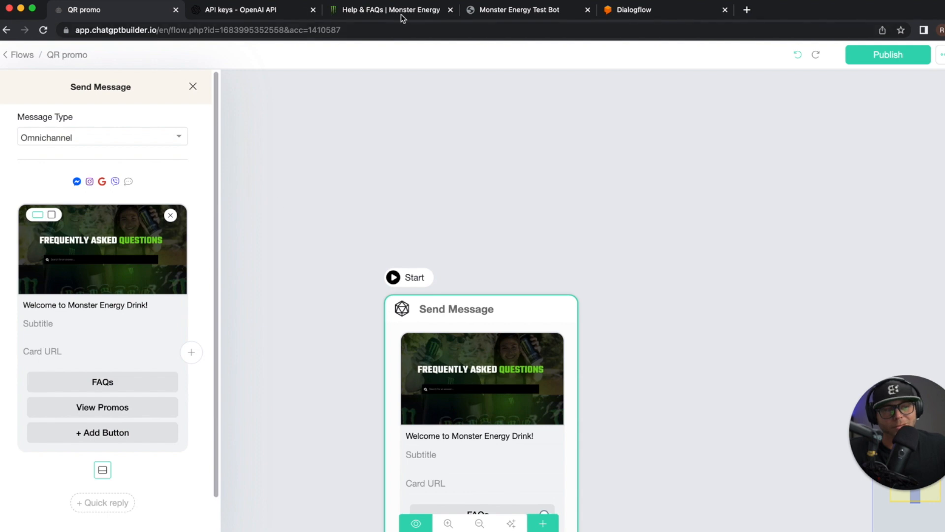
- Make the FAQs button open the Monster Energy FAQ page URL
left_click(390, 10)
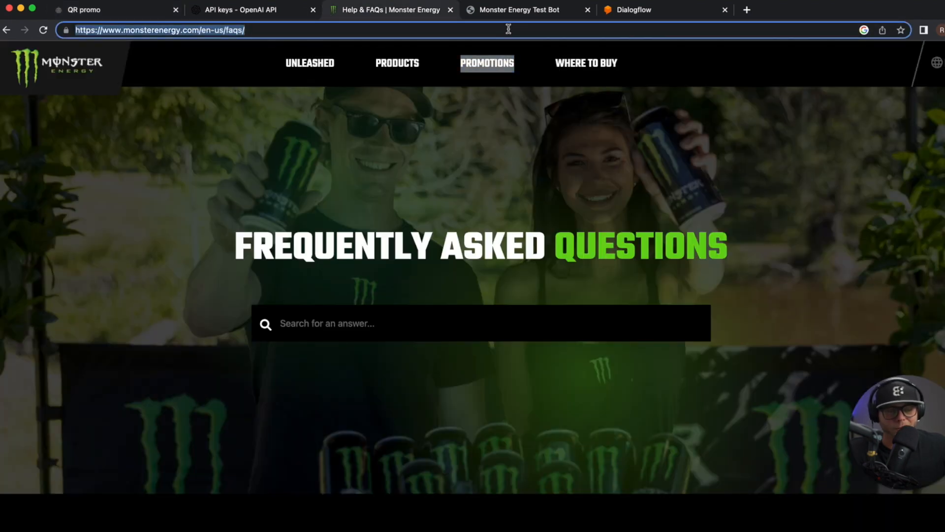
left_click(115, 10)
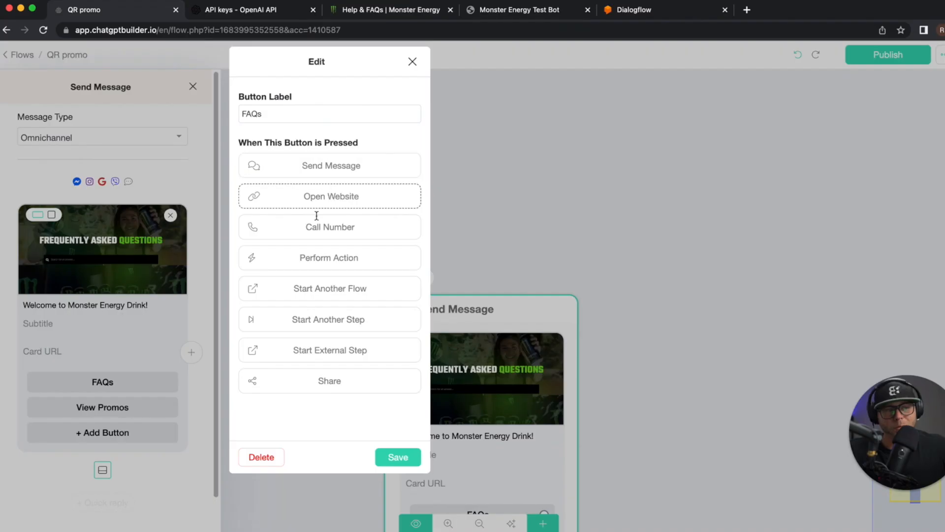
left_click(329, 195)
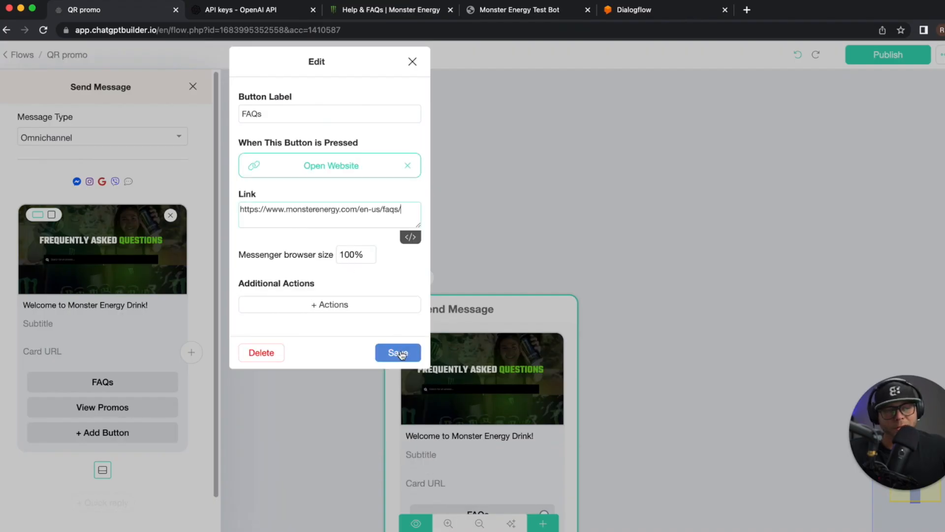
left_click(397, 352)
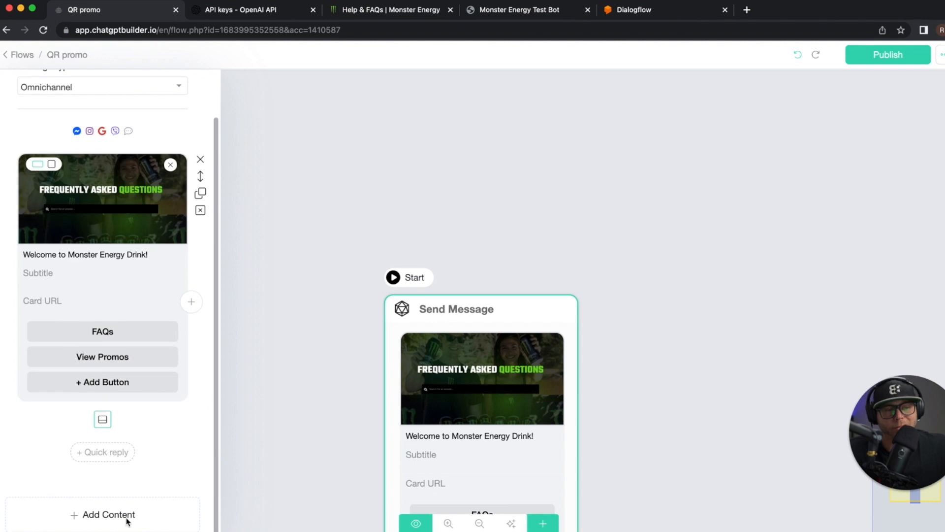
- Add a Log Custom Events action named 'QR Code on box was scanned' after the card
left_click(108, 513)
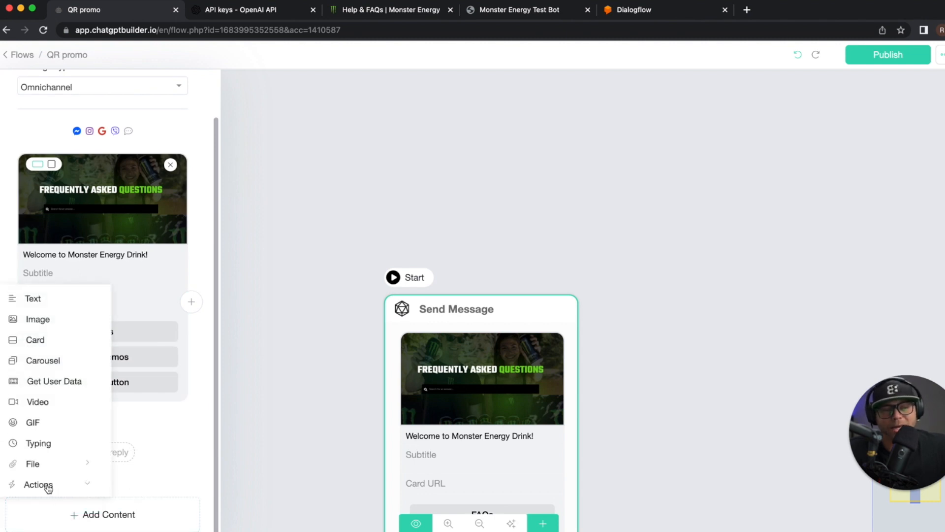
left_click(38, 484)
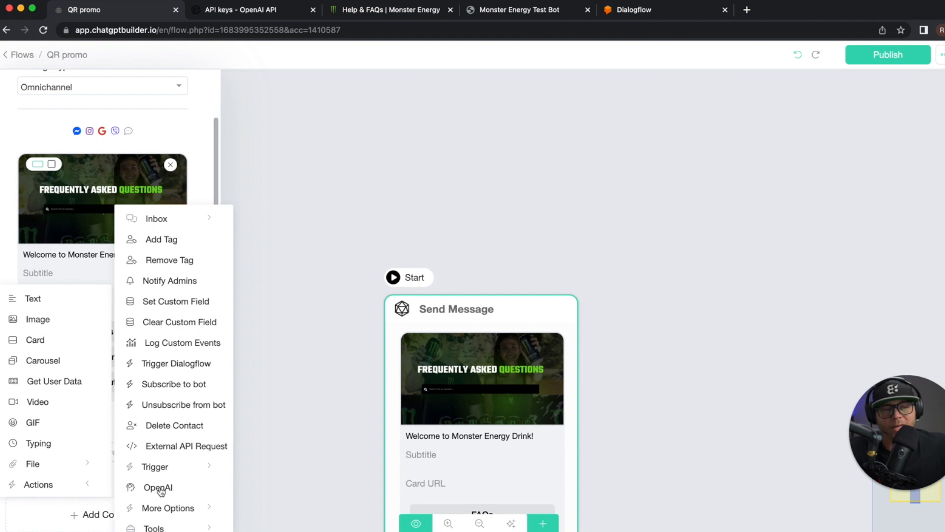
mouse_move(152, 344)
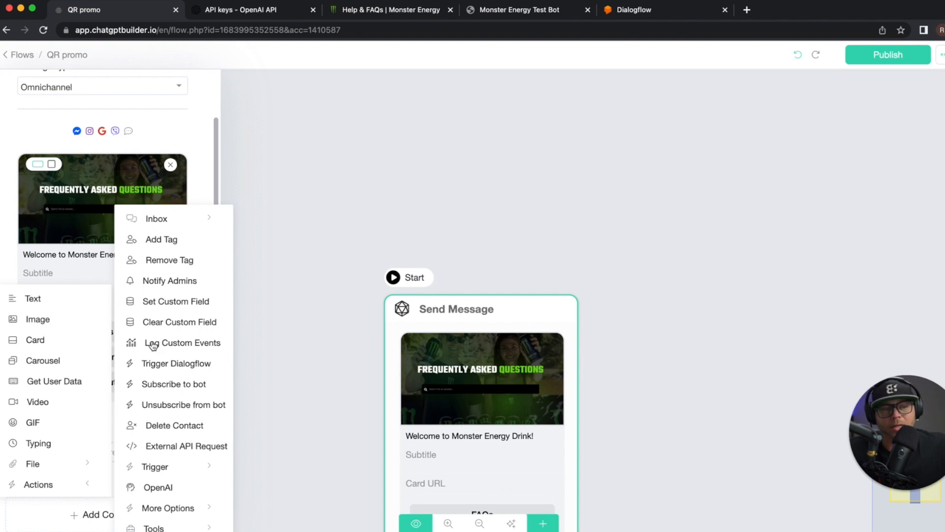
left_click(183, 342)
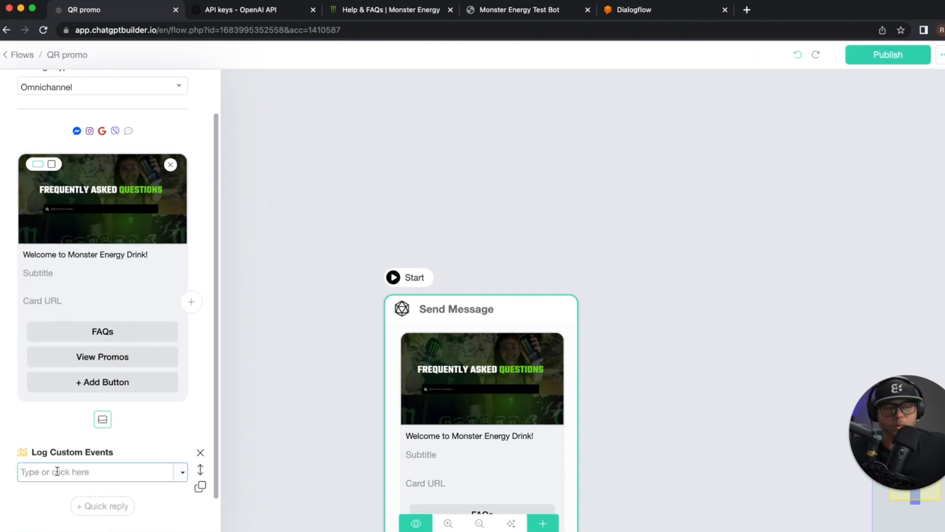
type("QR Code on box wa")
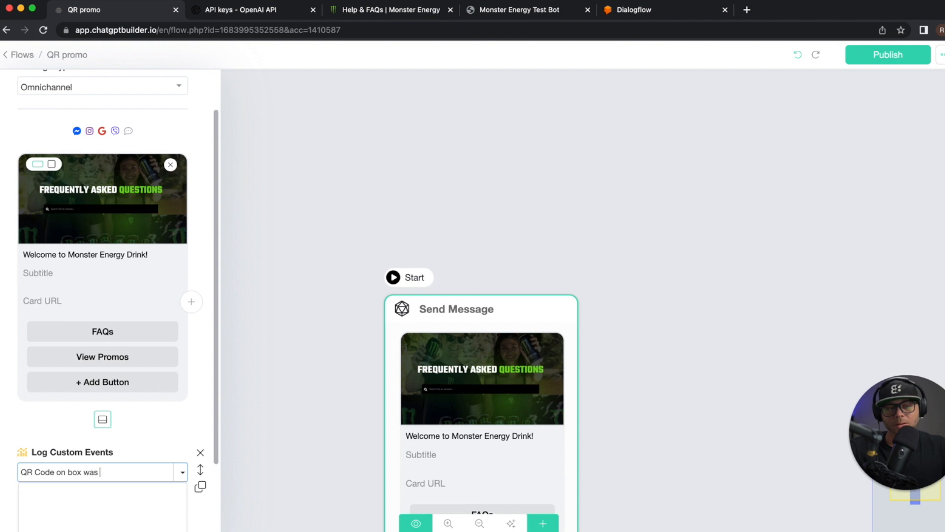
type("scanned")
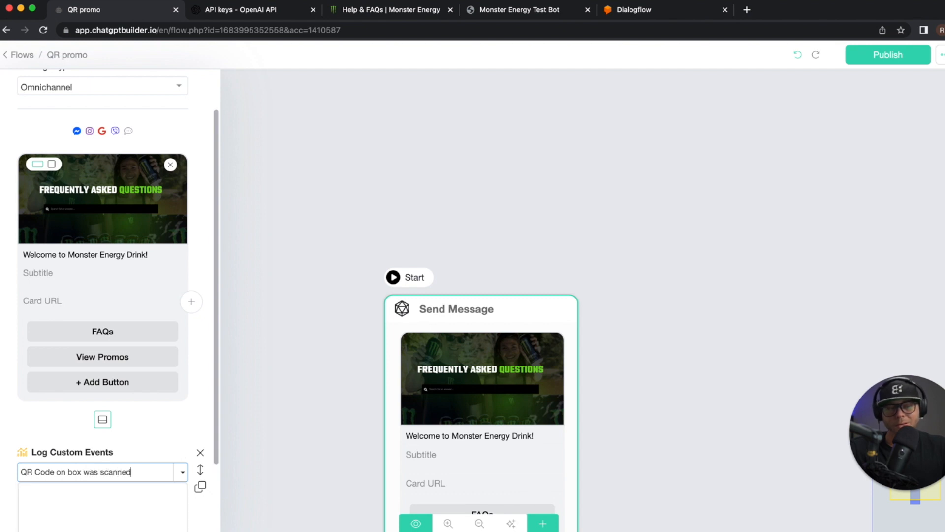
key("Enter")
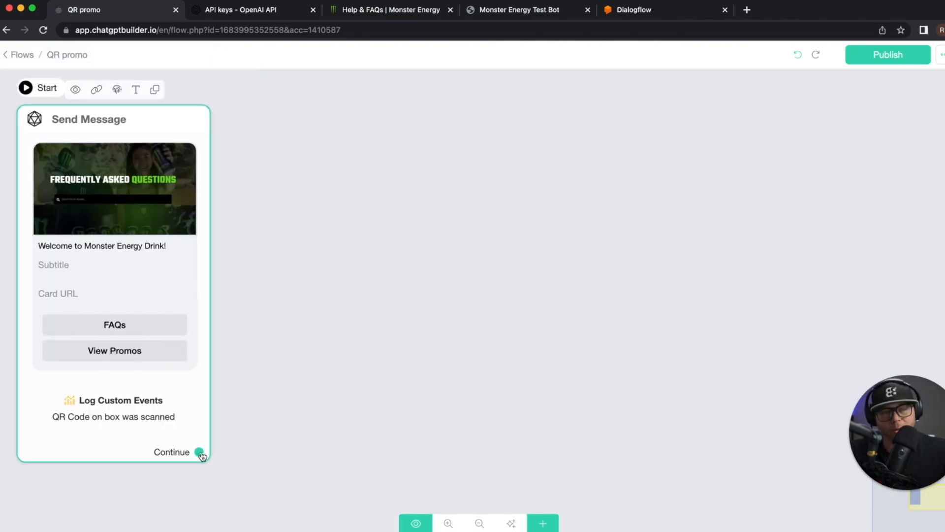
- Drag the Continue path to a new Send Message #1 step and begin adding its content
left_click_drag(200, 452, 302, 234)
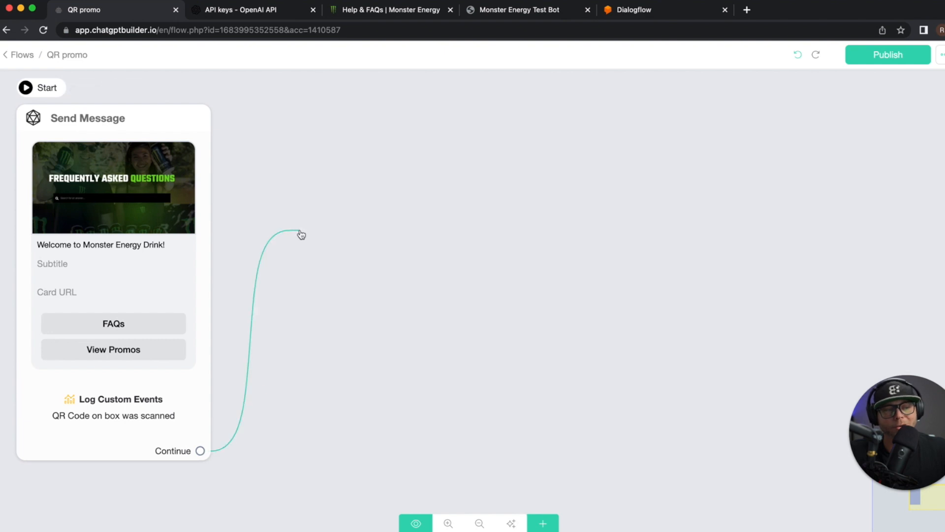
left_click(113, 117)
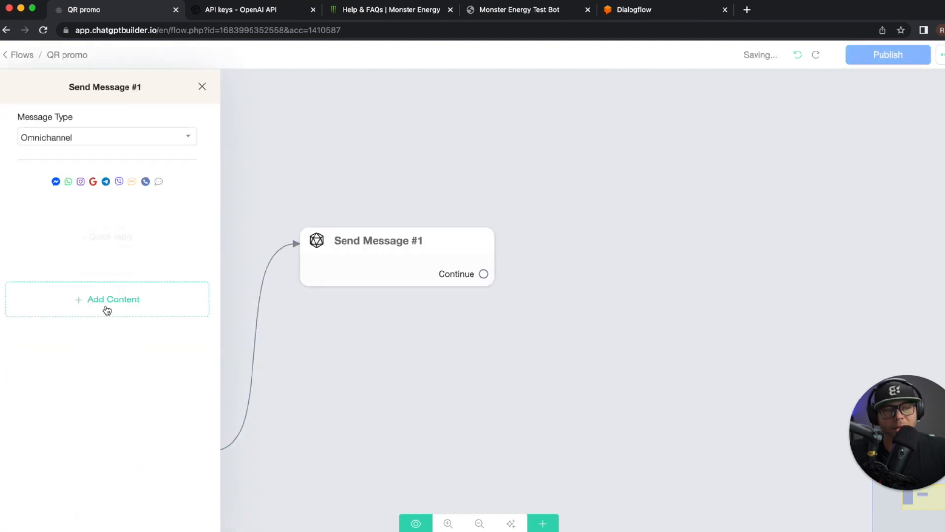
left_click(112, 299)
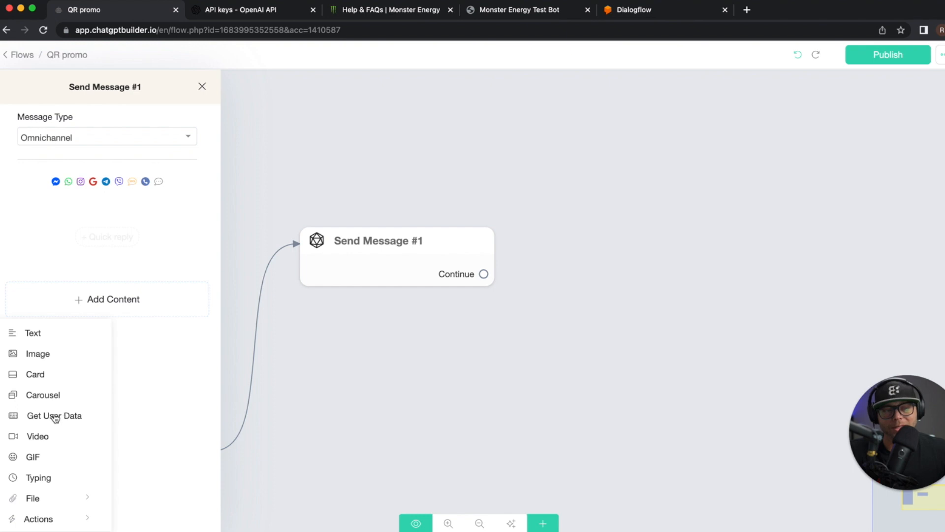
- Add a Get User Data step asking 'Thanks for choosing Monster! Please provide your email address to get special deals and offers.'
left_click(53, 416)
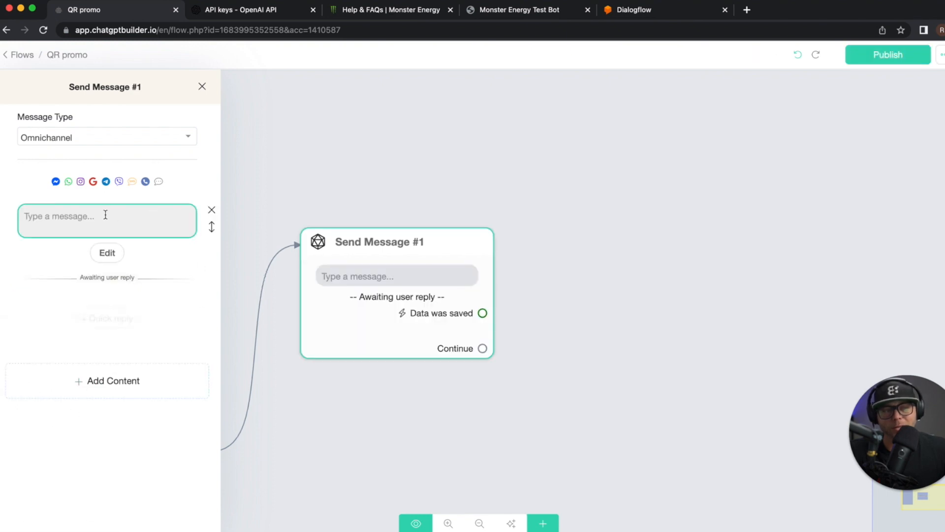
type("T")
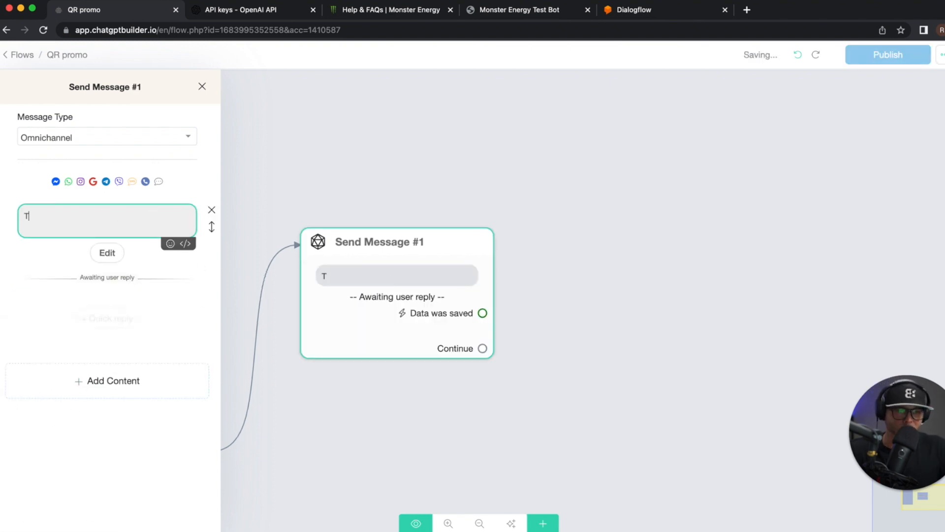
type("hanks for choosing Monster! Please provide your ema")
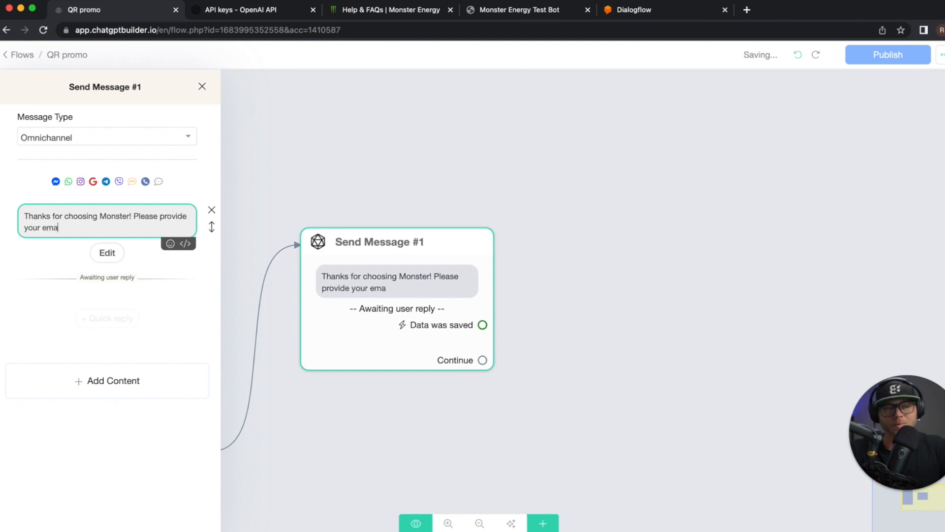
type("il address")
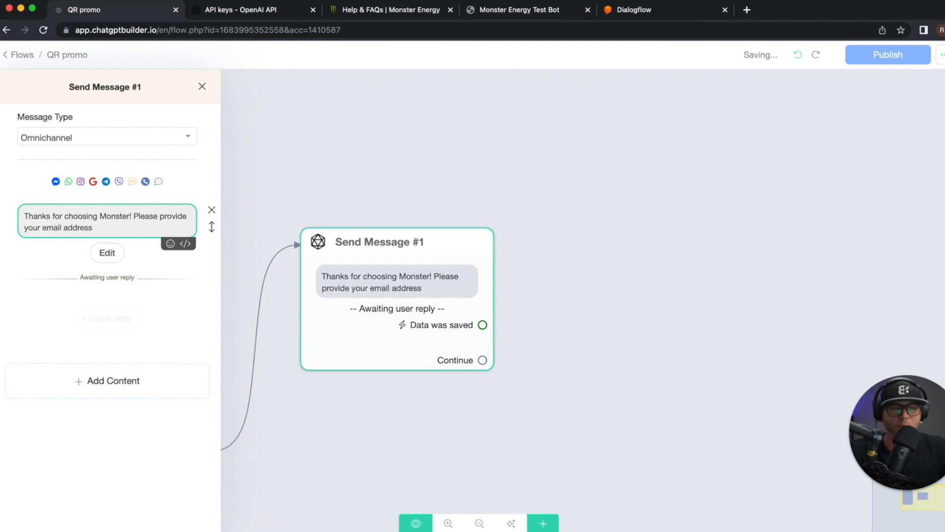
type("to get speical")
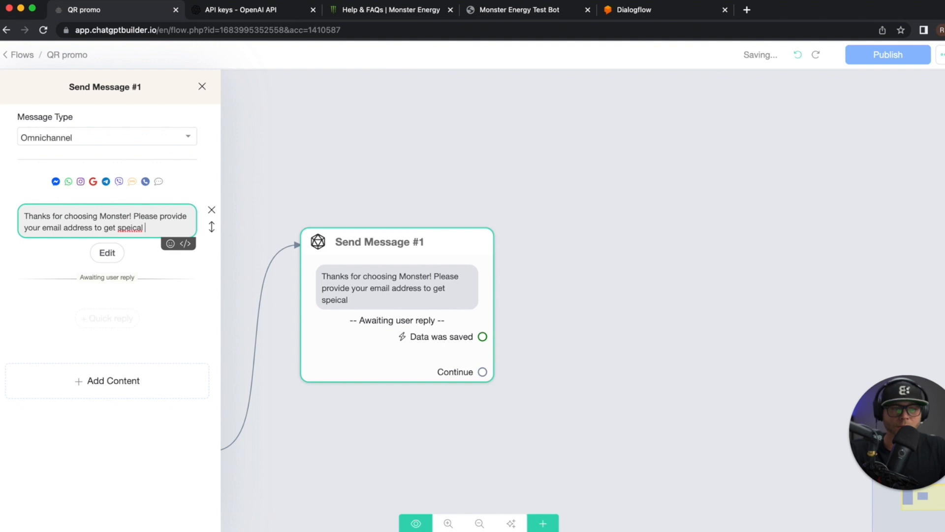
type("deals and offers.")
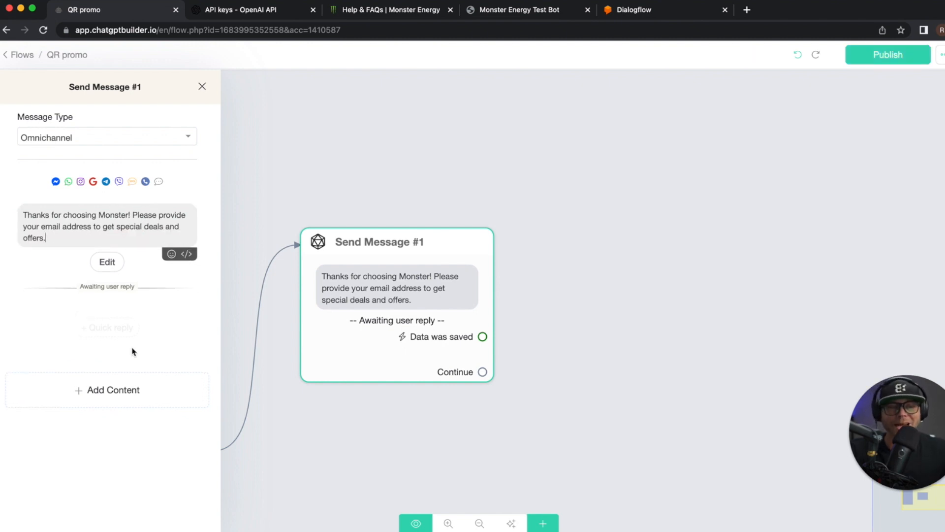
- Keep reply type Email saved to the Email field, review the retry message, and save
left_click(107, 227)
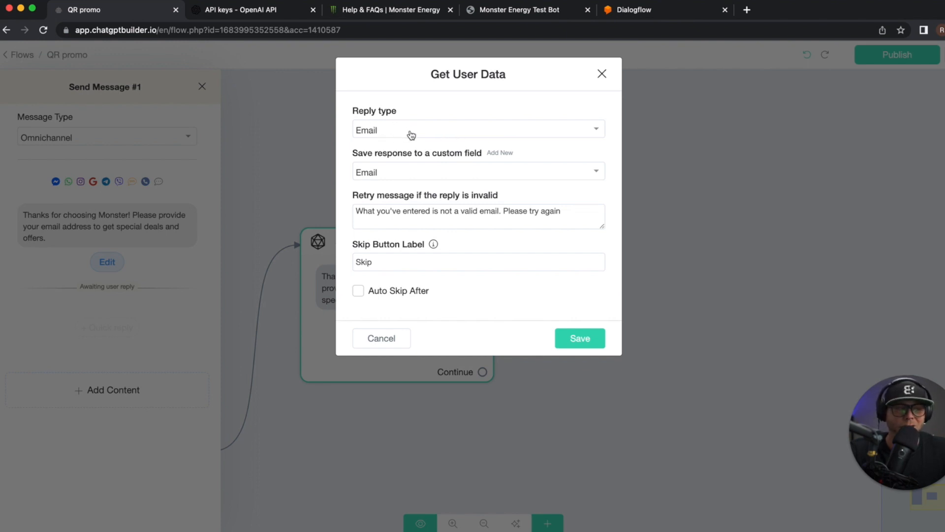
left_click(476, 130)
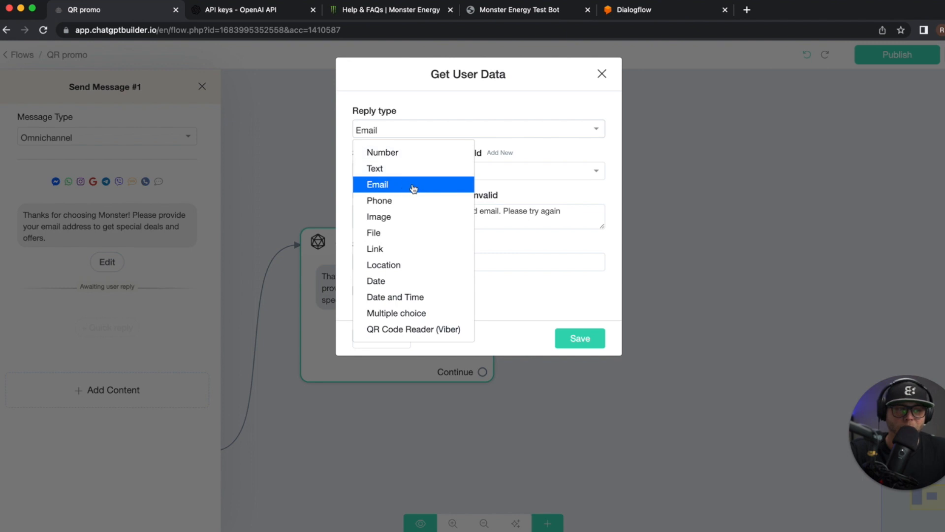
mouse_move(425, 294)
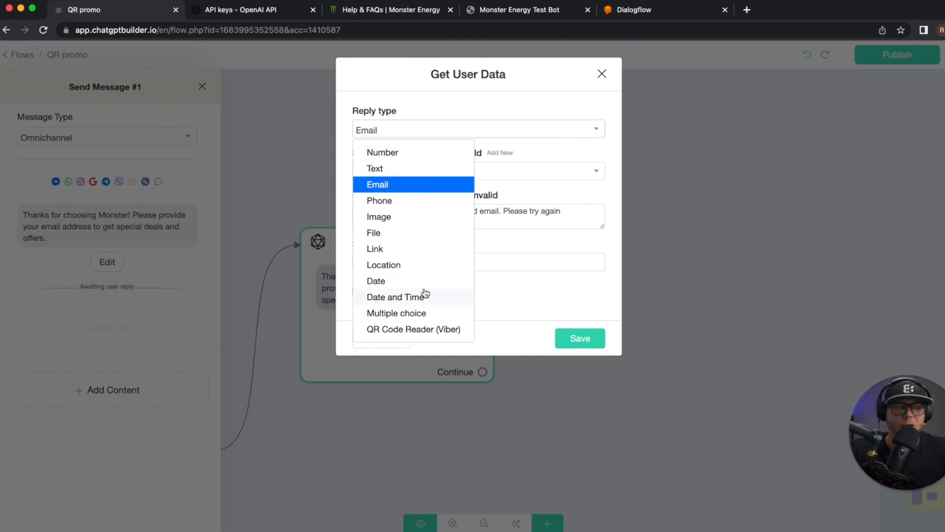
mouse_move(426, 148)
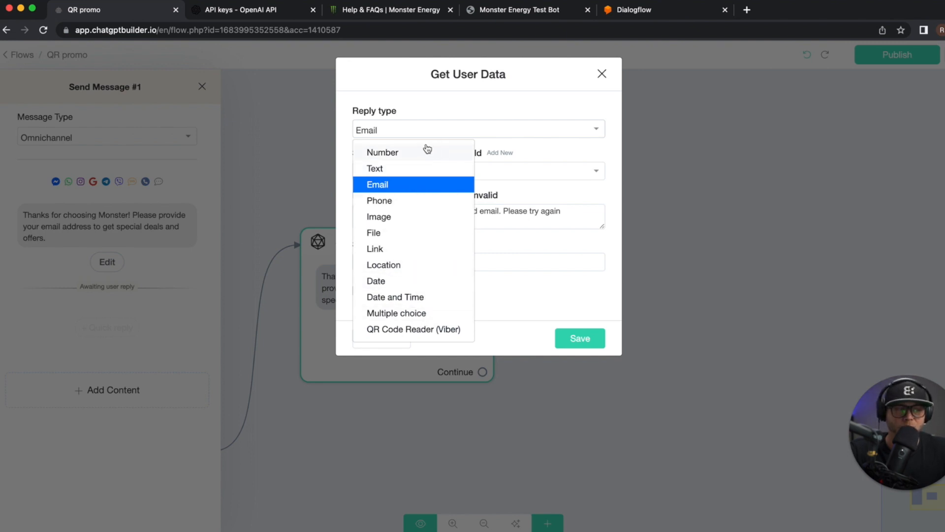
left_click(378, 184)
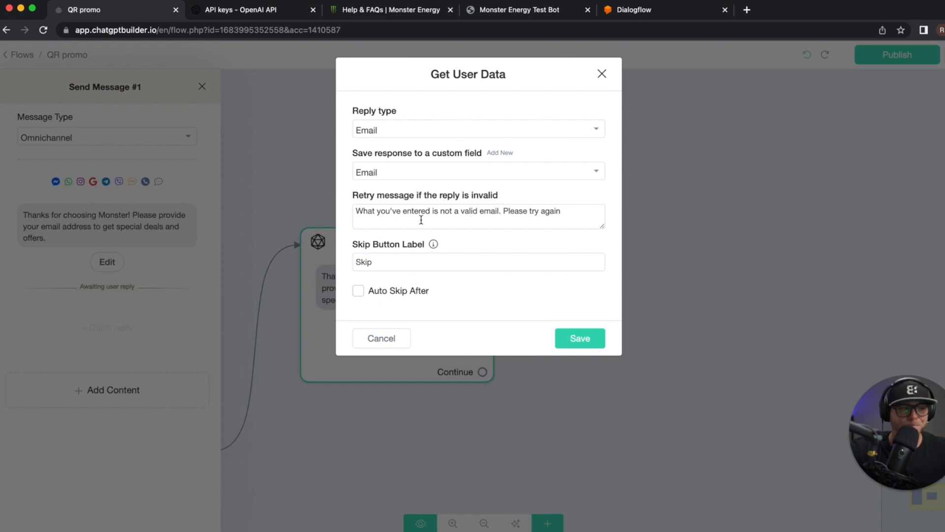
mouse_move(340, 222)
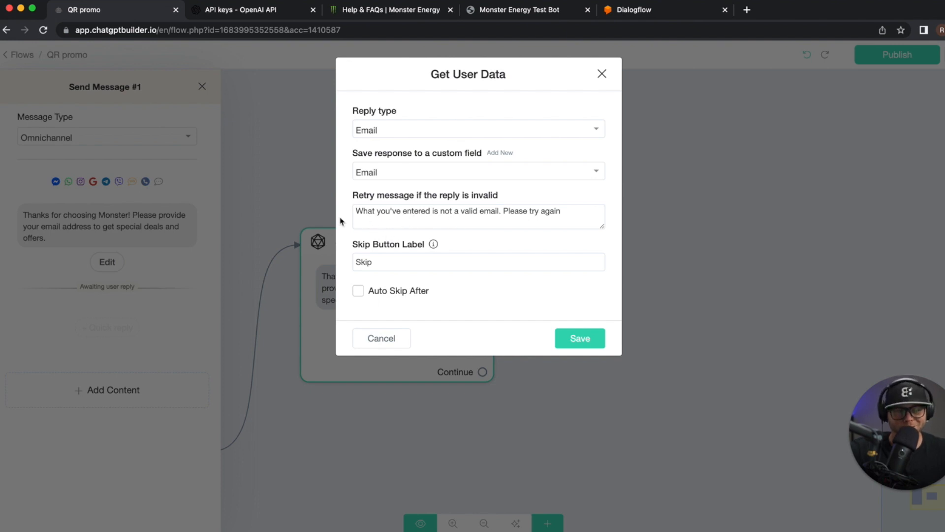
left_click(478, 216)
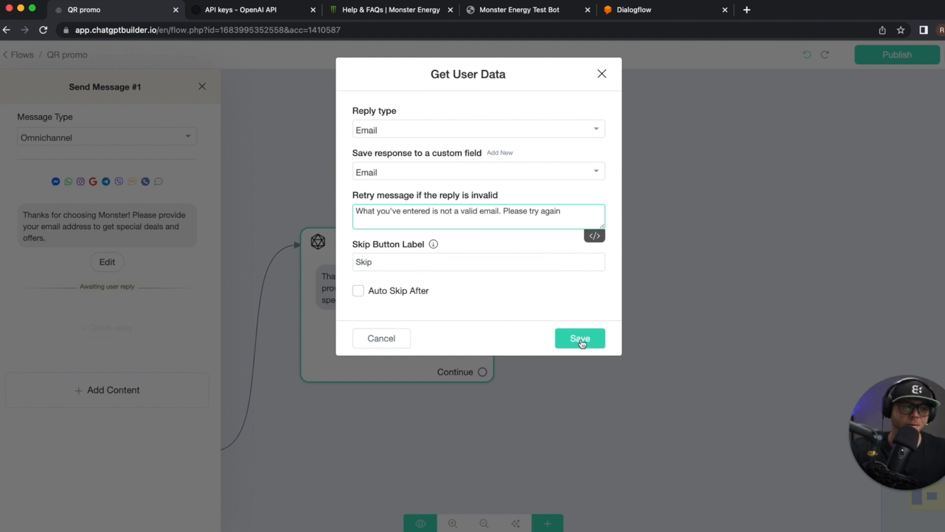
left_click(579, 337)
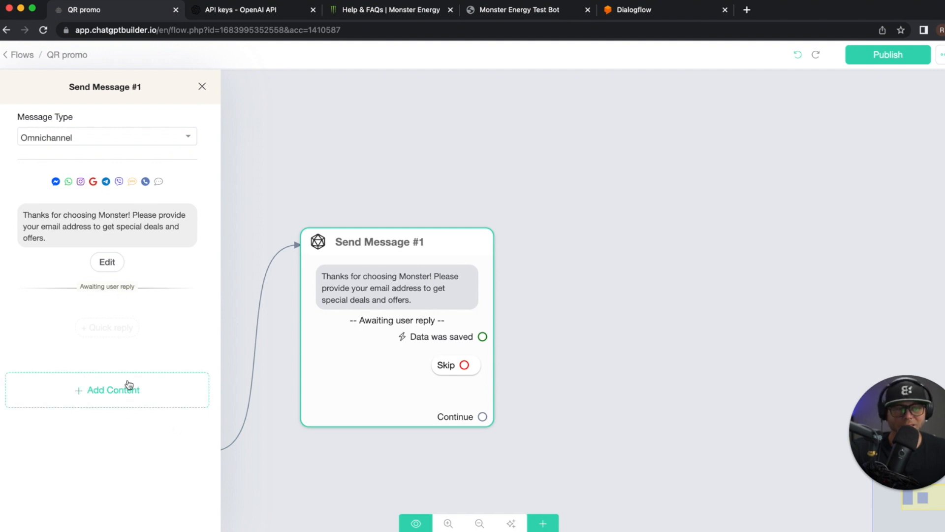
- Add the follow-up text "Awesome! Thanks so much" and publish the QR promo flow
left_click(113, 390)
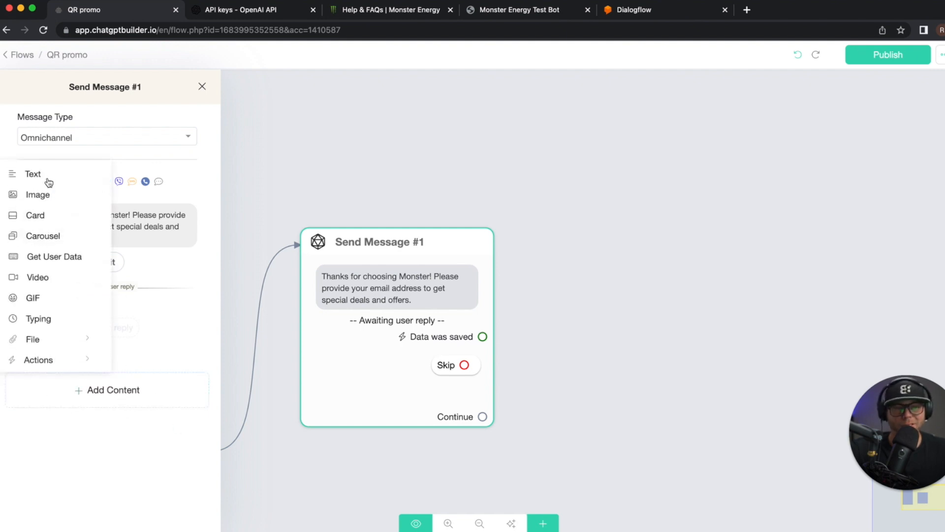
type("Awesome! Thna")
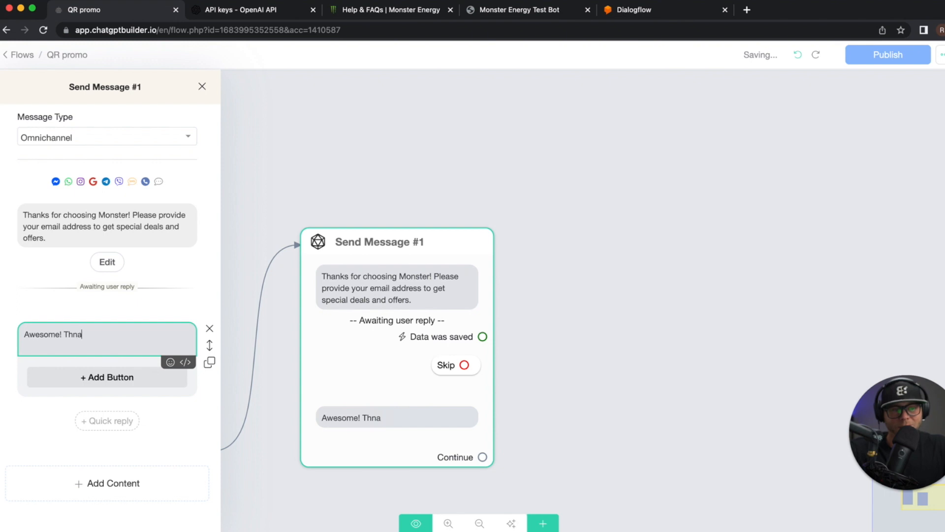
type("Awesome! Thanks fo much 👍")
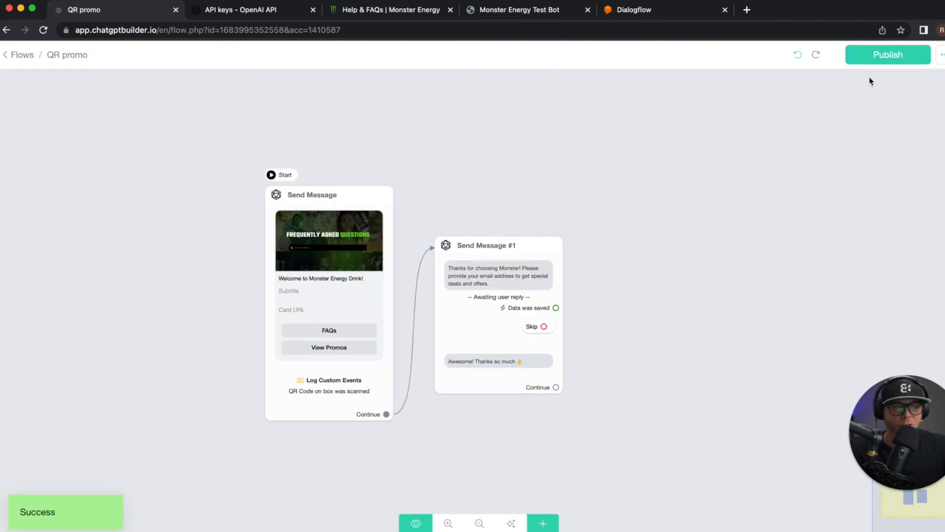
left_click(22, 55)
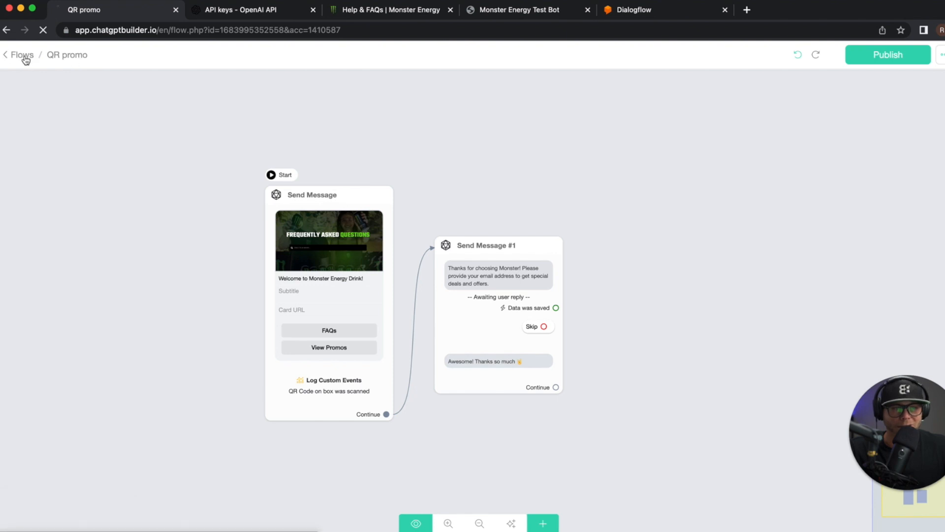
- Generate a 600-size QR code linking to the QR promo flow in the QR Code Generator
left_click(22, 55)
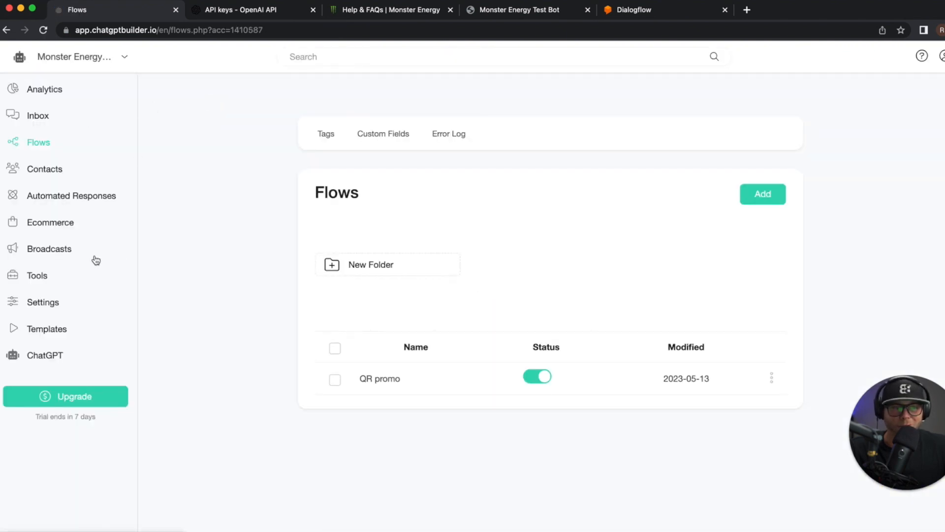
left_click(36, 276)
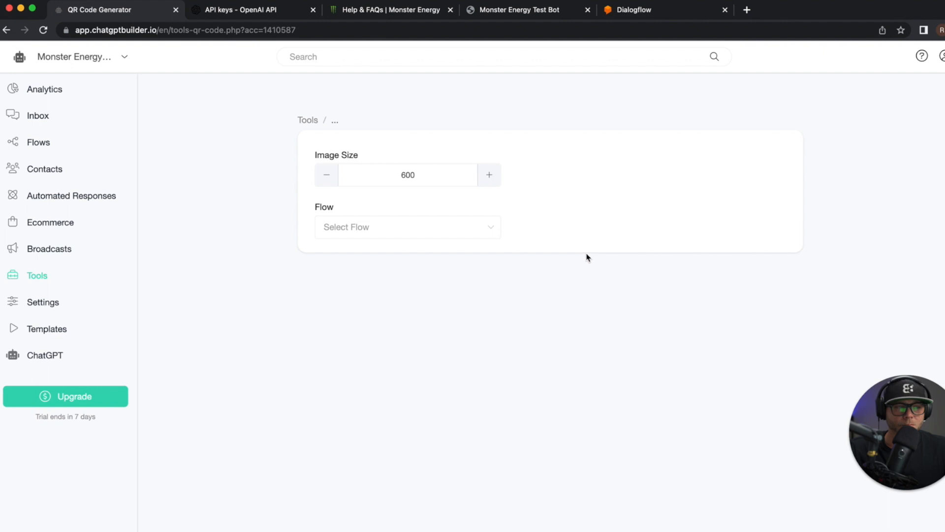
left_click(407, 227)
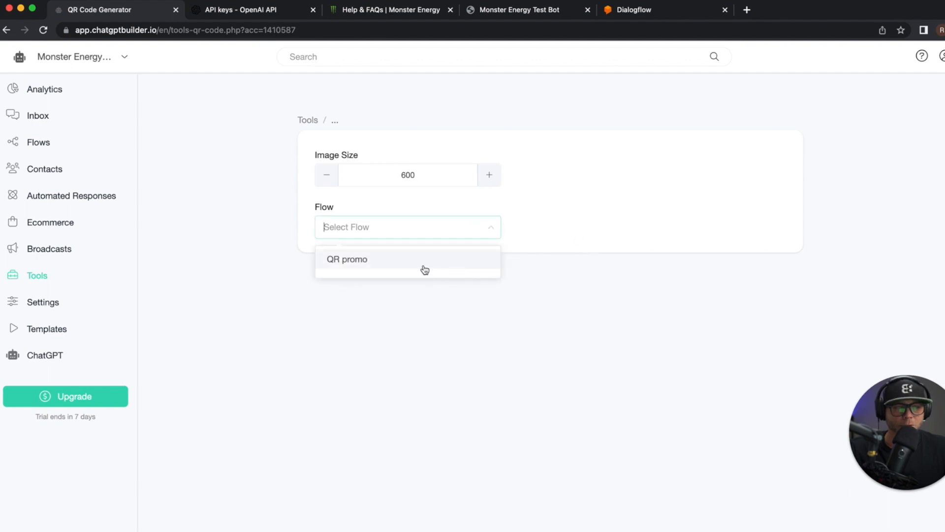
left_click(347, 259)
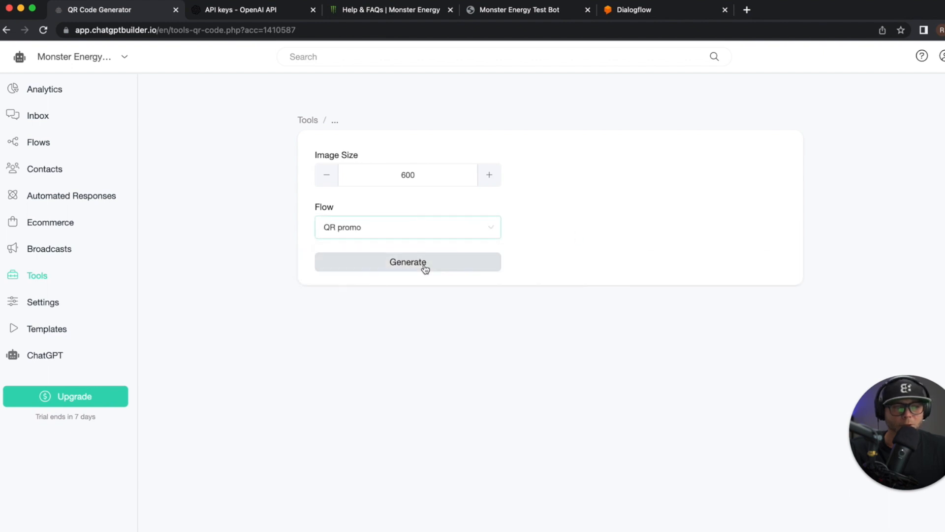
left_click(408, 262)
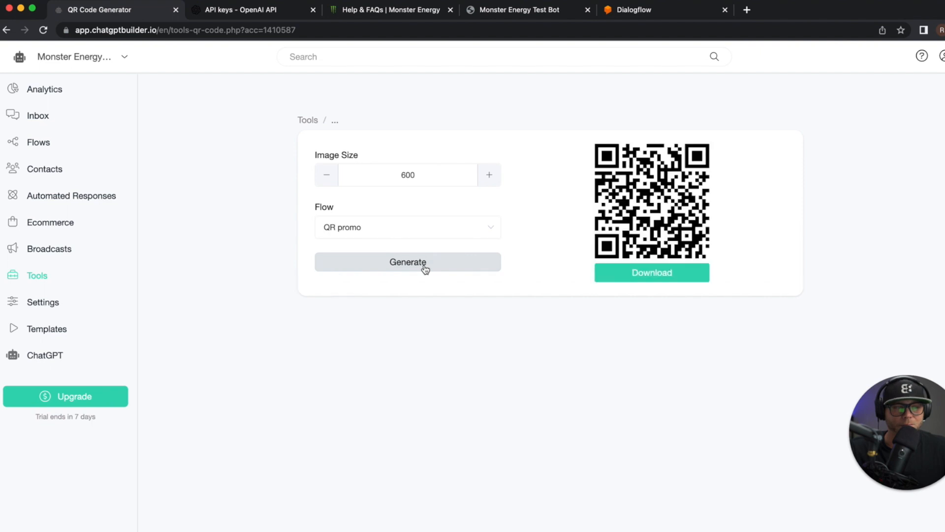
mouse_move(460, 220)
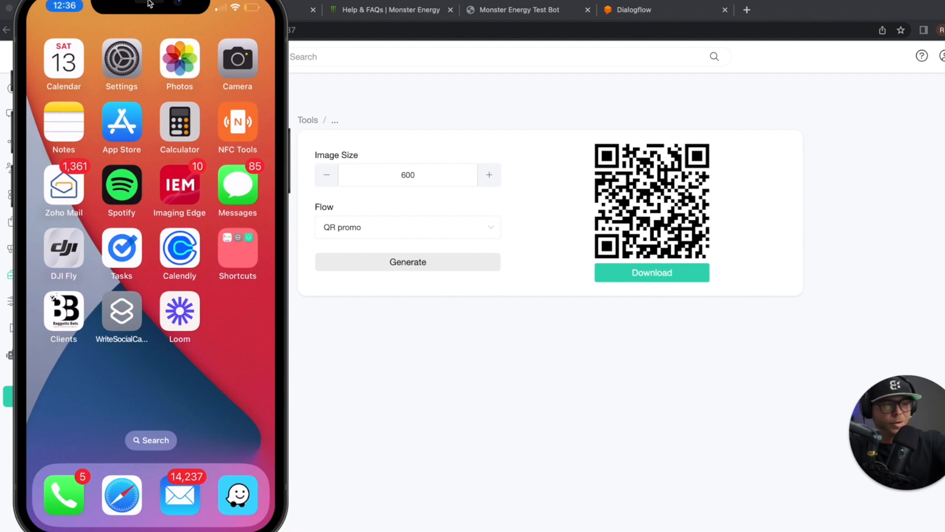
left_click(237, 65)
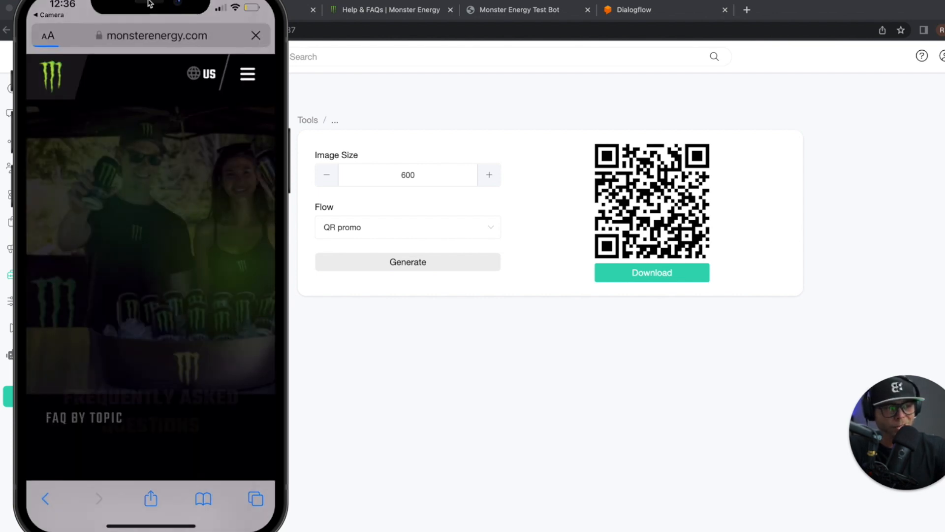
left_click(246, 73)
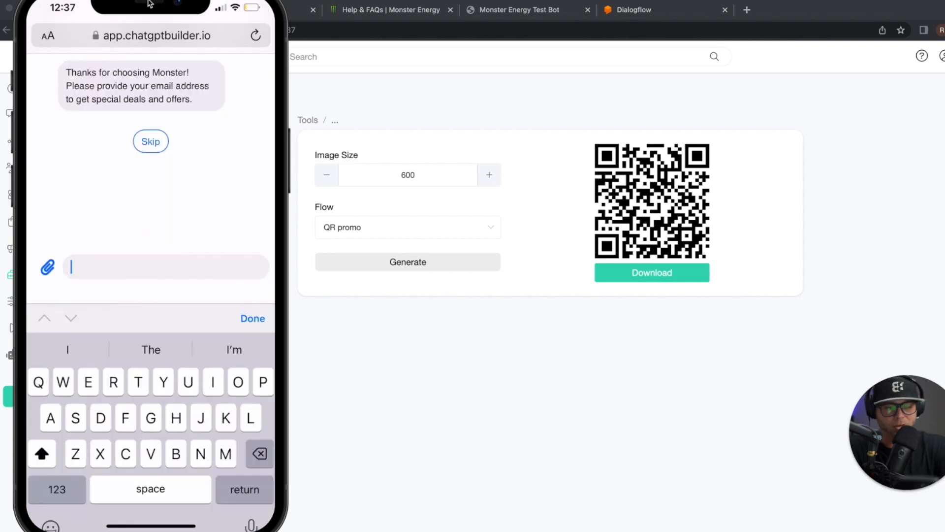
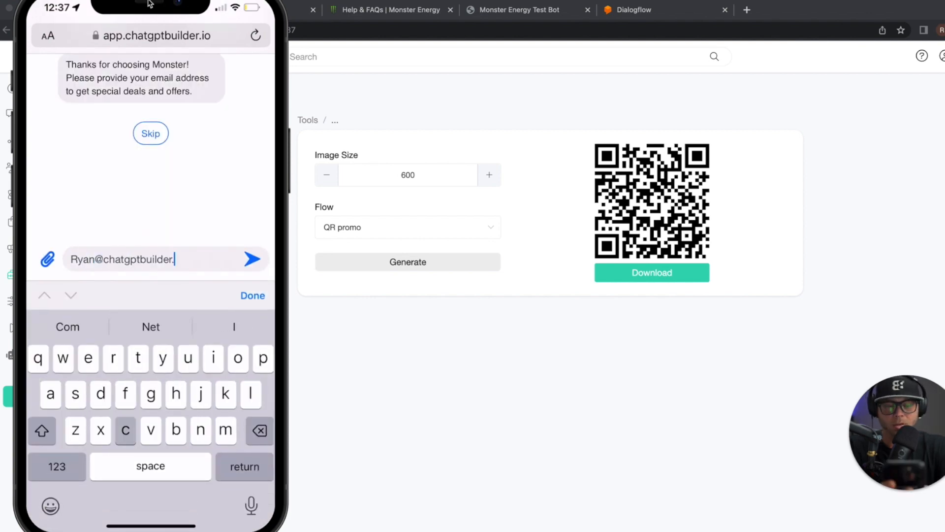
left_click(252, 259)
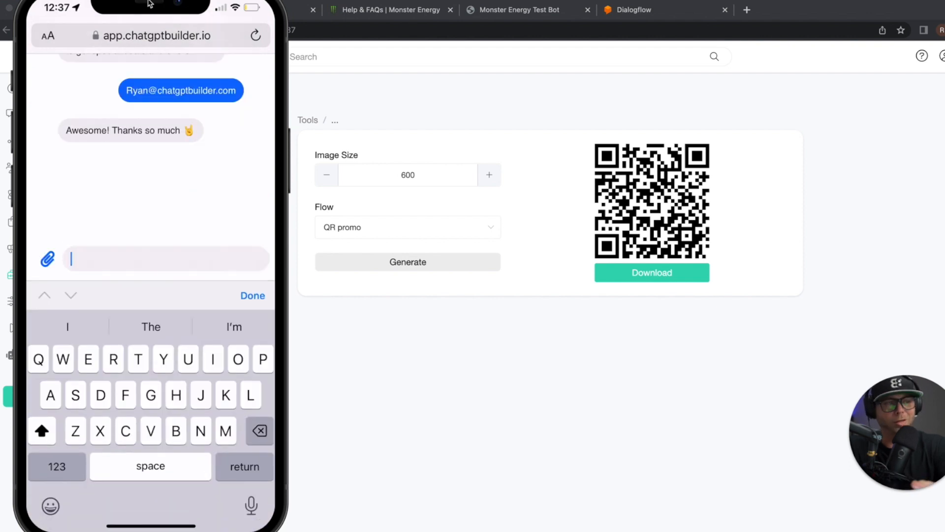
left_click(391, 10)
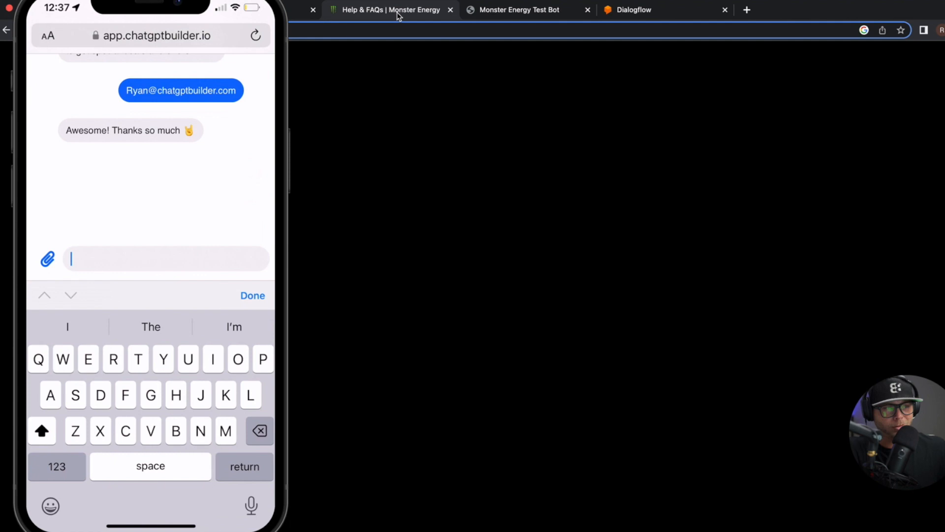
- Ask the bot what to do if something is wrong with a can and compare with the FAQ answer
type("What are")
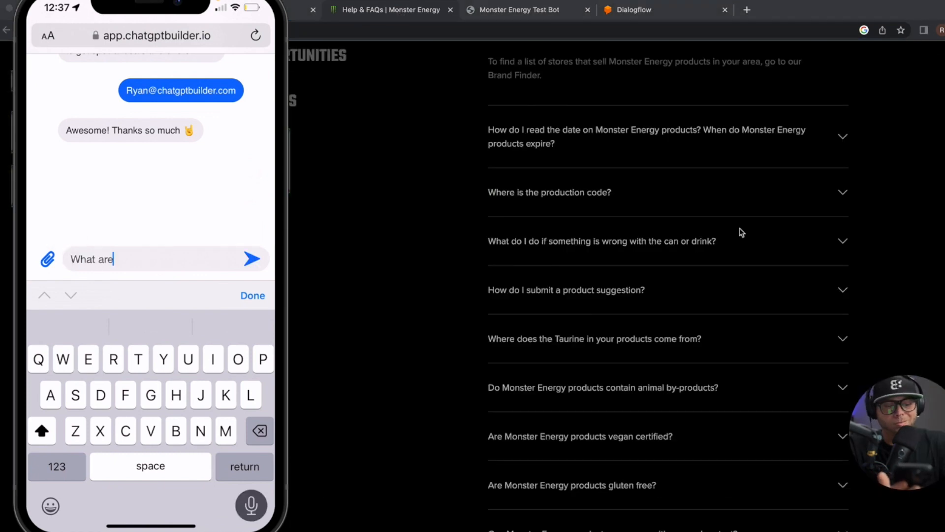
type("o if there's something wrong with")
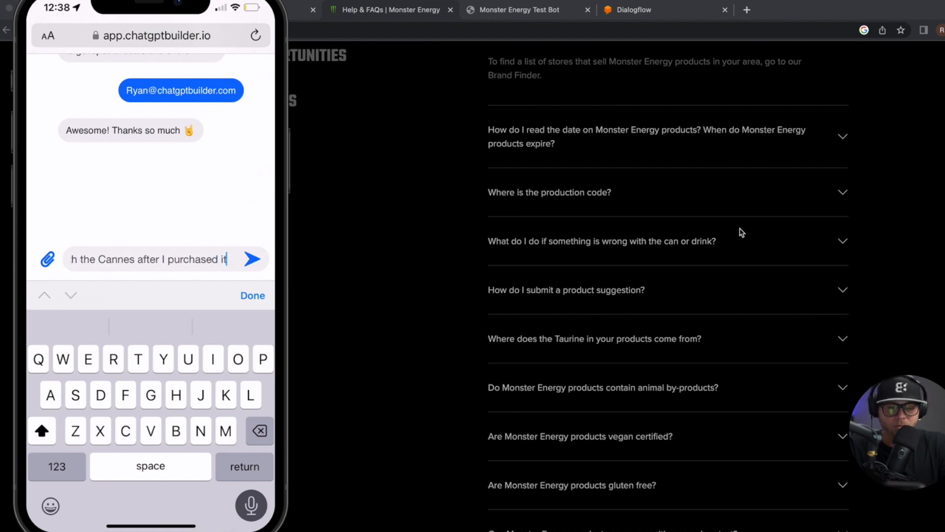
left_click(252, 259)
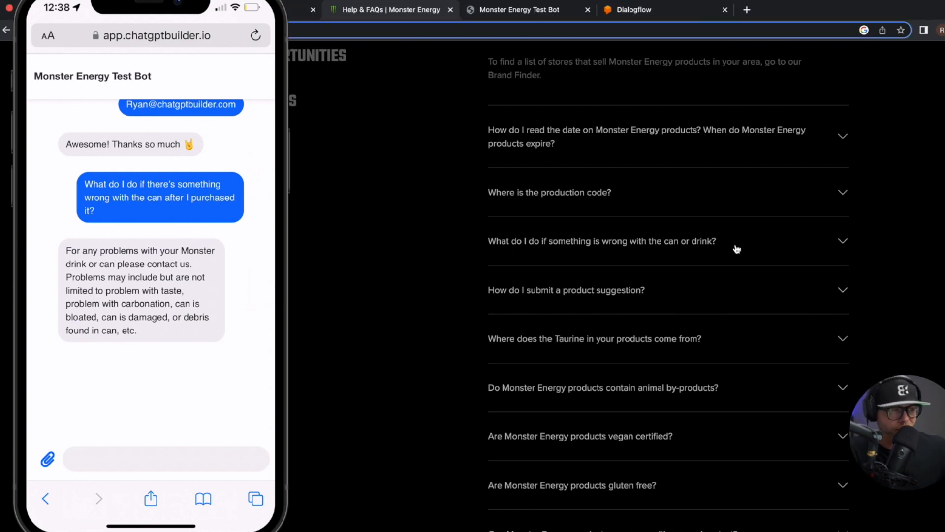
left_click(601, 241)
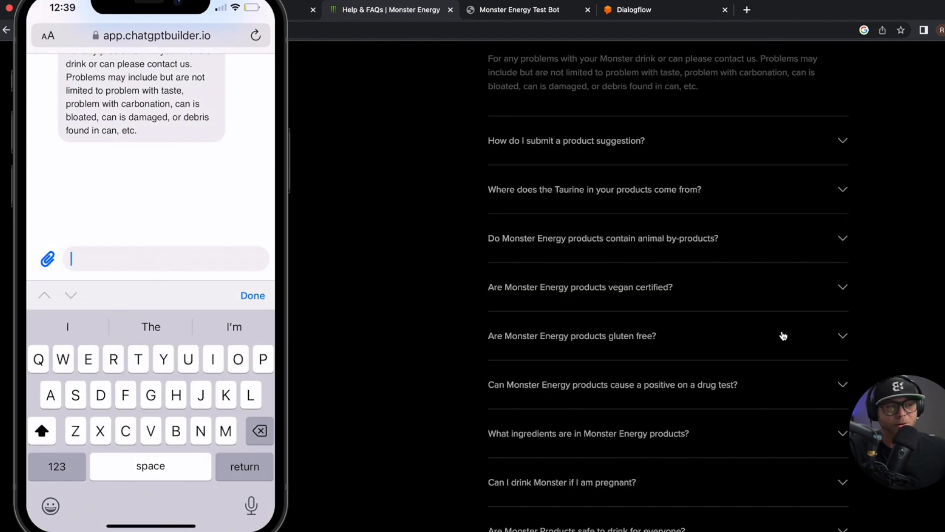
- Ask the bot "Are your drinks gluten free?" and get its FAQ-matching reply
type("Are your drinks gluten free")
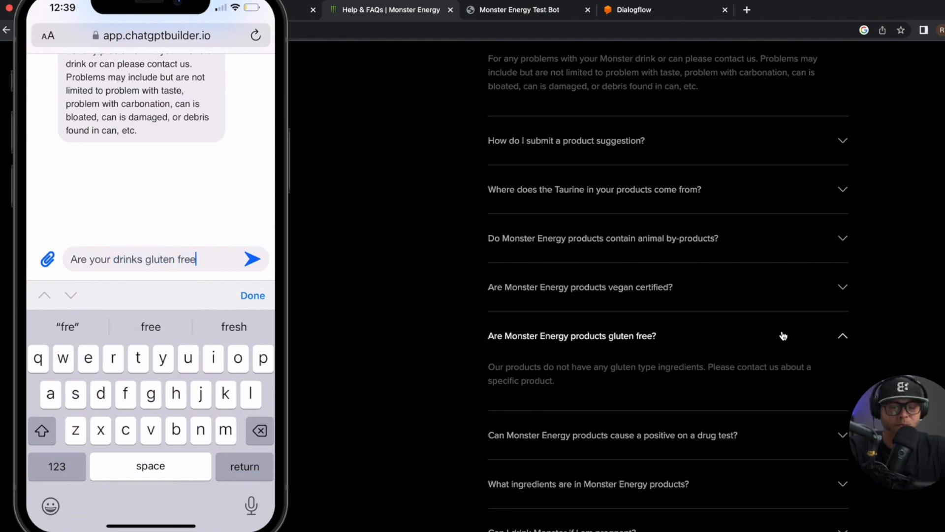
left_click(252, 259)
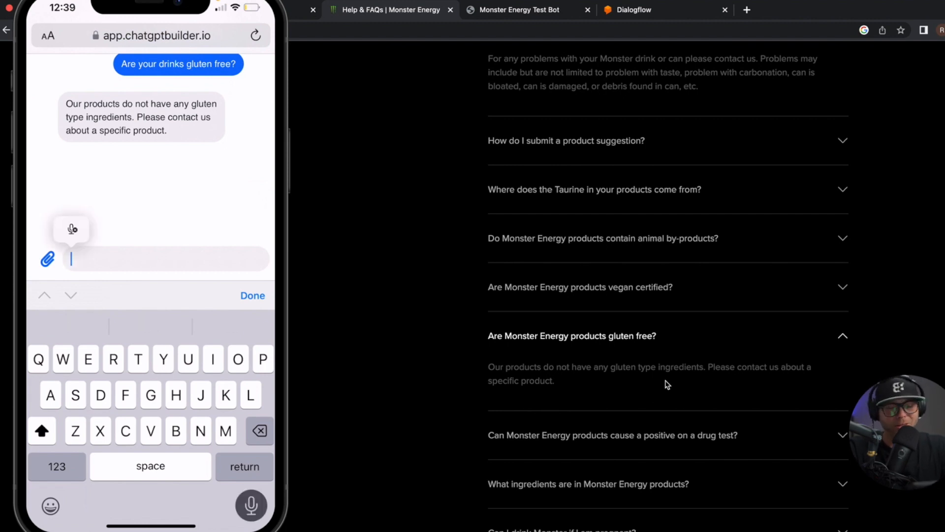
- Ask "What celebrities are known to drink?" and read the list including Rob Dyrdek and Conor McGregor
type("What celebrities are noon to")
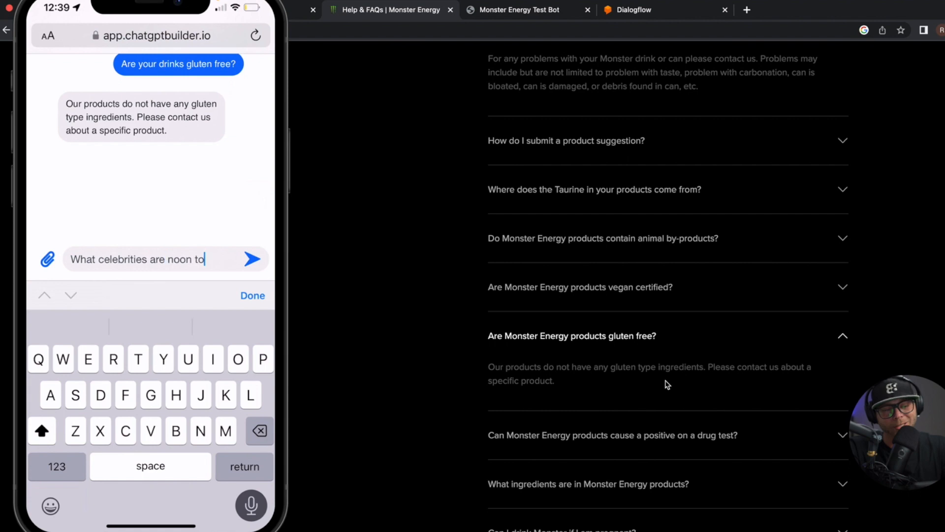
type("drink?")
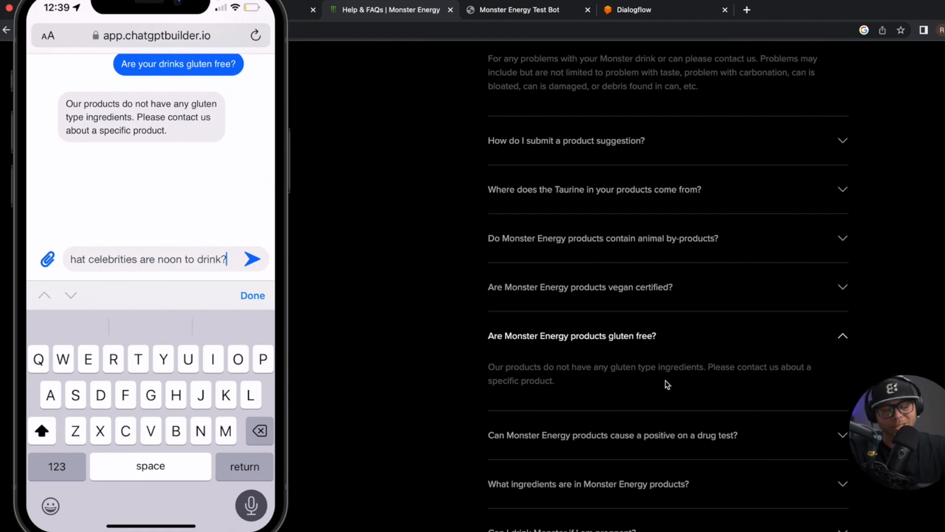
left_click(253, 259)
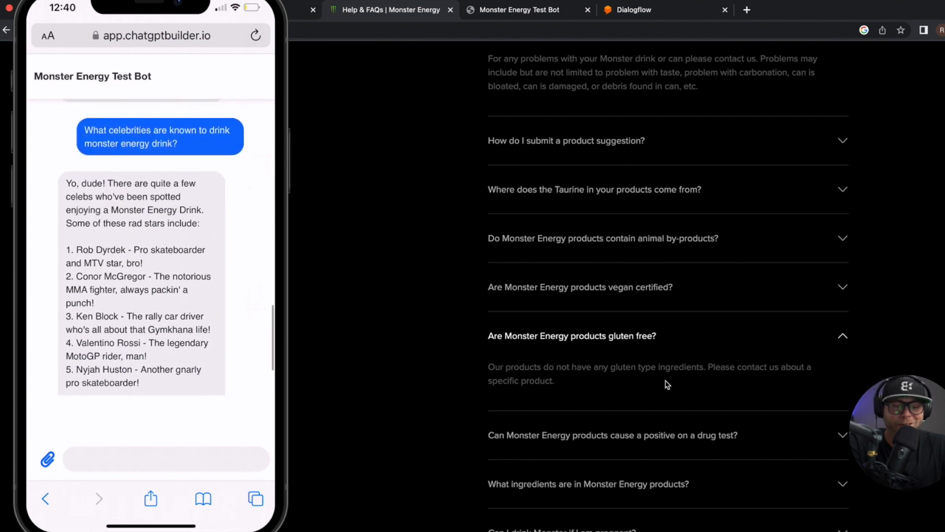
scroll("down", 3)
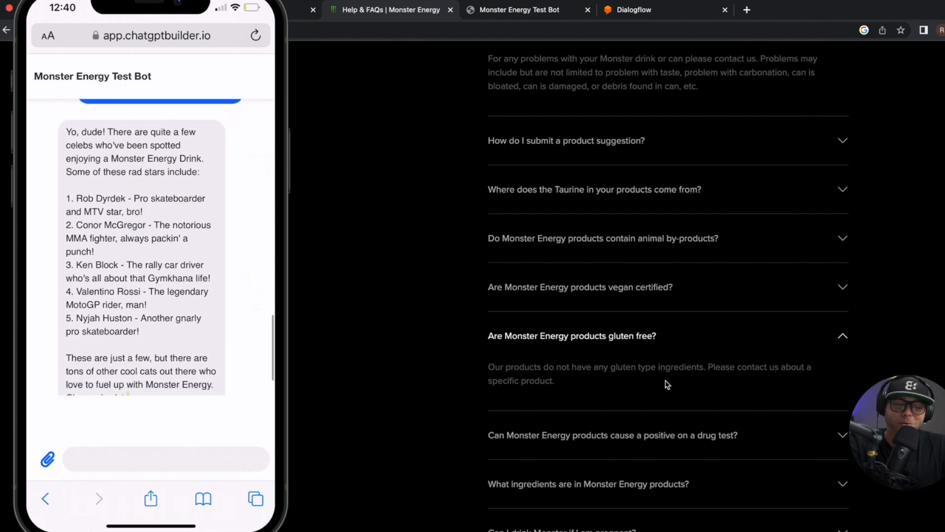